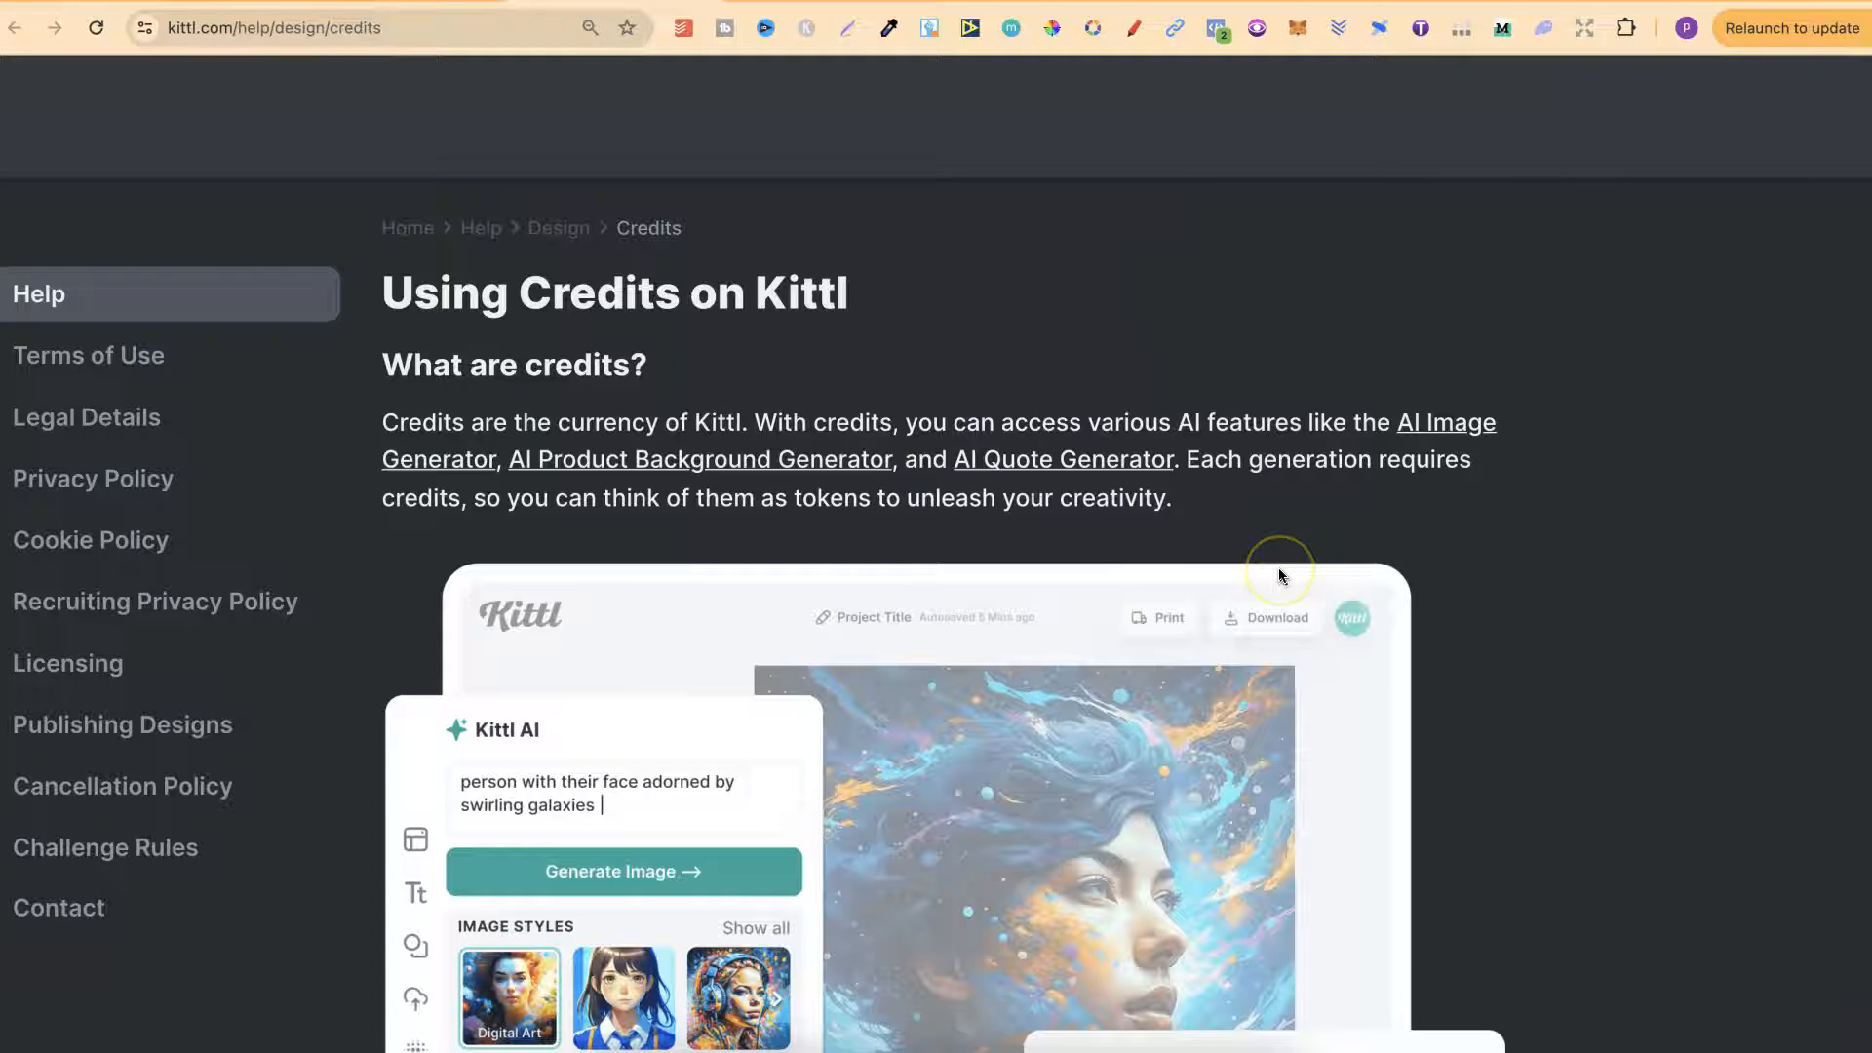
Scroll down through the 'Introducing Daily Renewing Credits' blog post
scroll(down, 3)
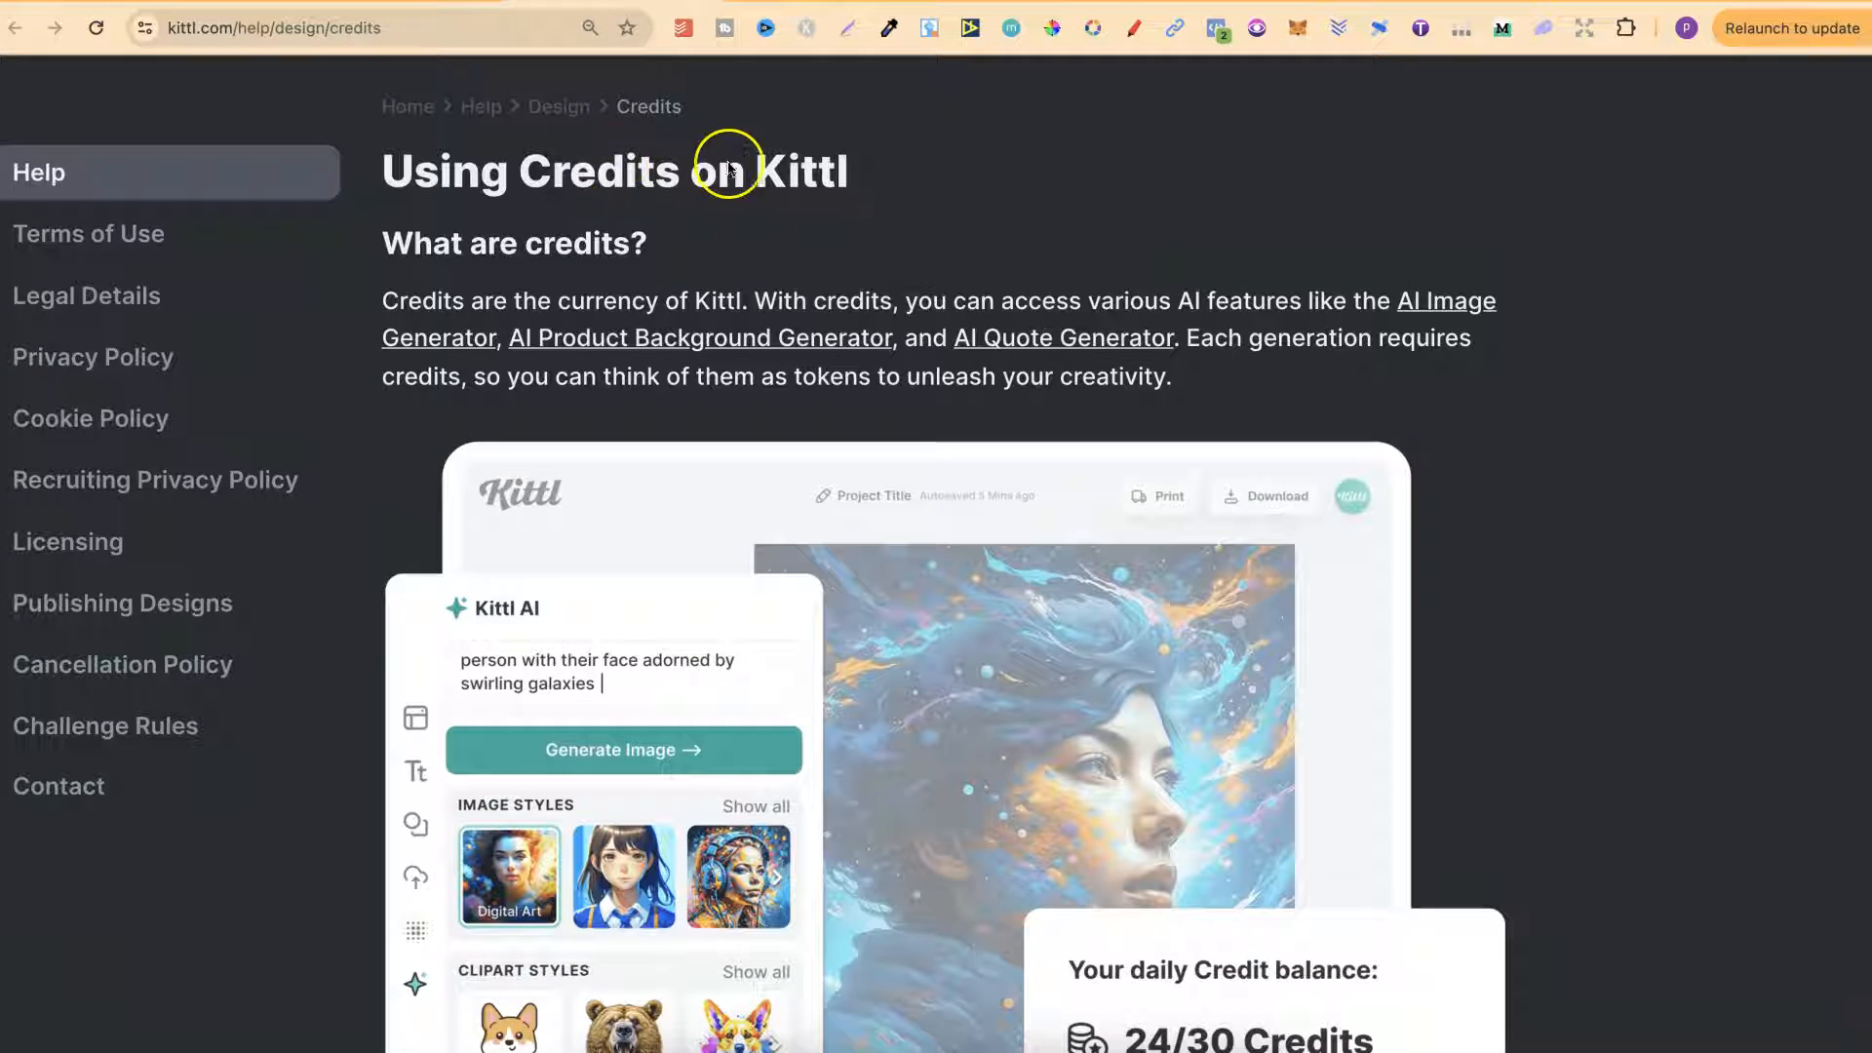
mouse_move(770, 320)
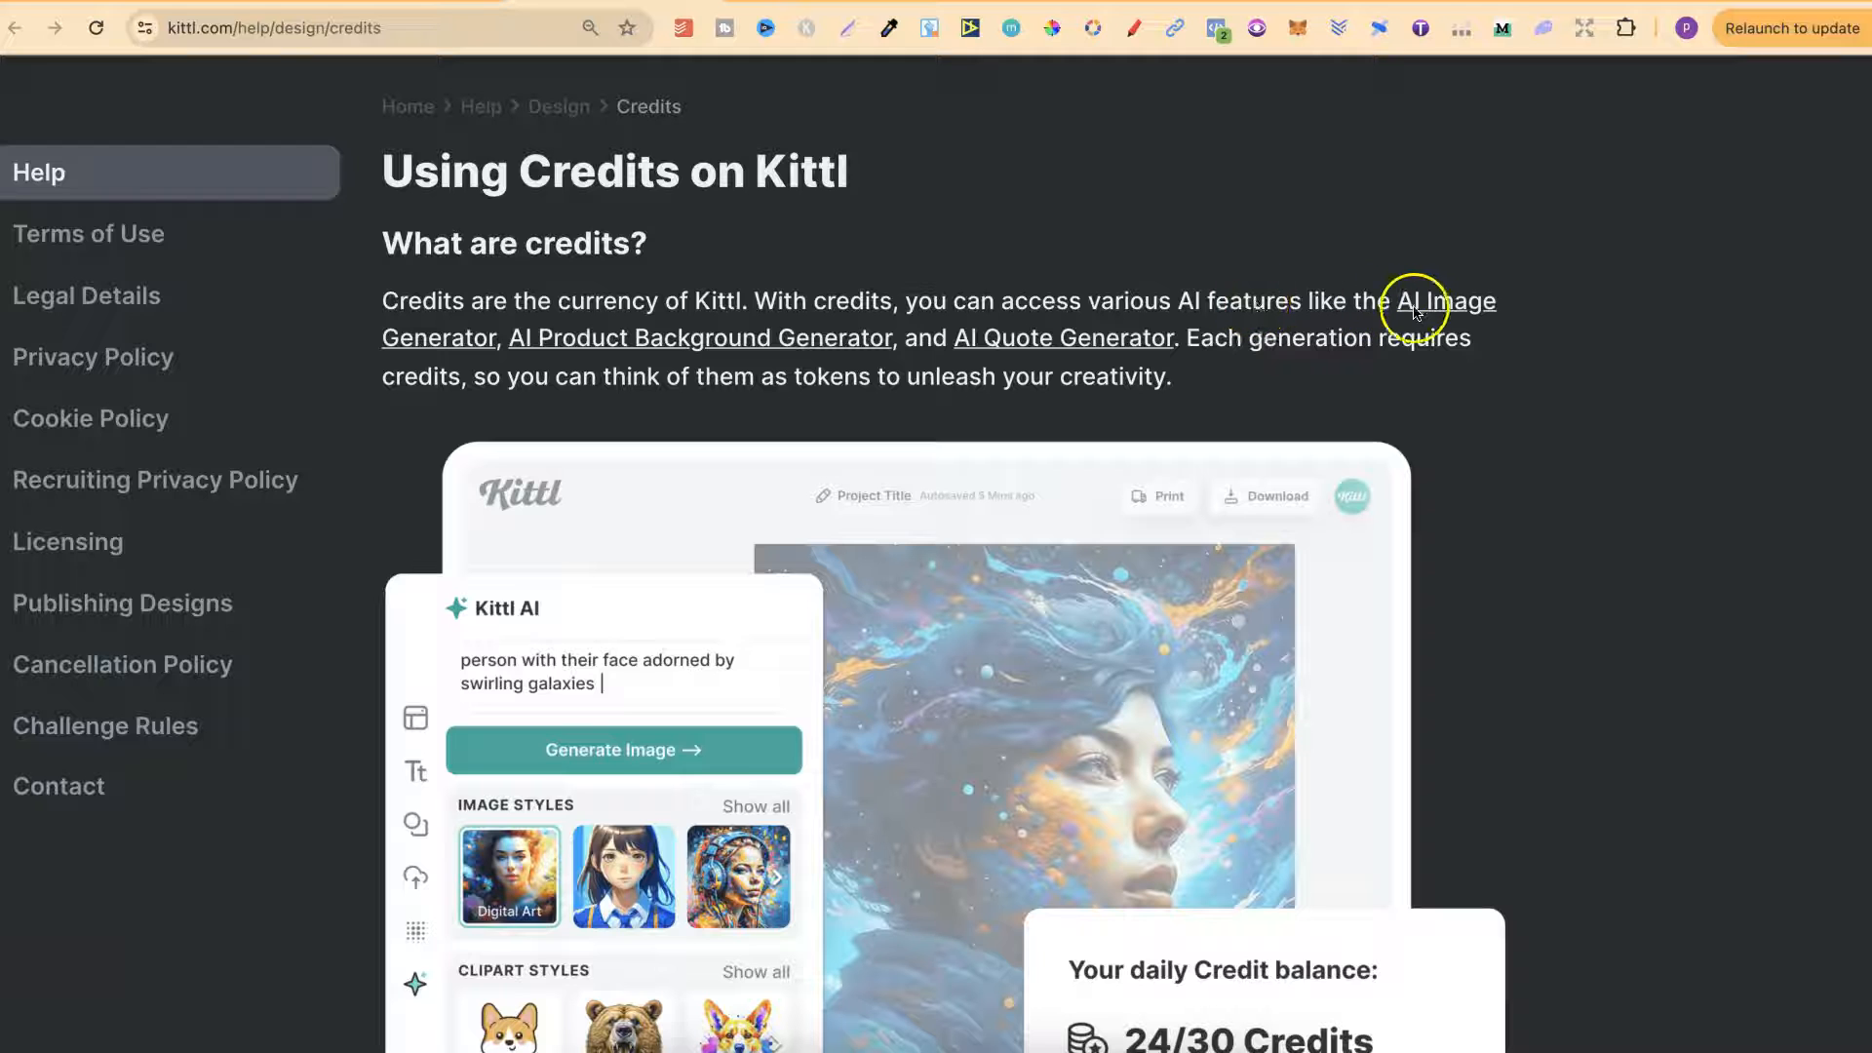
mouse_move(1439, 302)
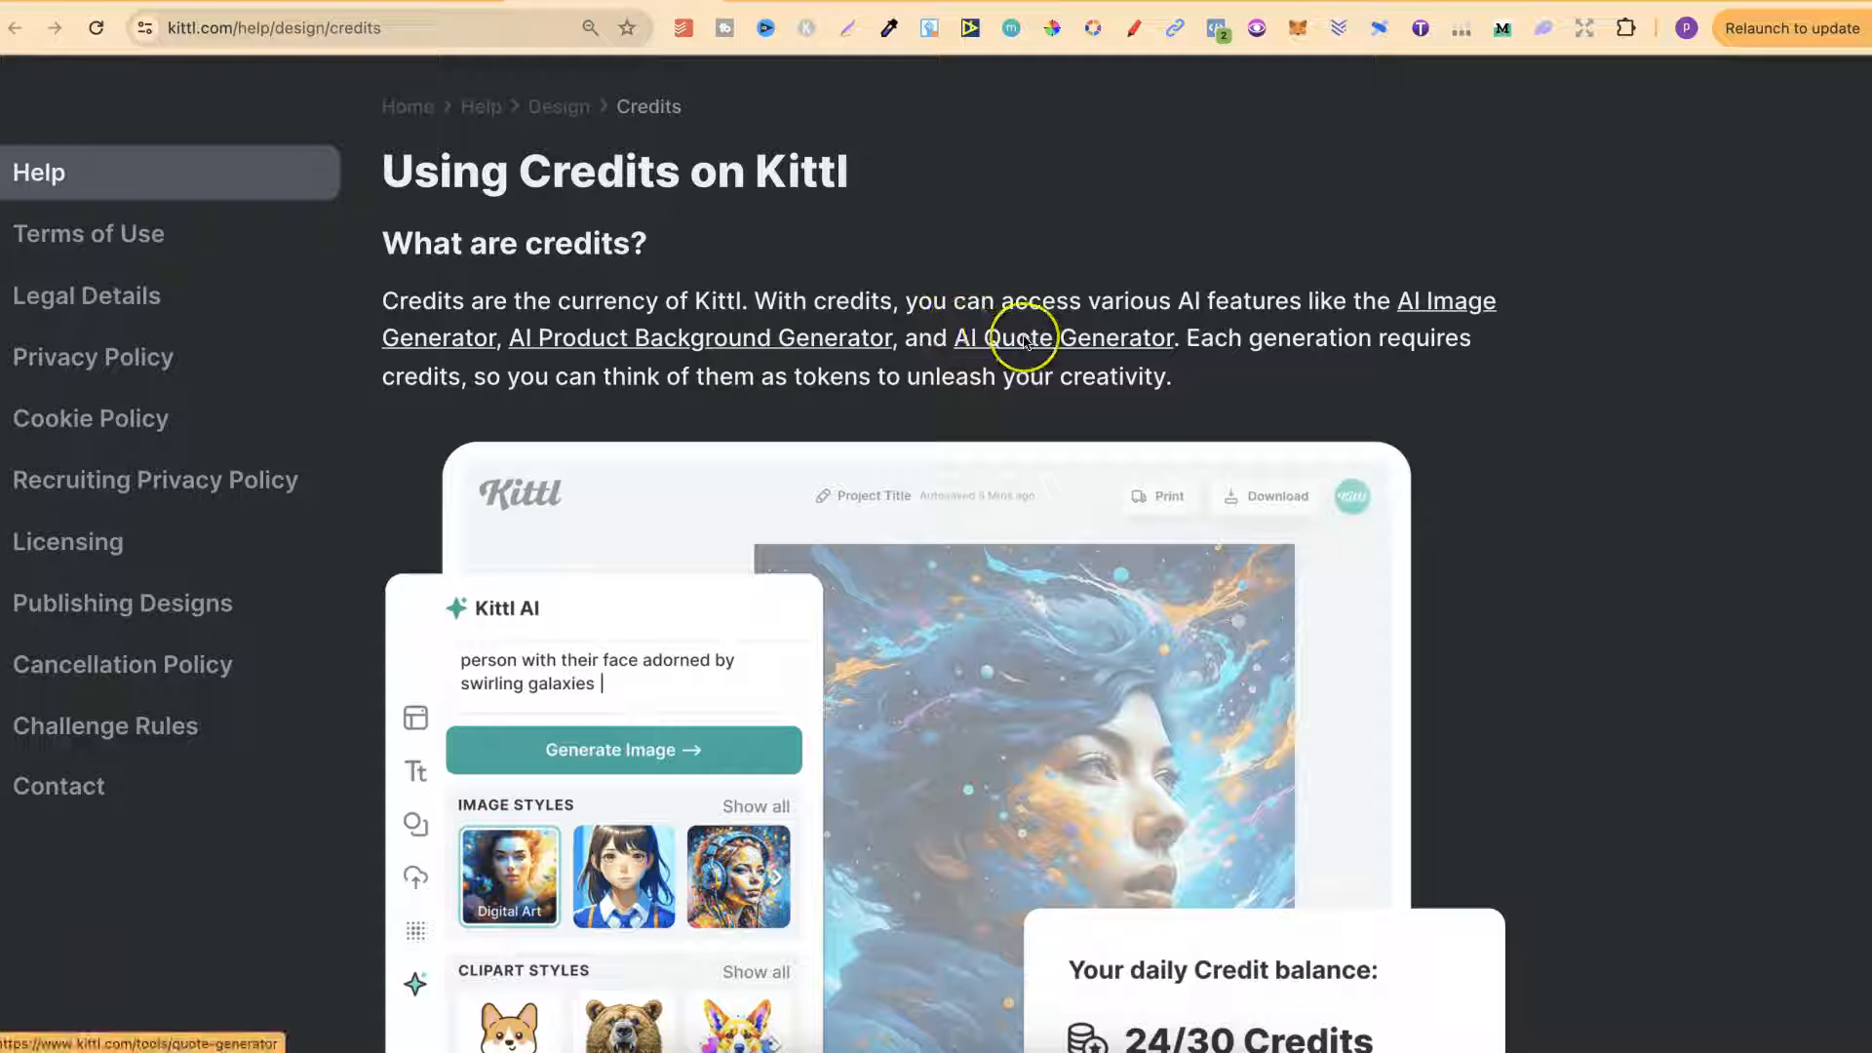
mouse_move(1441, 397)
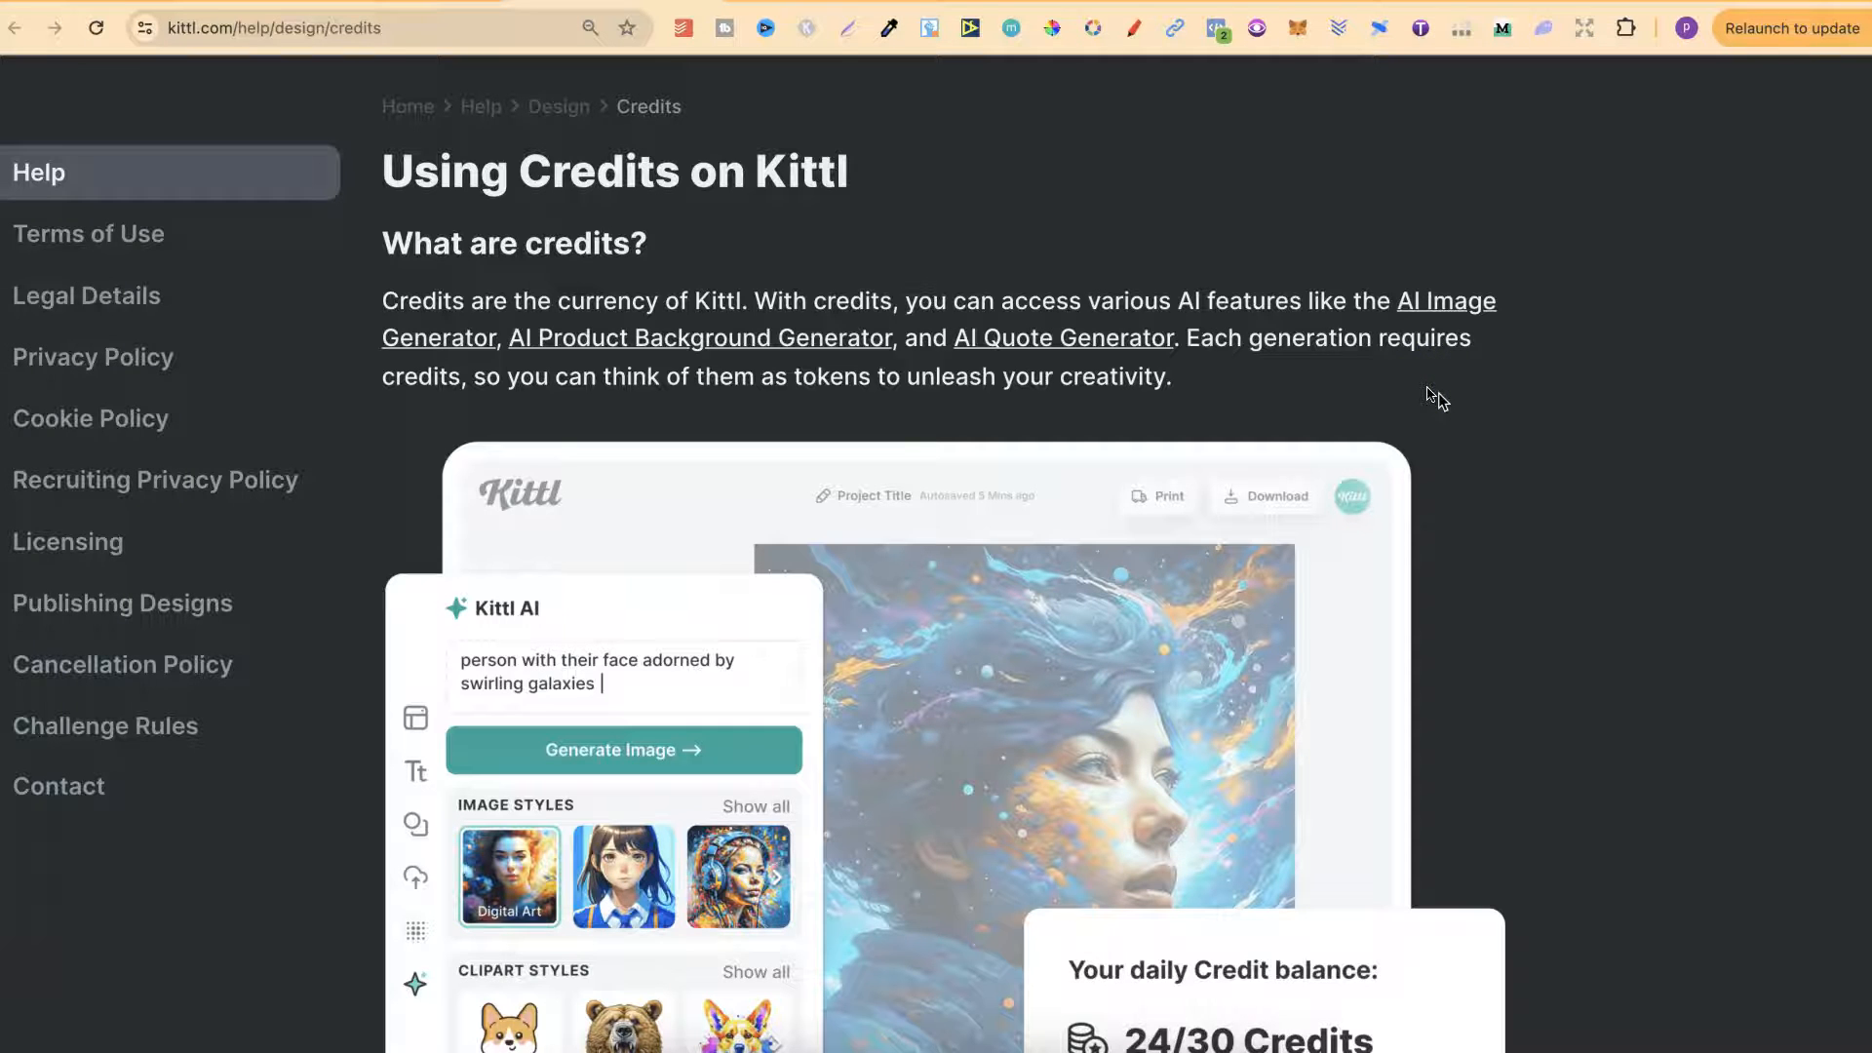
scroll(down, 3)
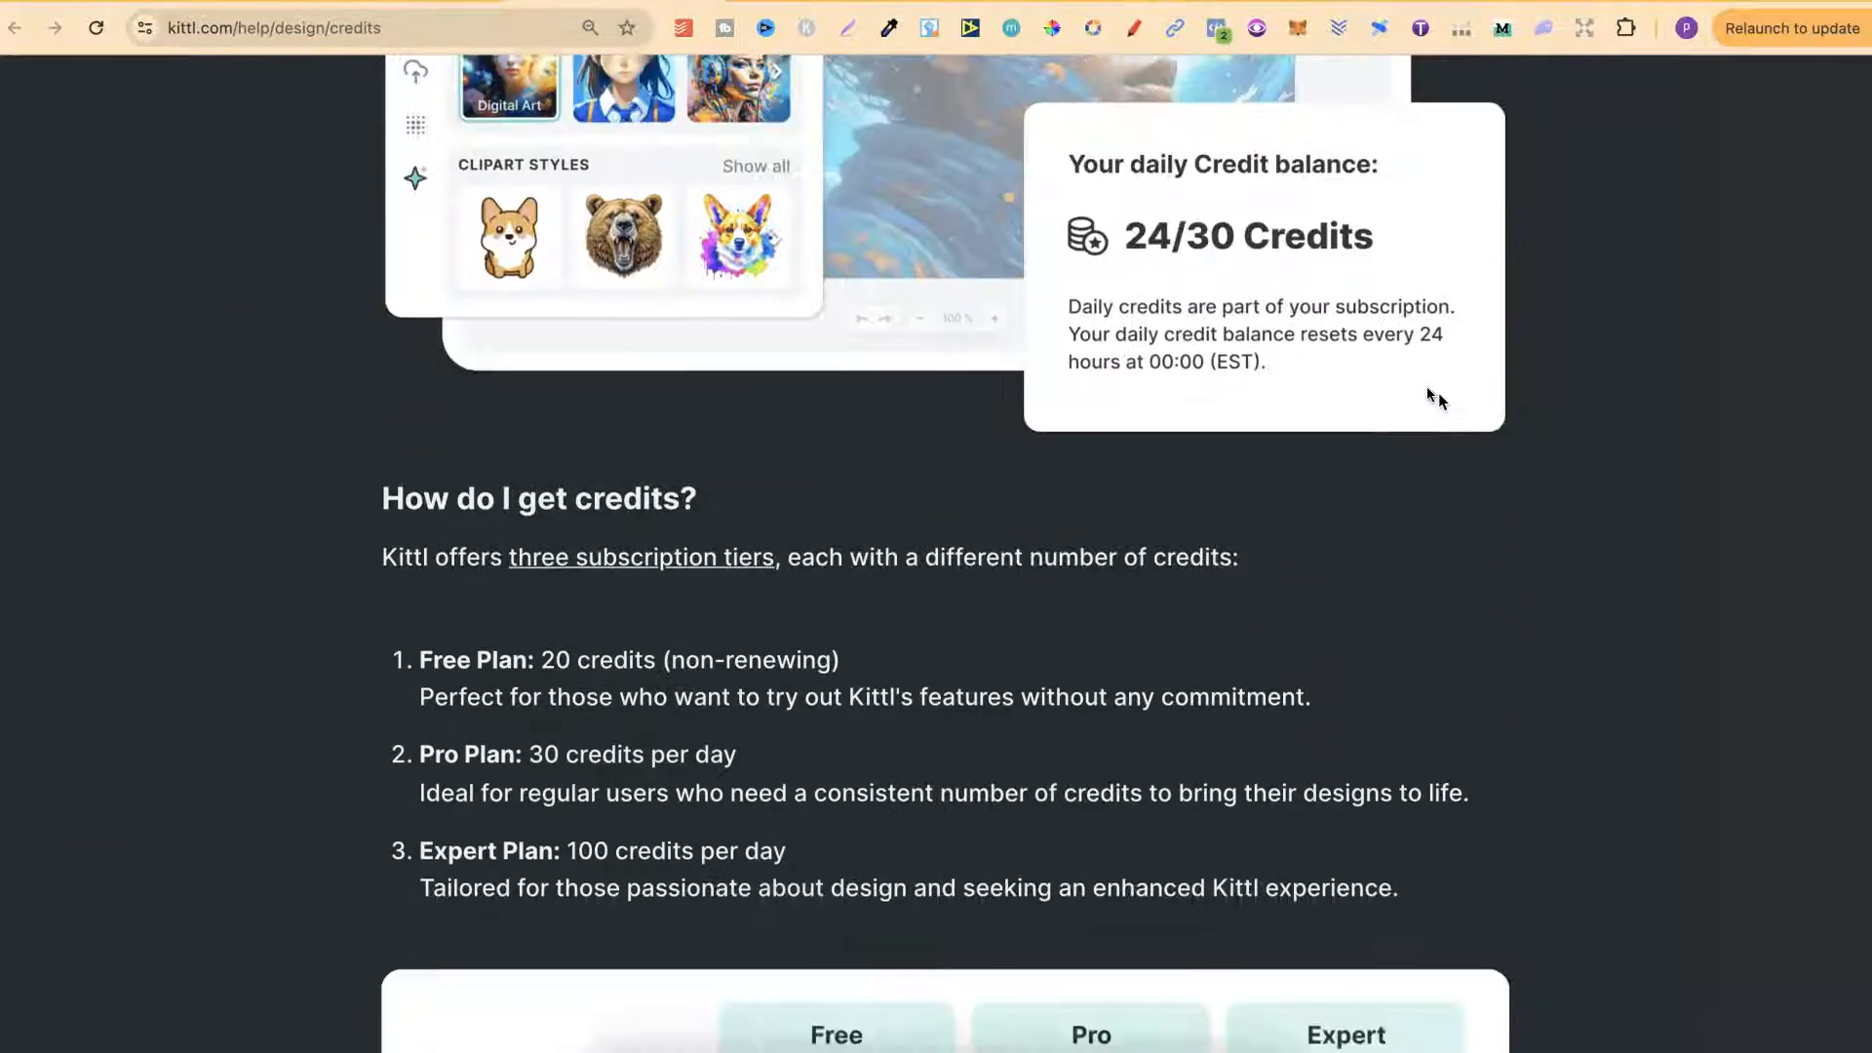
scroll(down, 3)
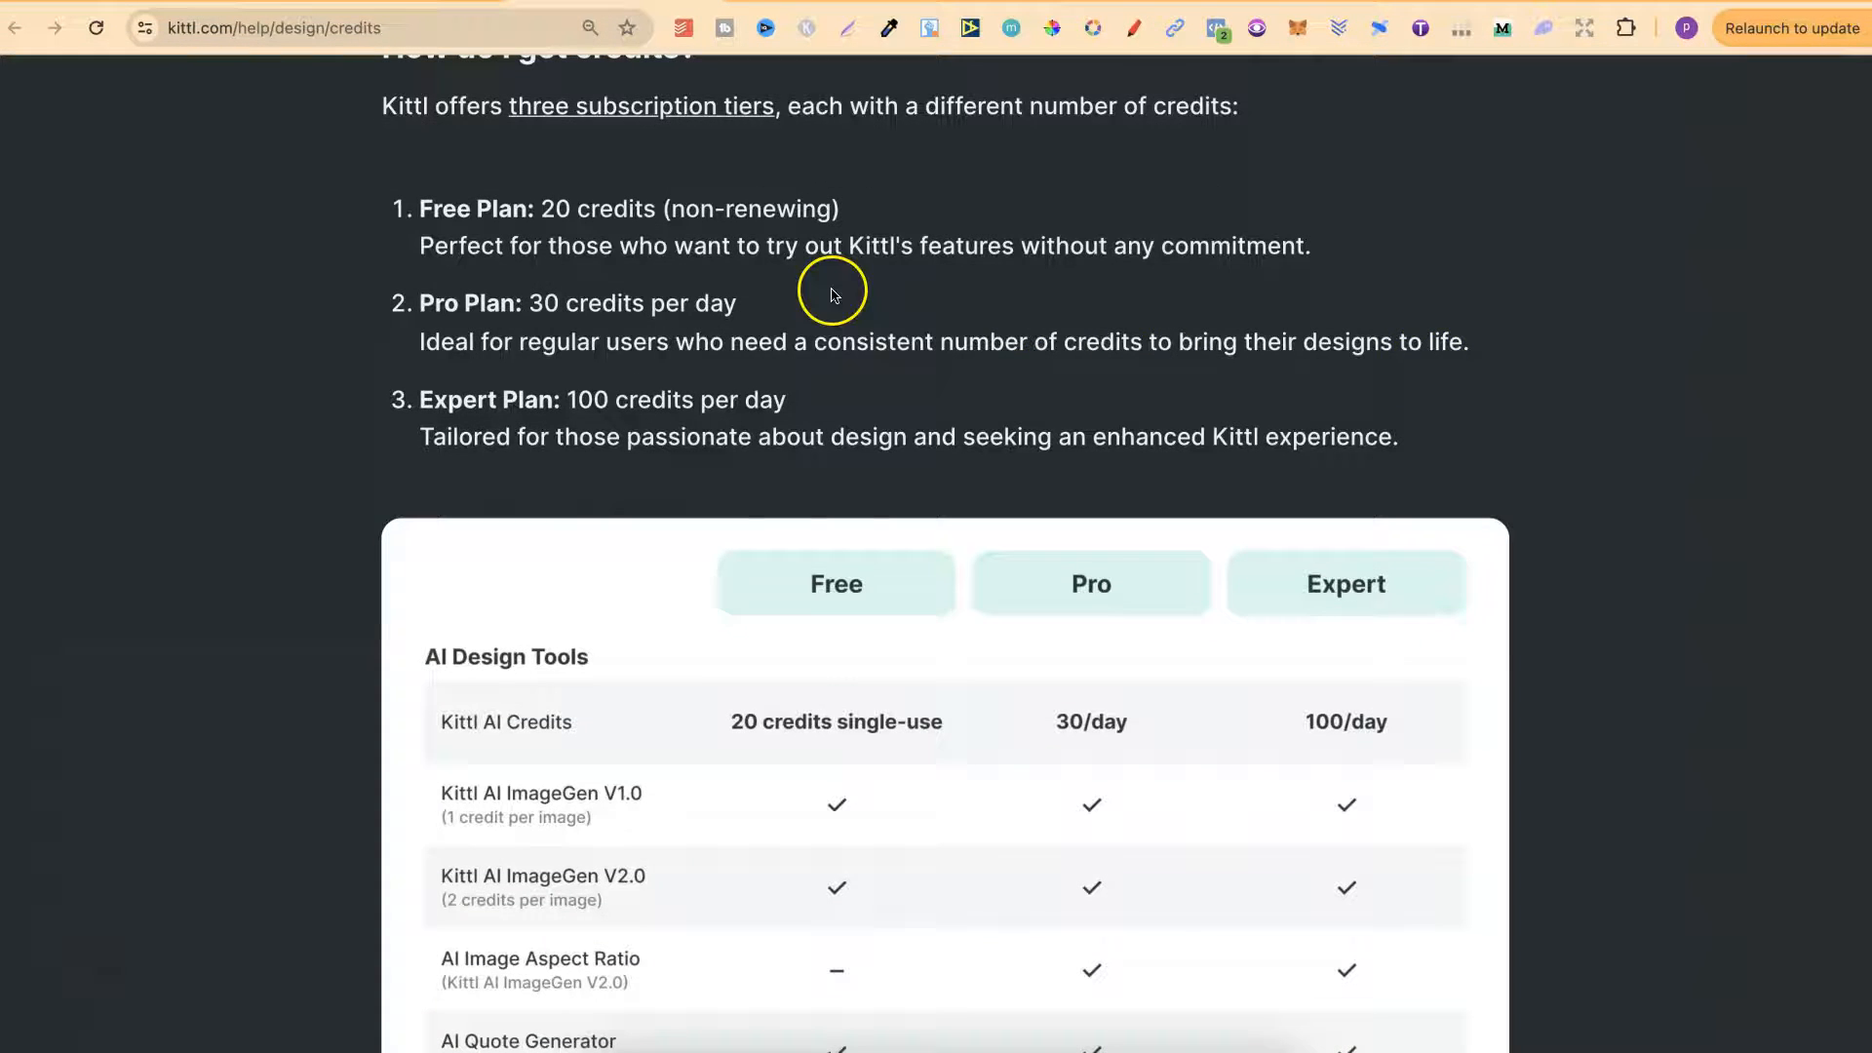
mouse_move(550, 209)
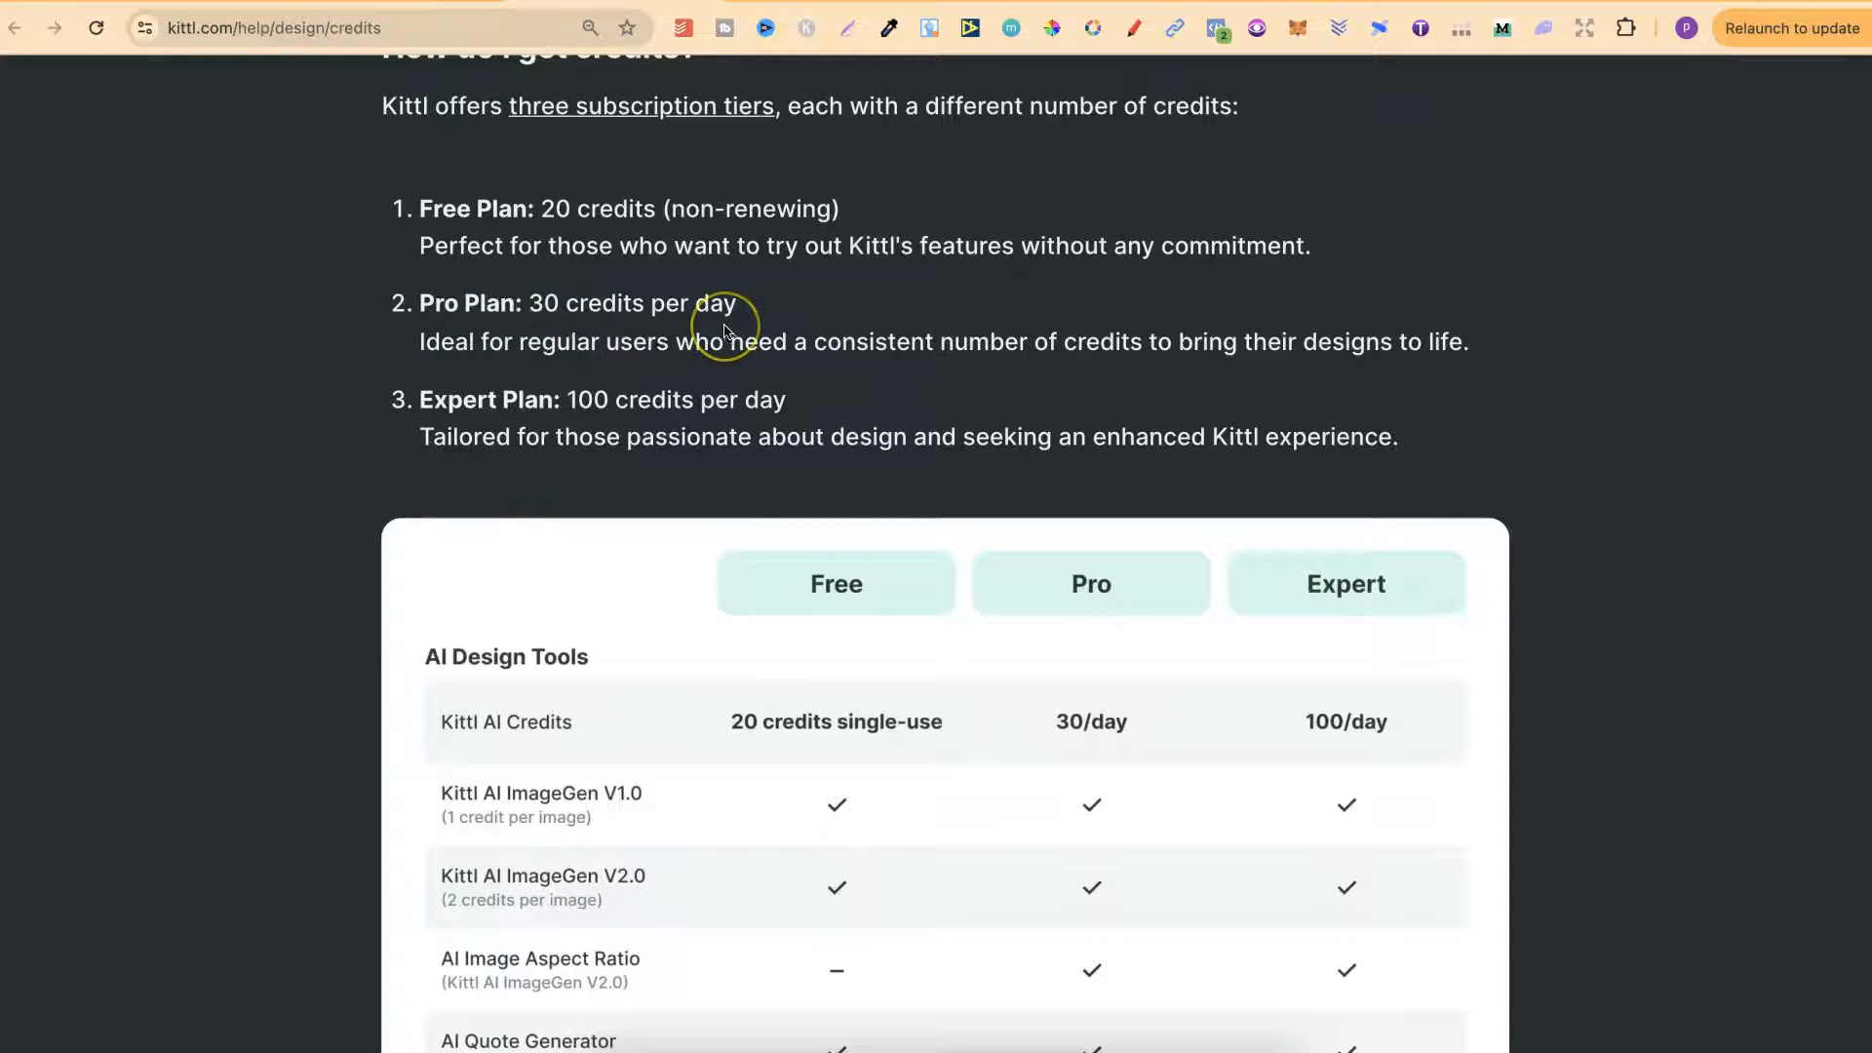
mouse_move(537, 364)
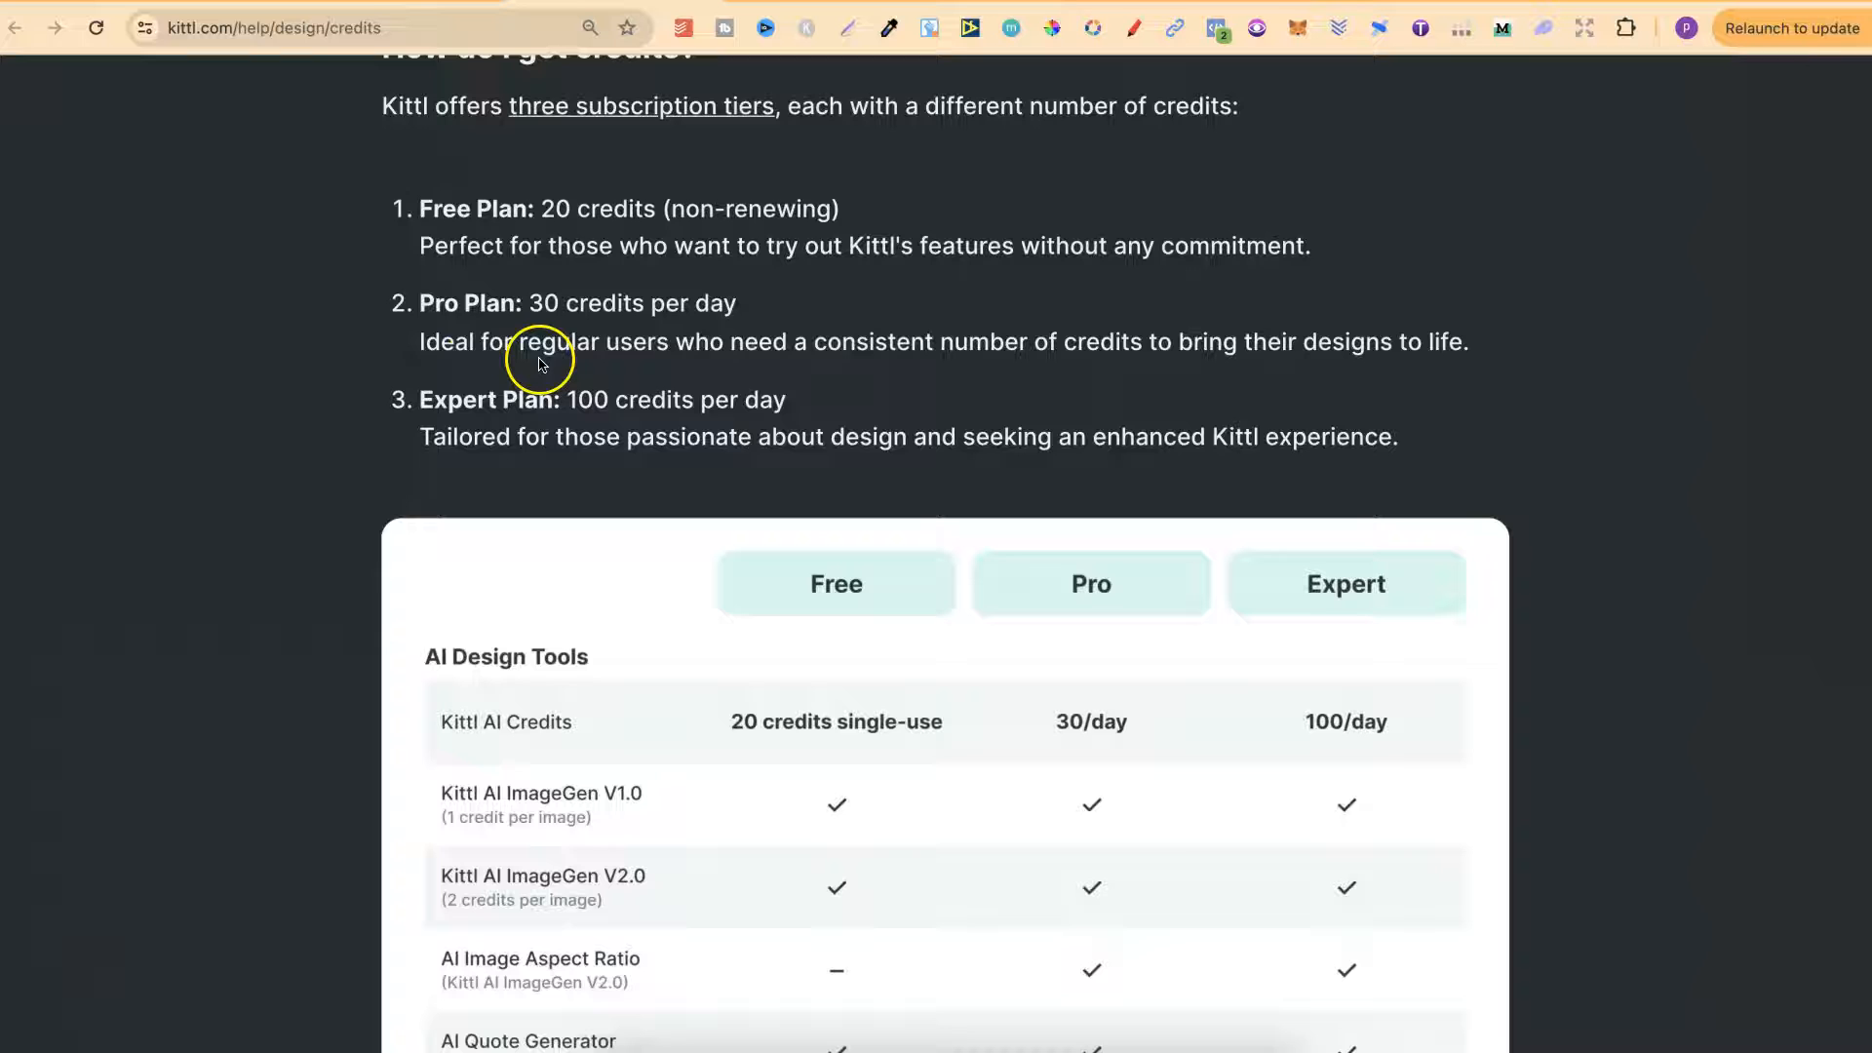
mouse_move(821, 389)
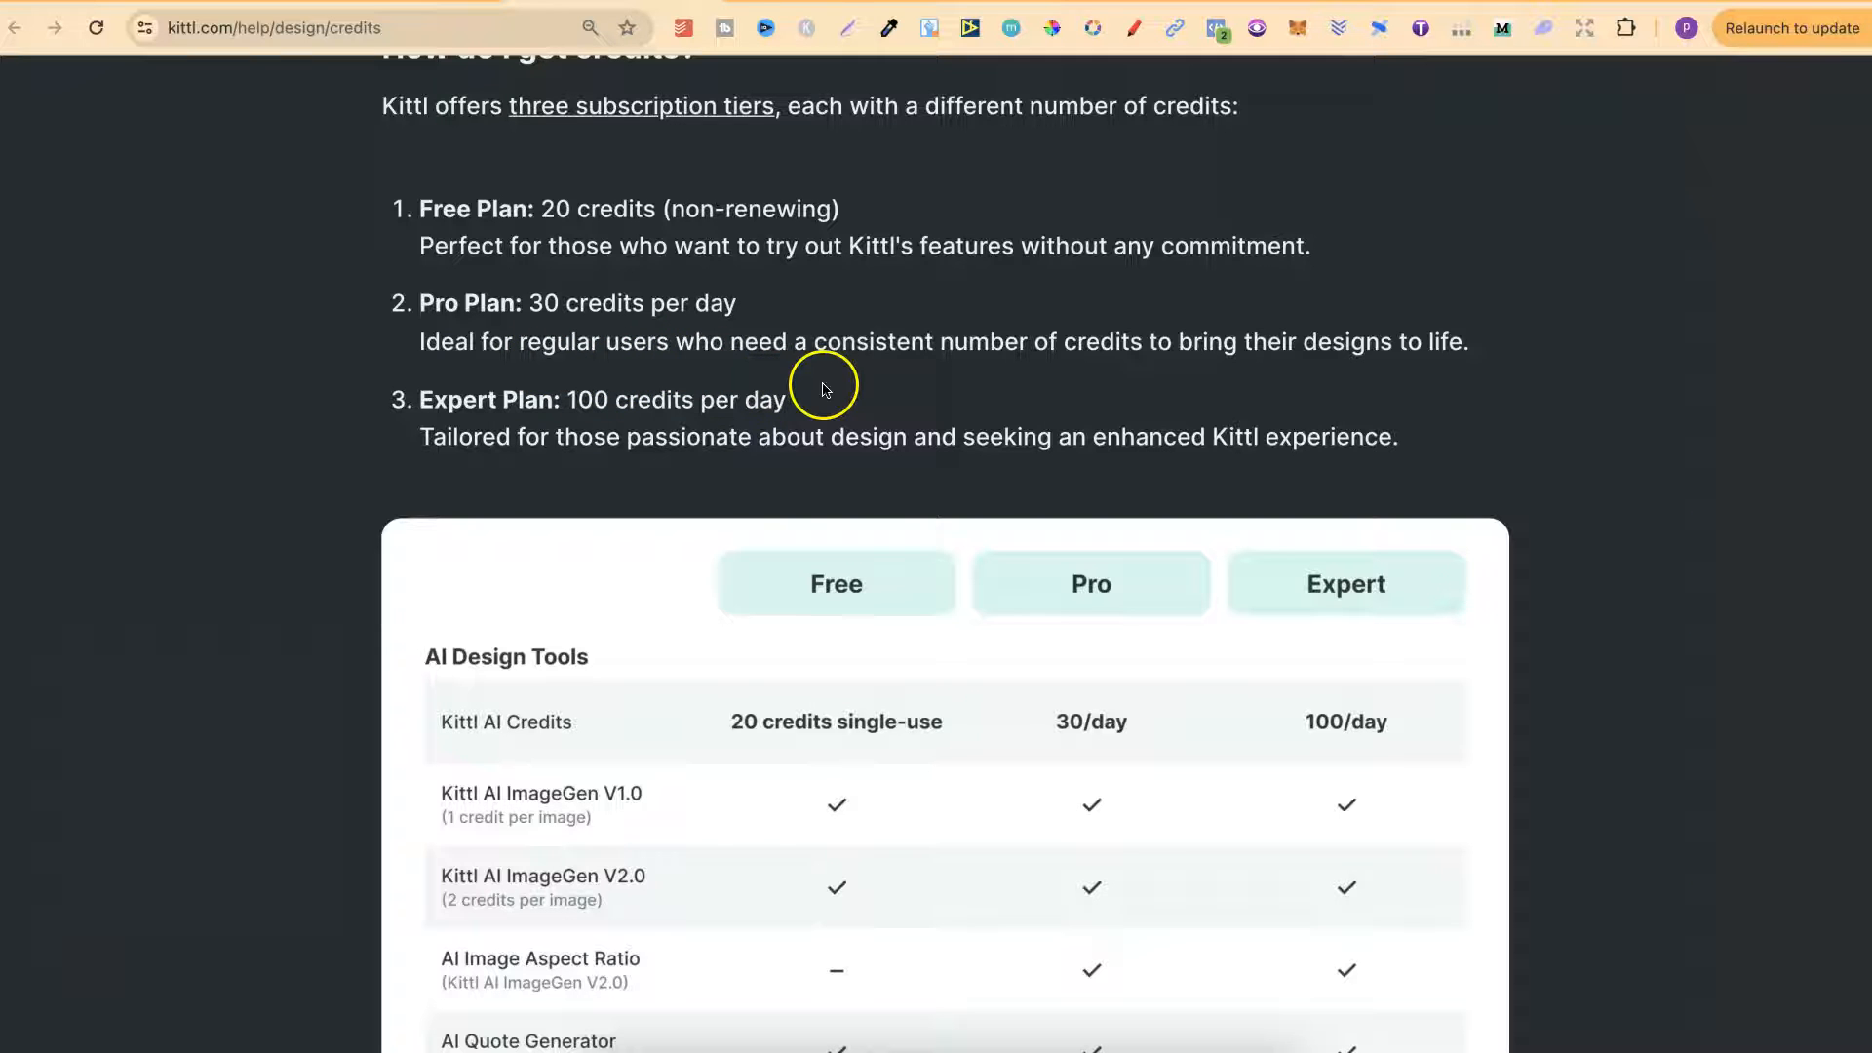
mouse_move(1323, 380)
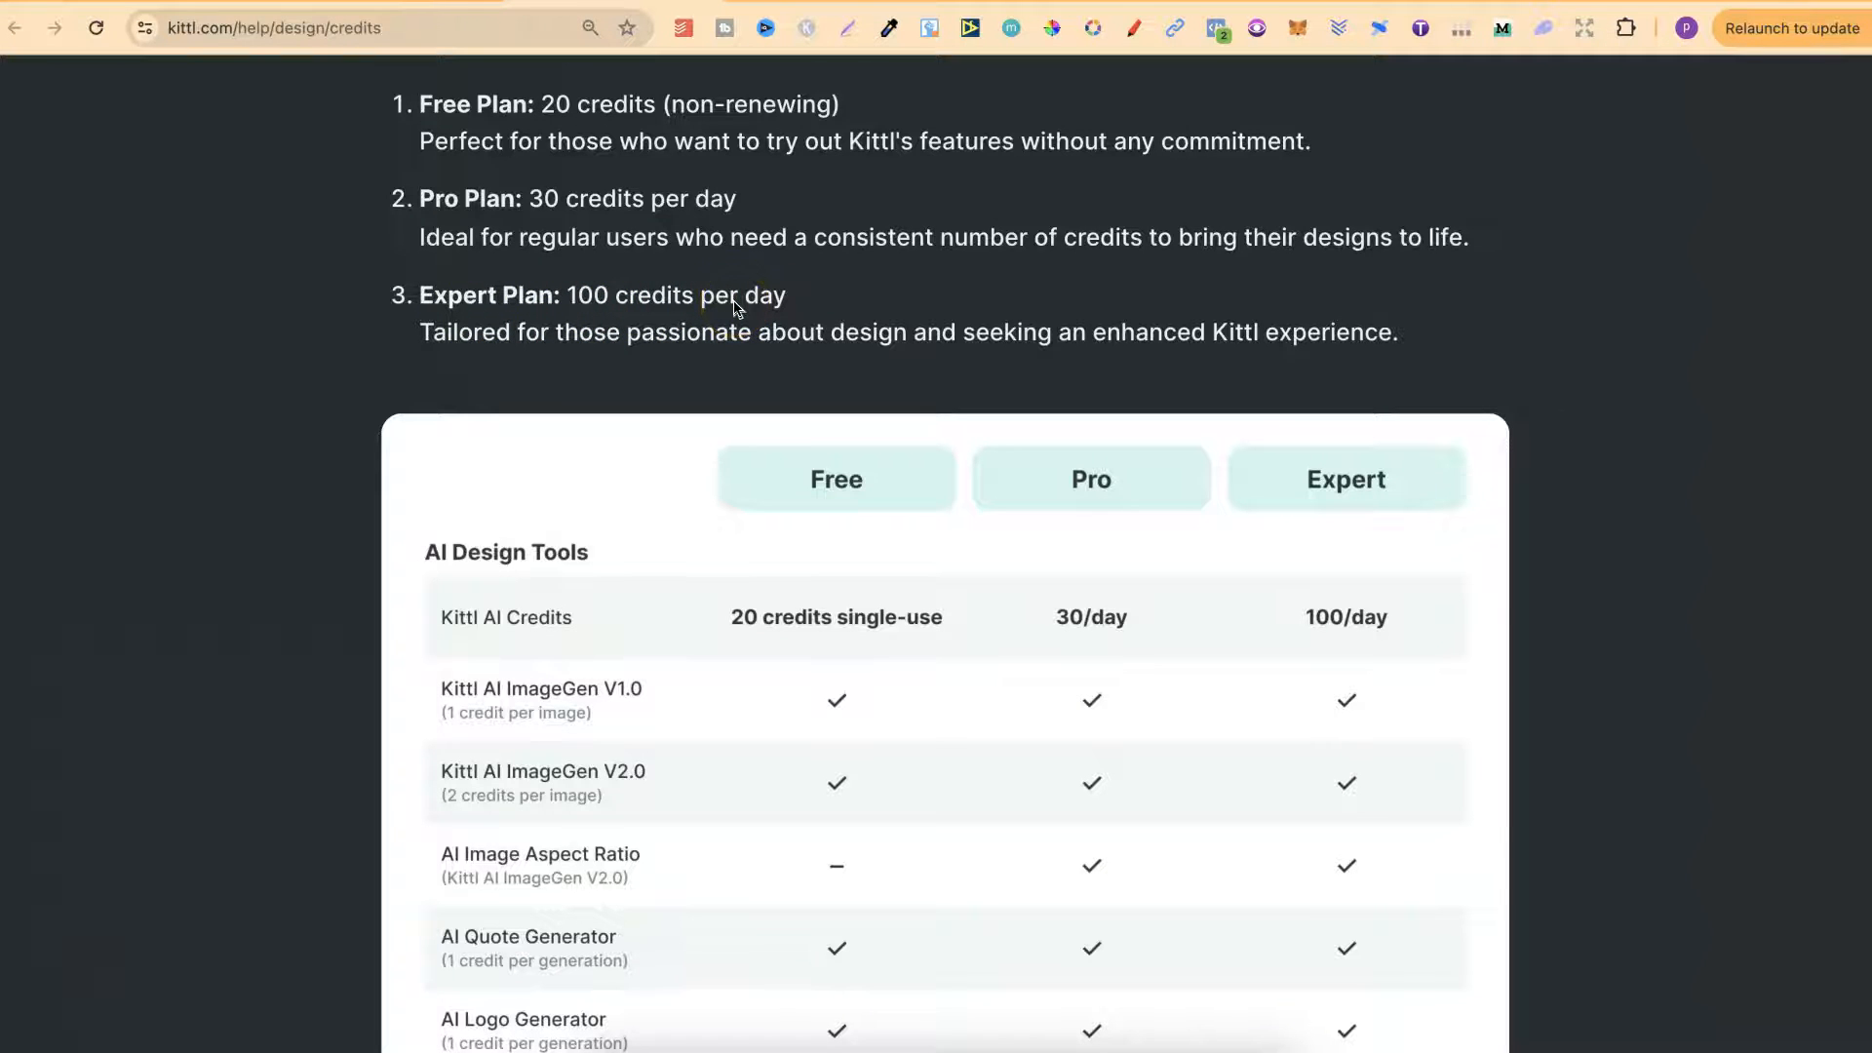
scroll(down, 3)
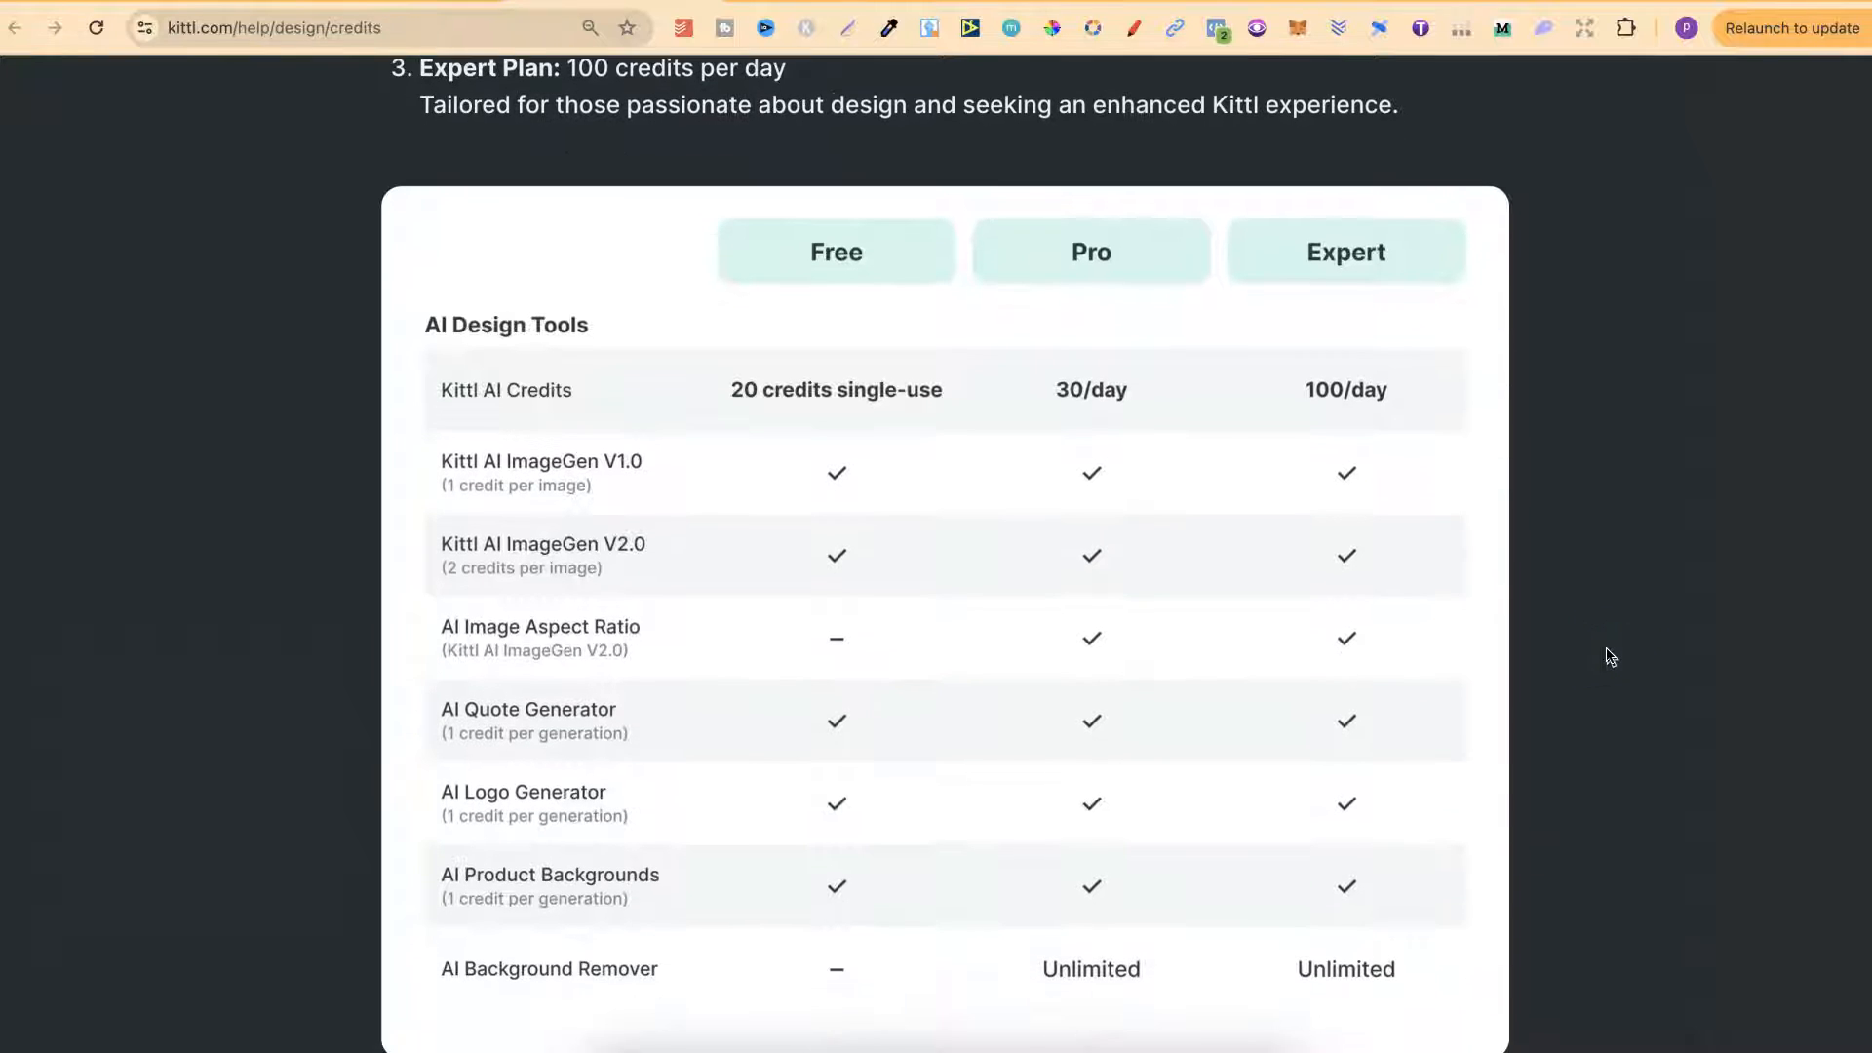
scroll(down, 3)
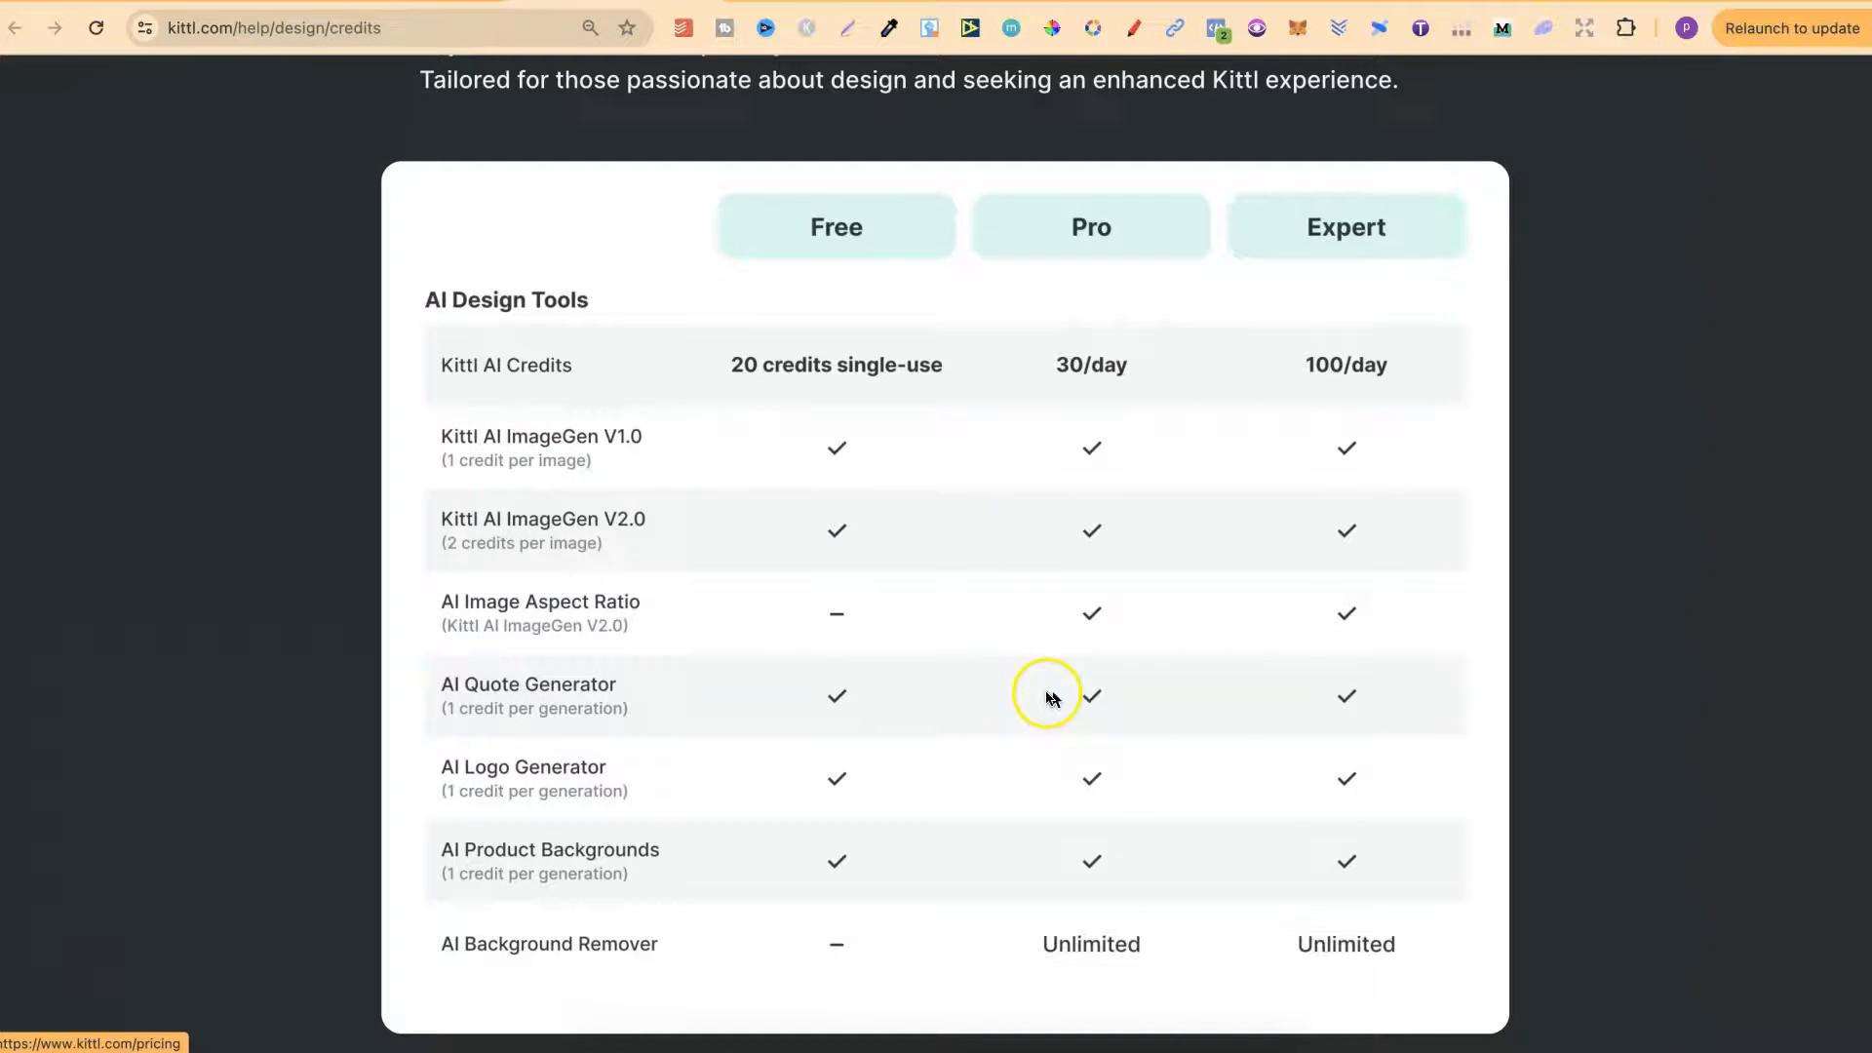
mouse_move(501, 480)
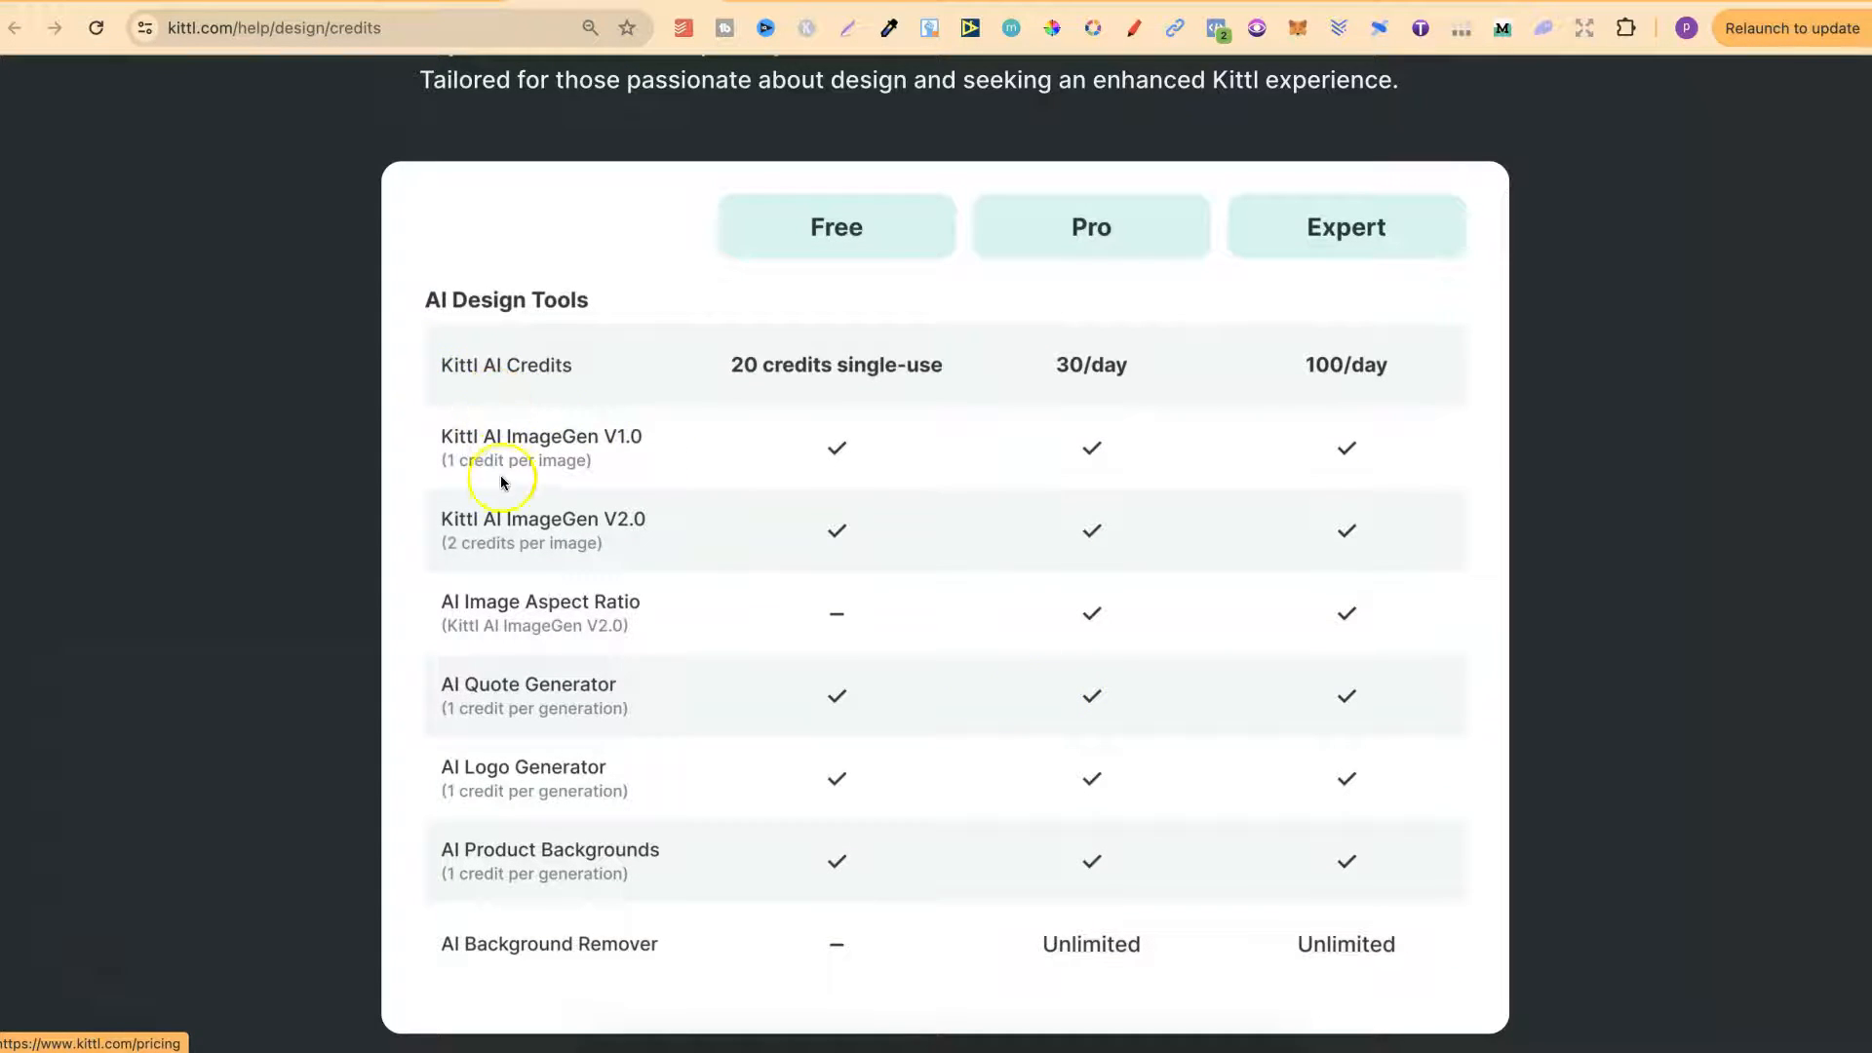
mouse_move(529, 847)
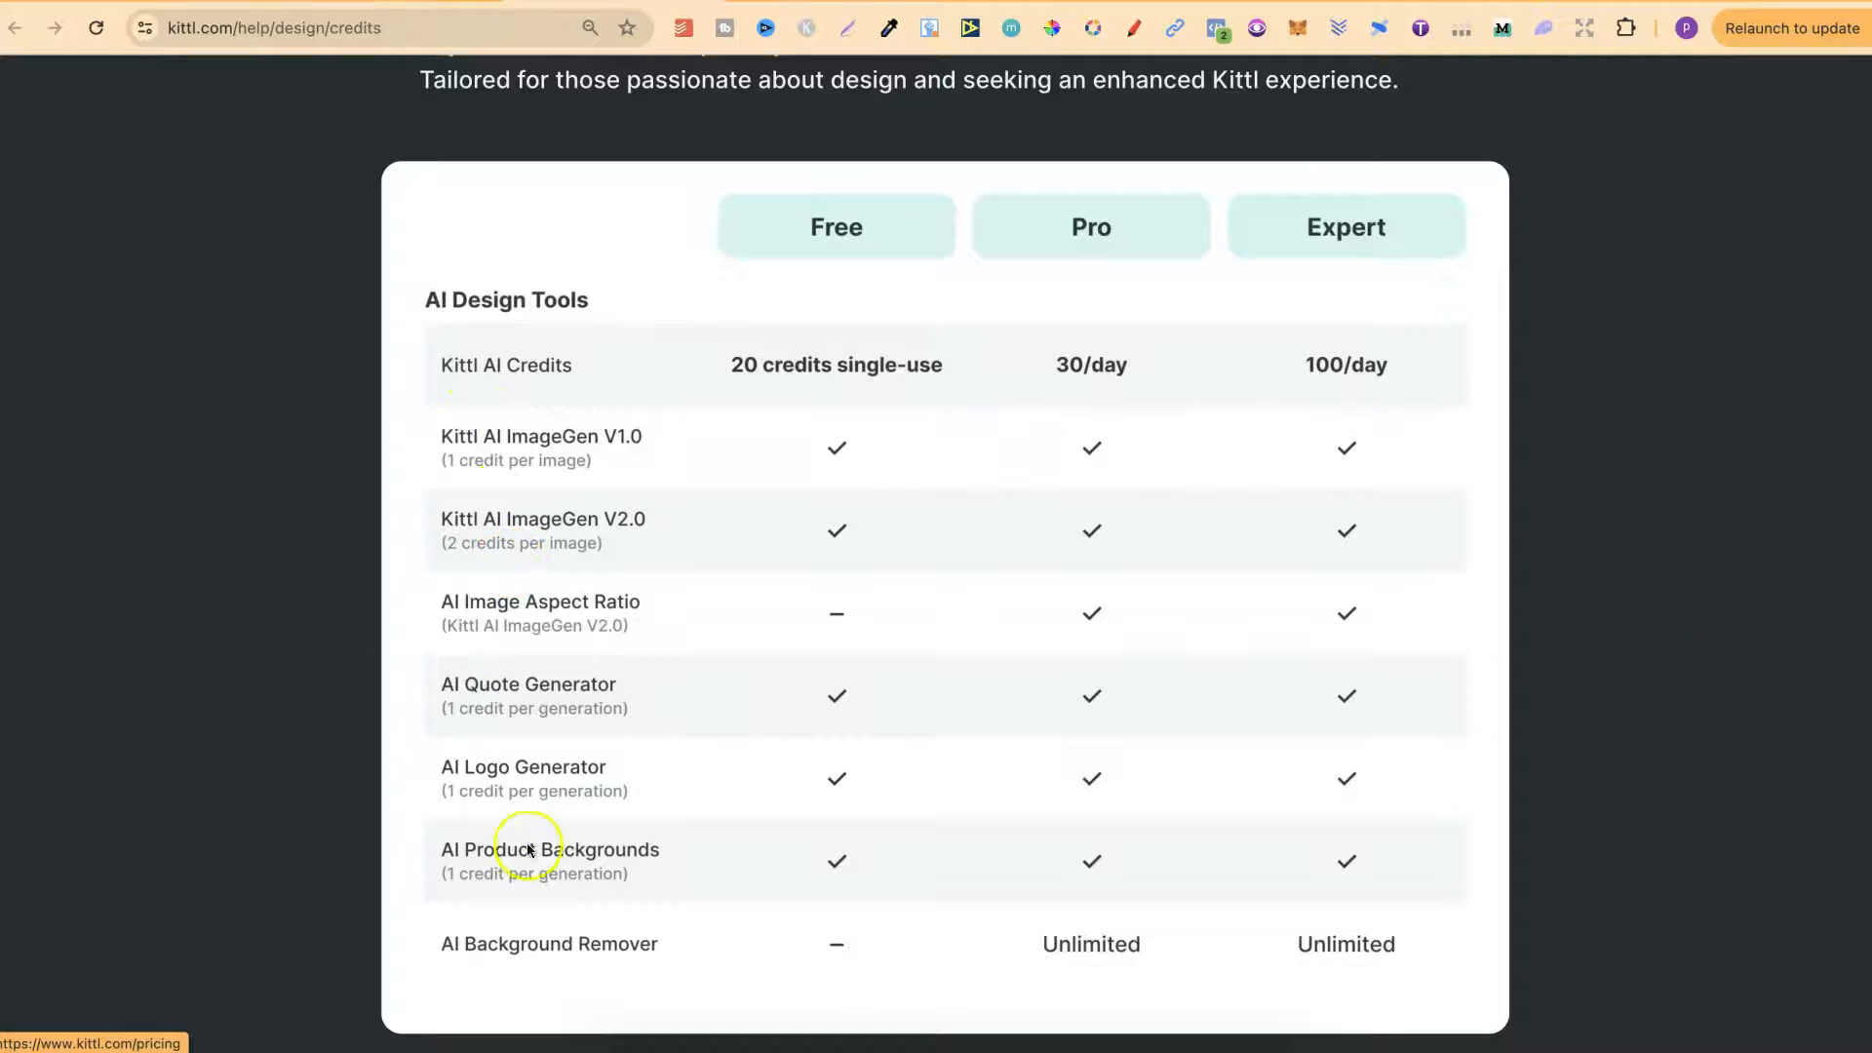
scroll(down, 3)
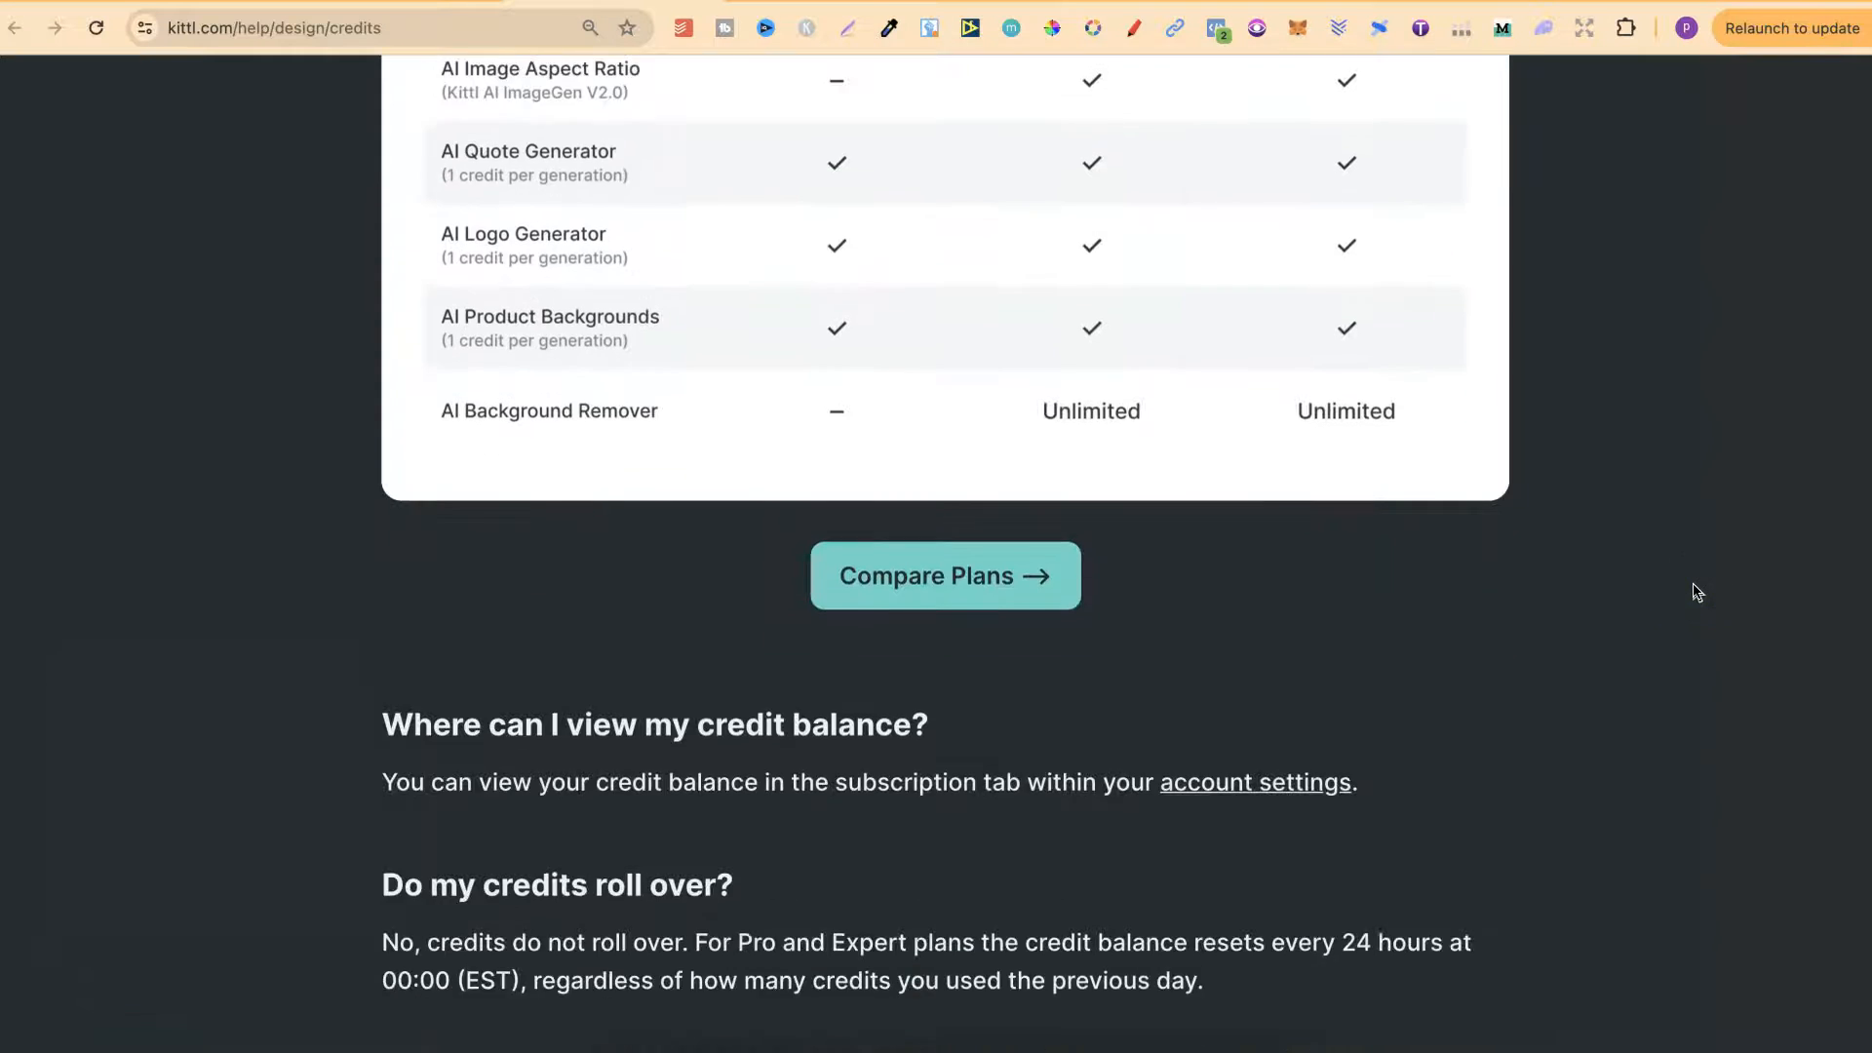
scroll(down, 3)
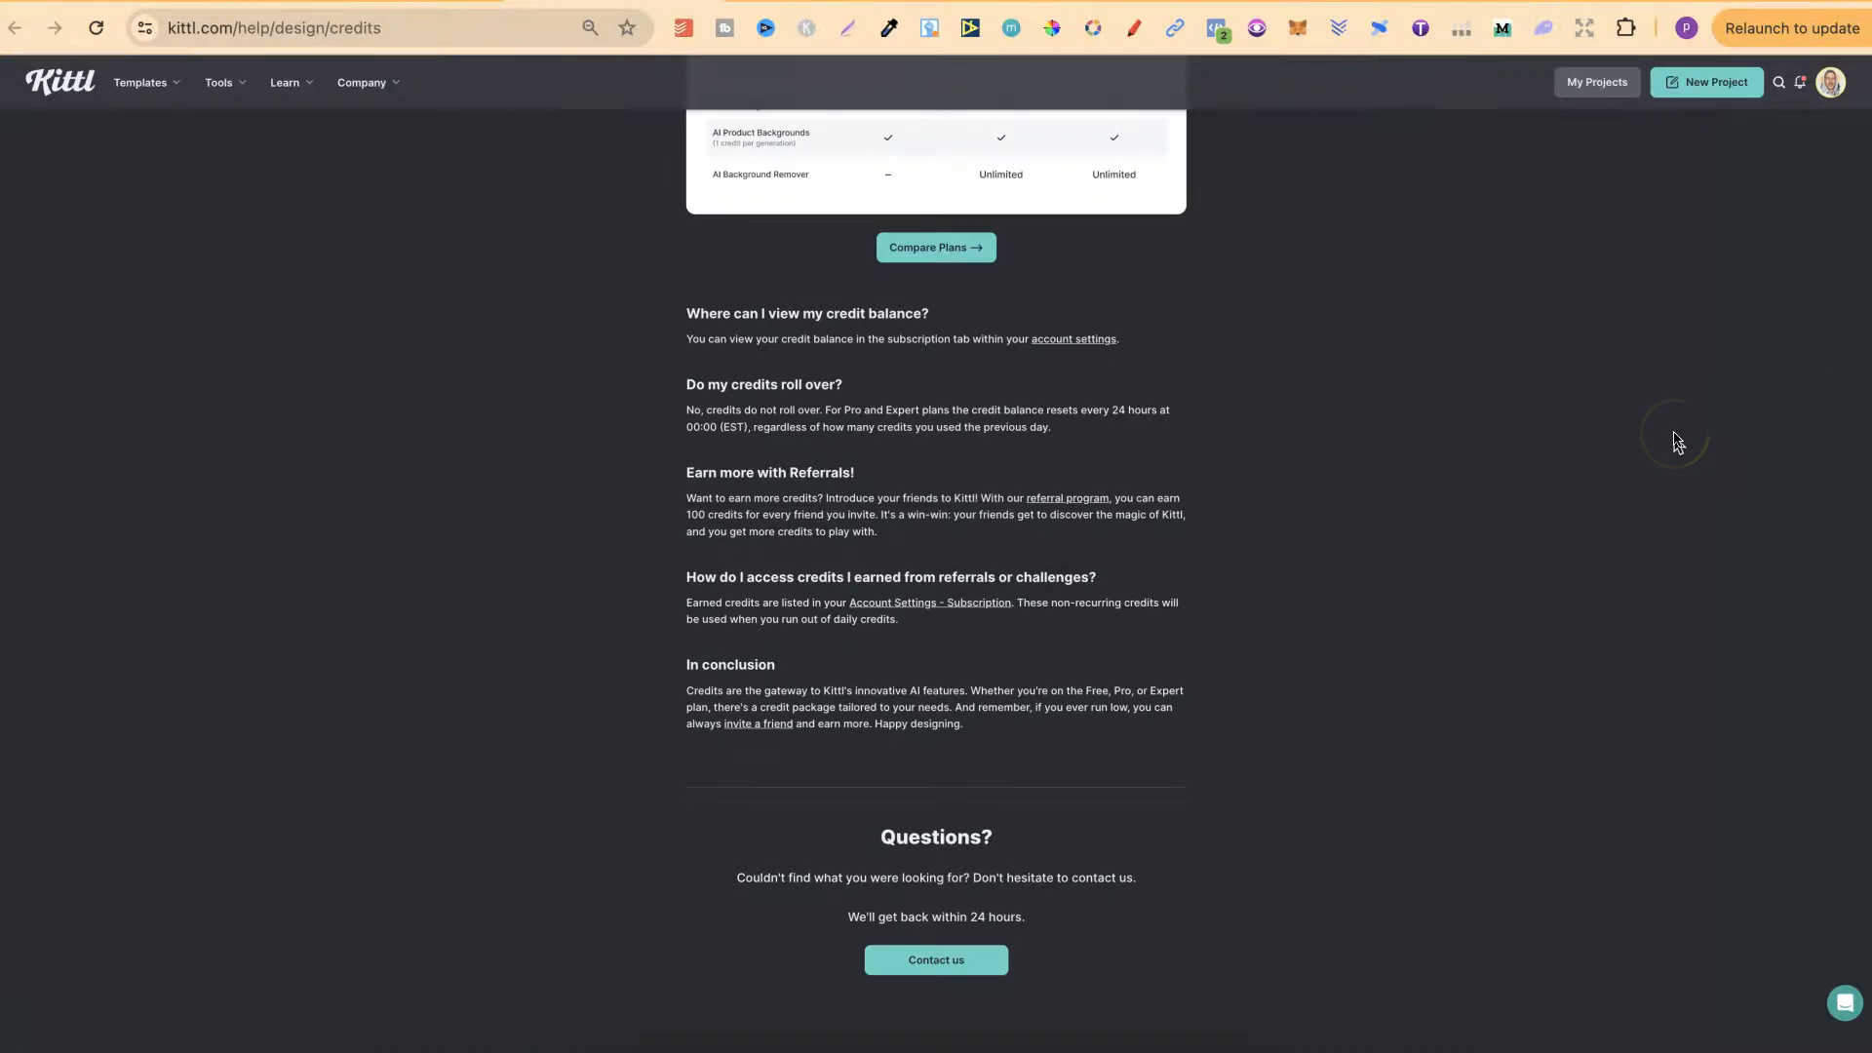
mouse_move(1760, 272)
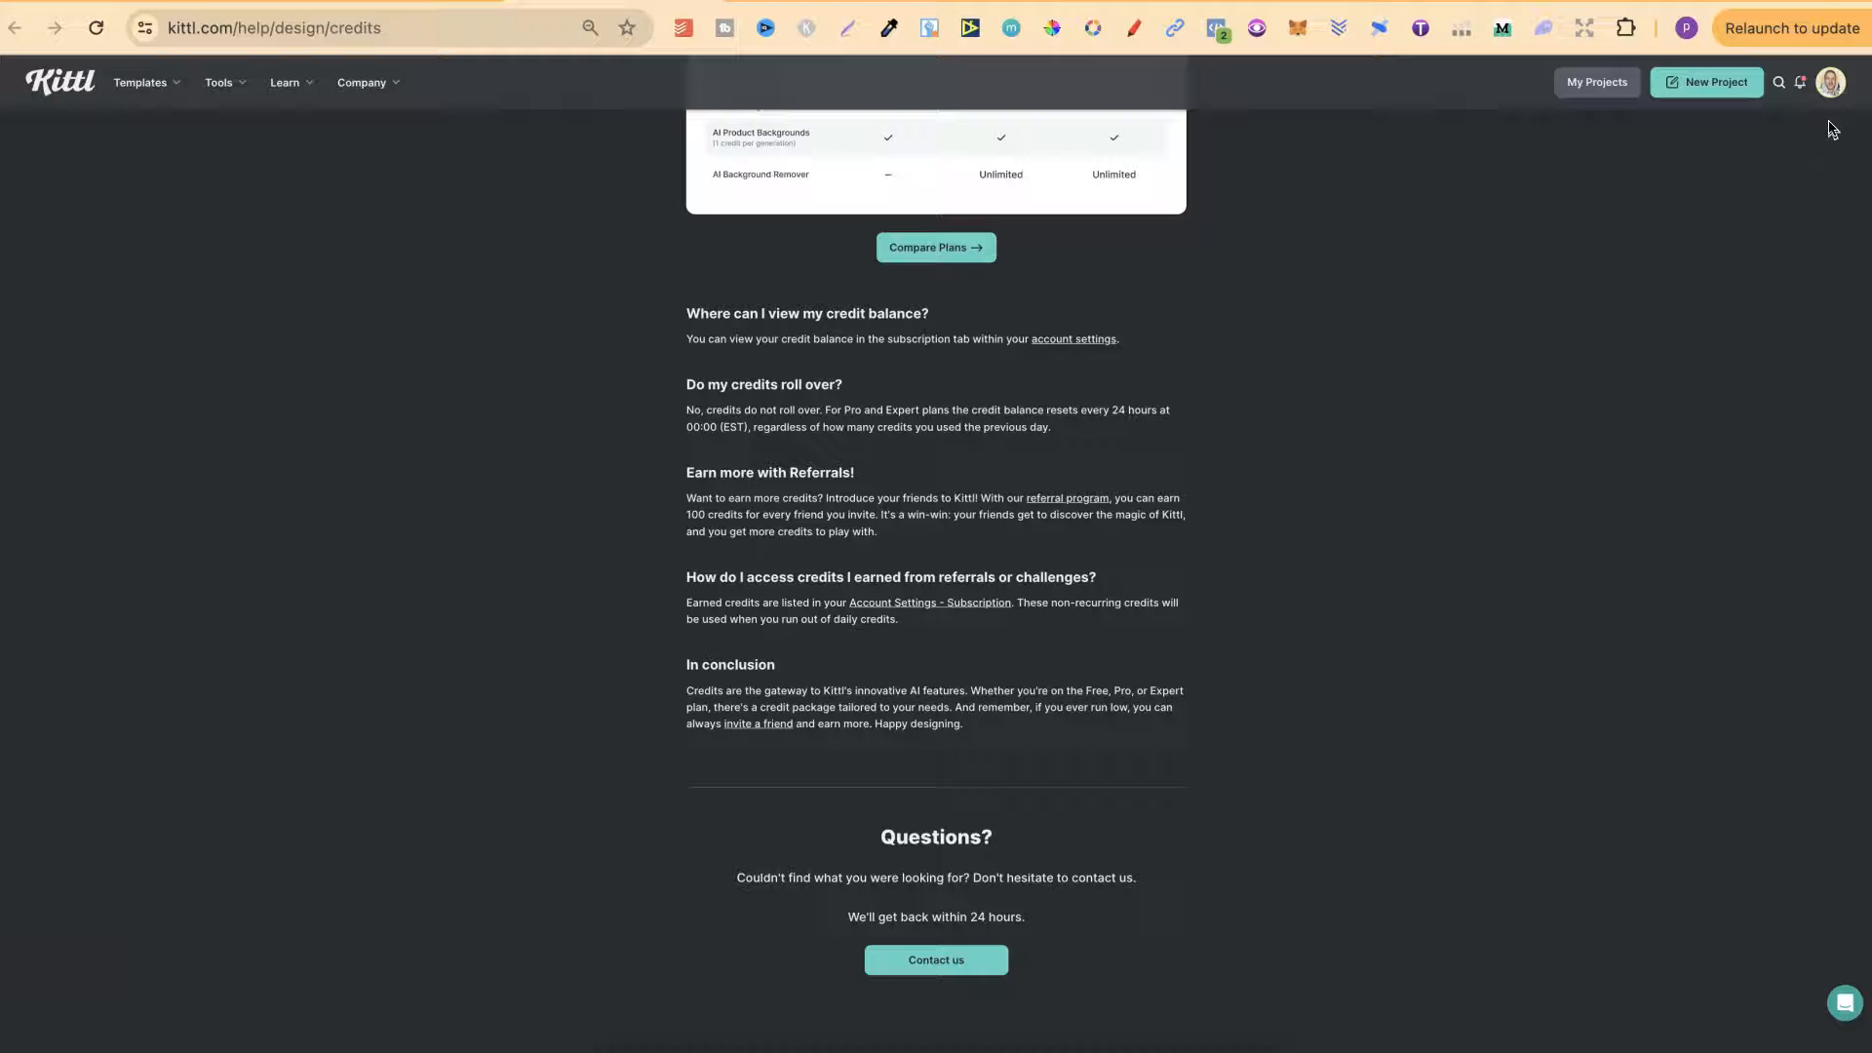
Check the account's daily credit balance, then scroll to the Daily Credit Rates section
click(1830, 81)
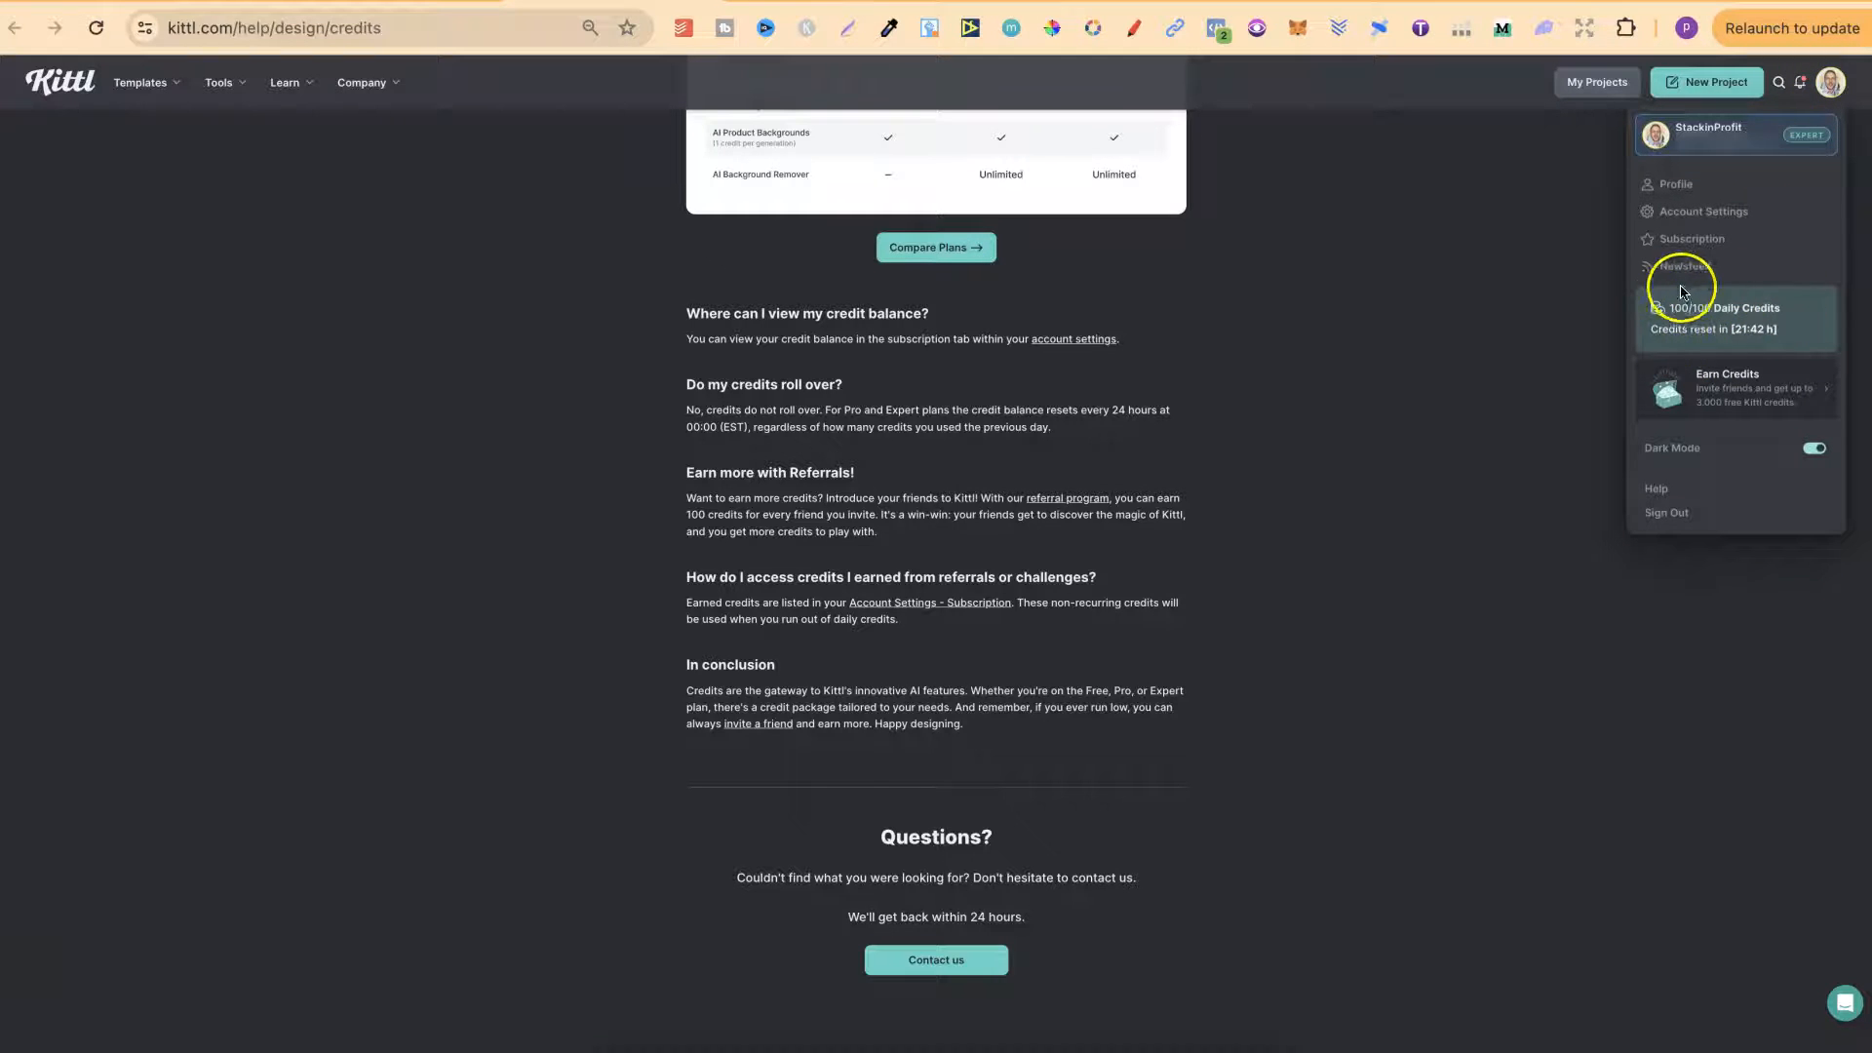
mouse_move(1757, 335)
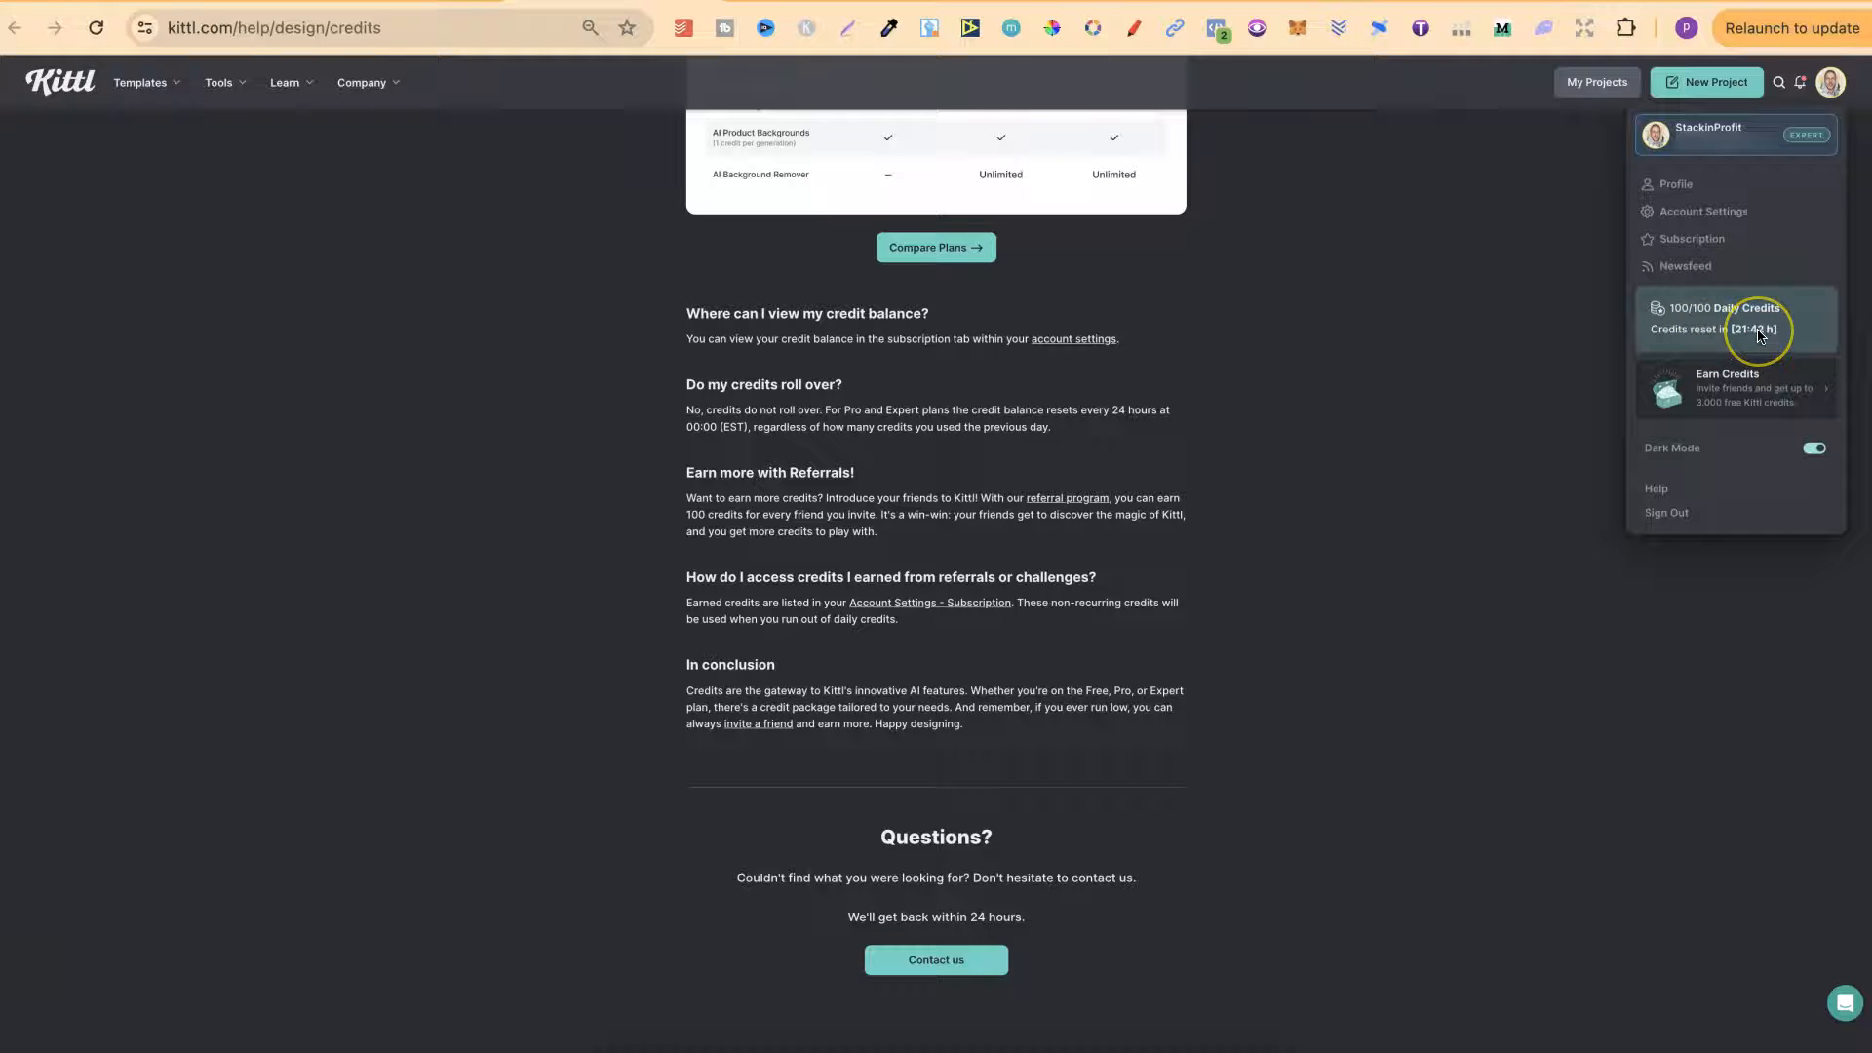
mouse_move(1677, 315)
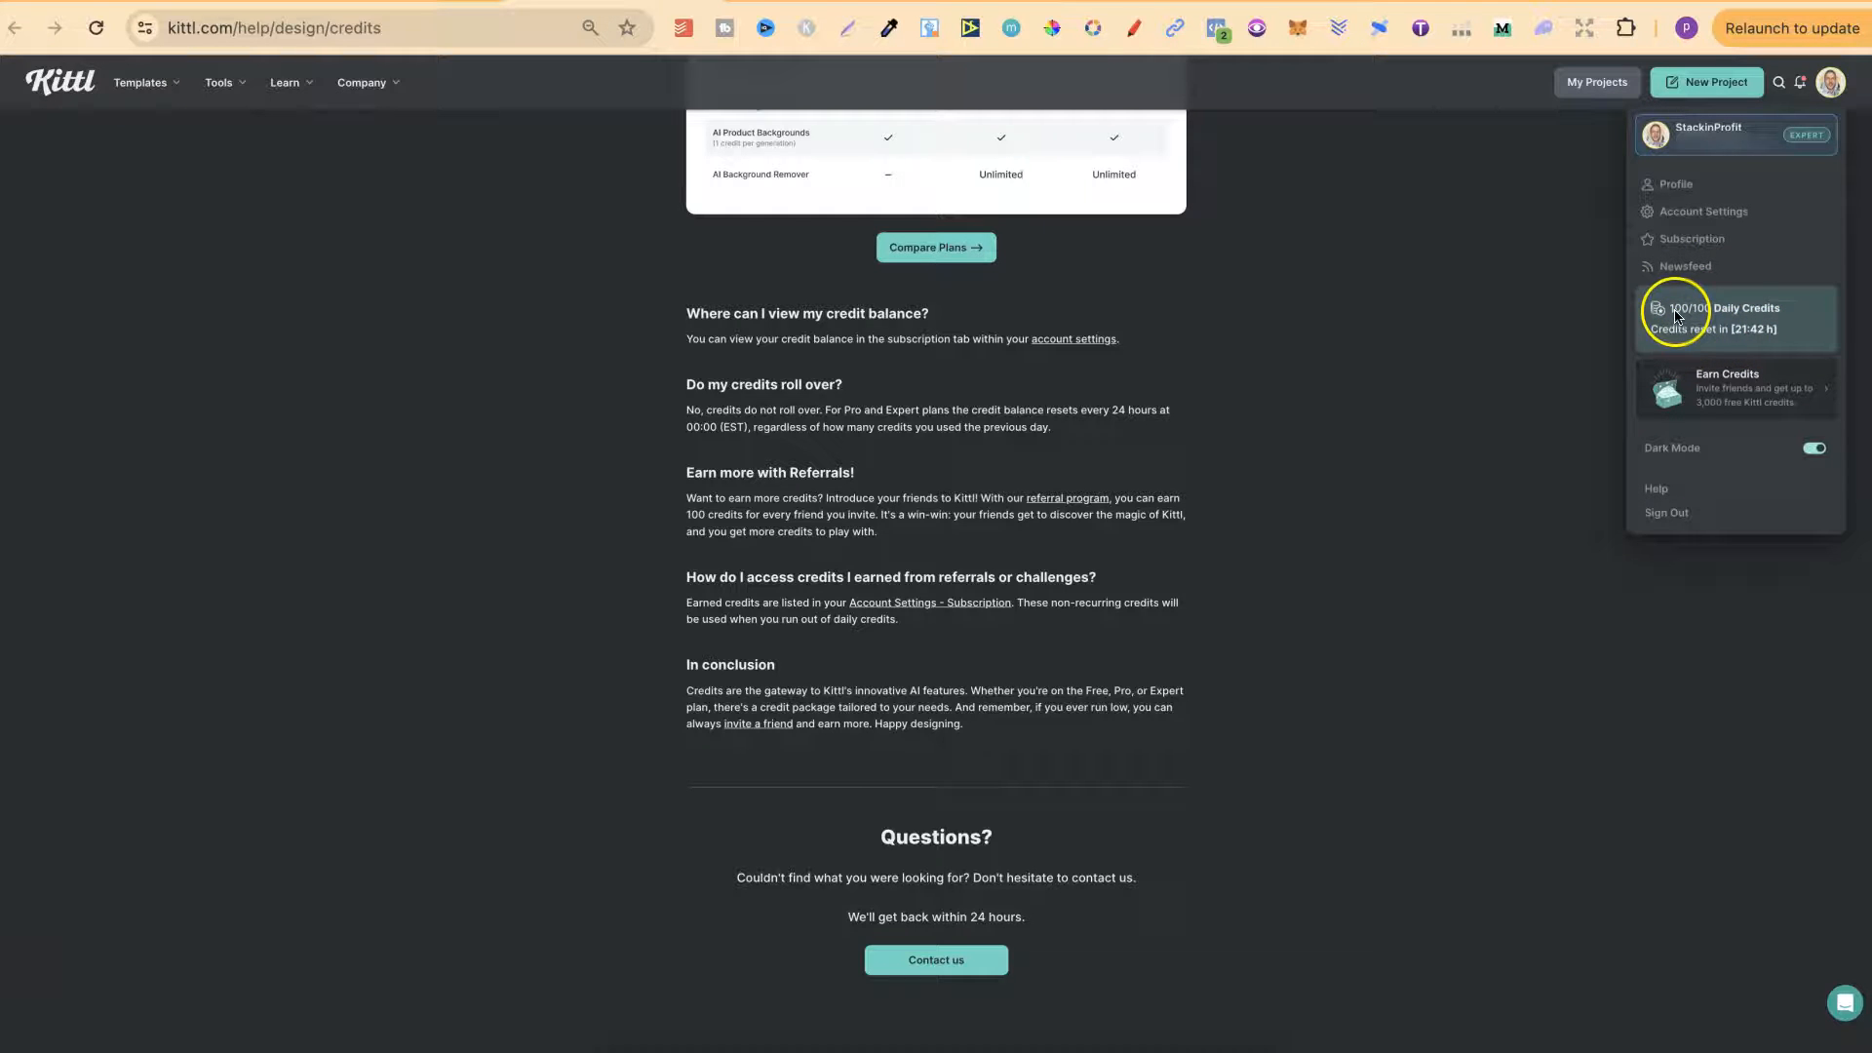
click(1363, 443)
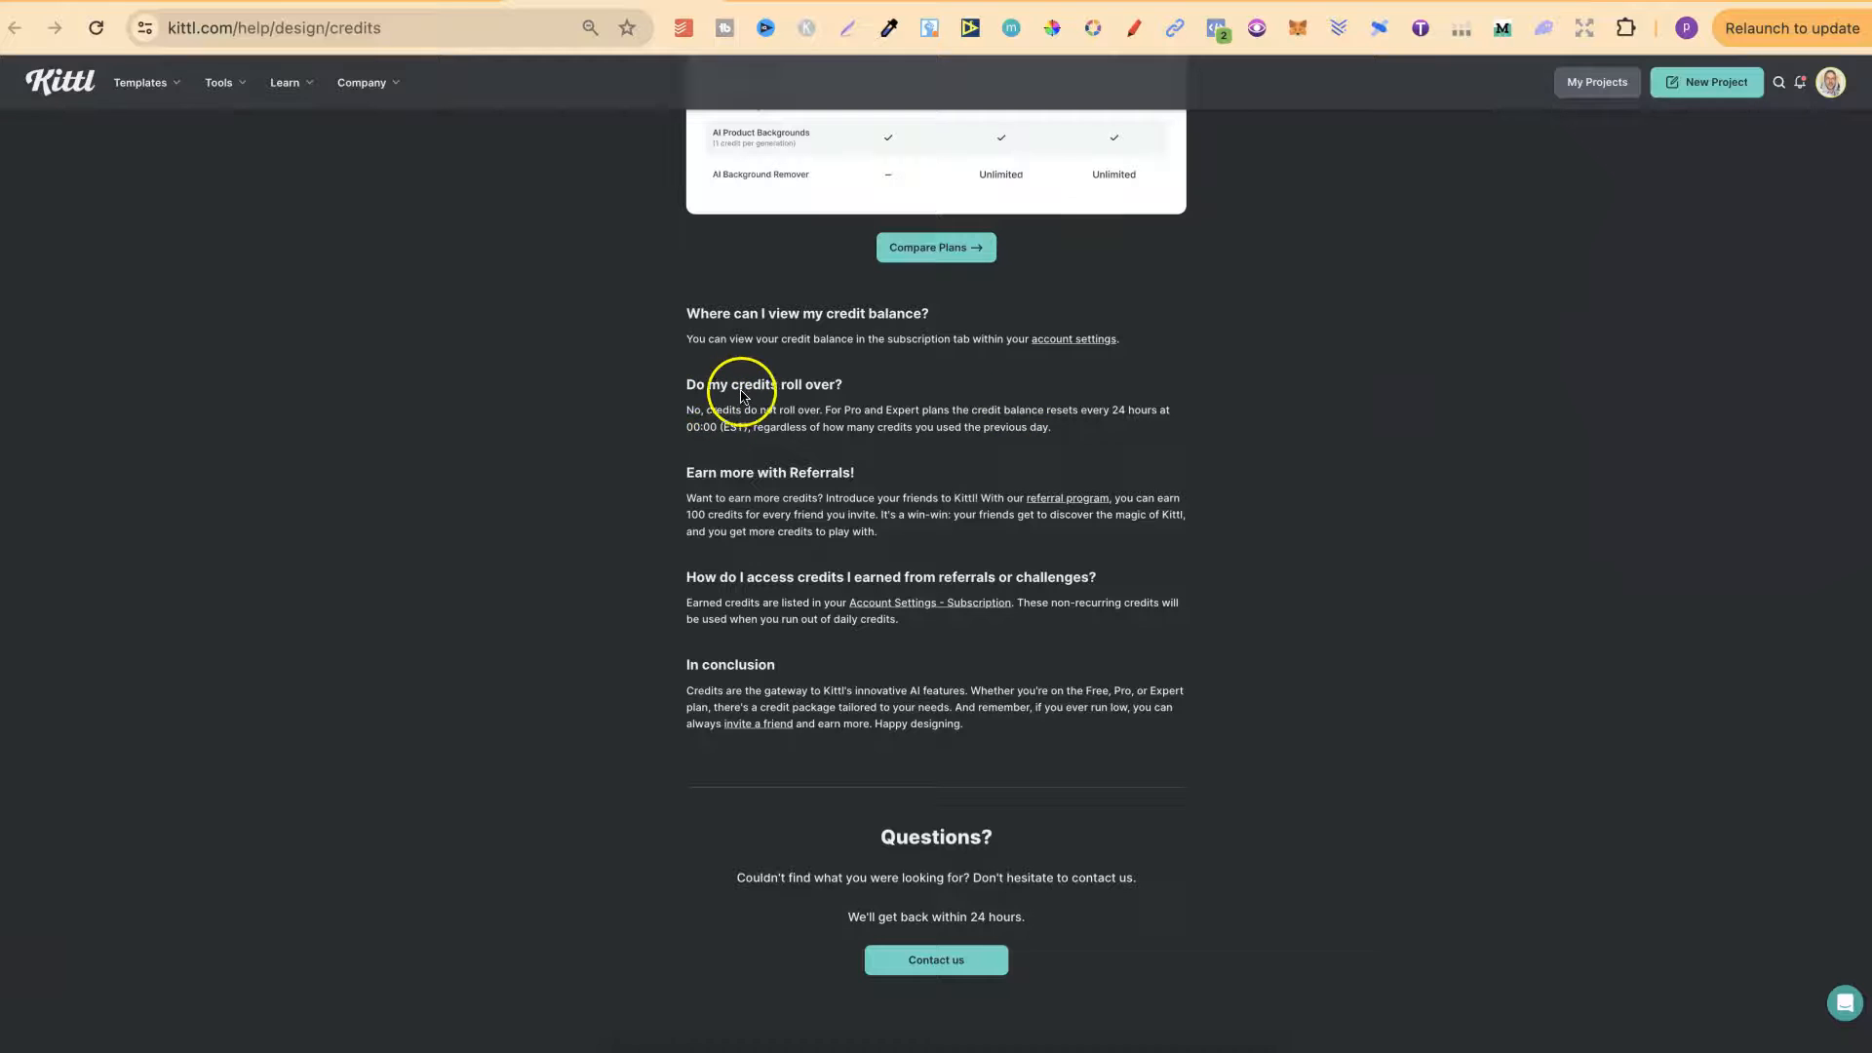
mouse_move(828, 416)
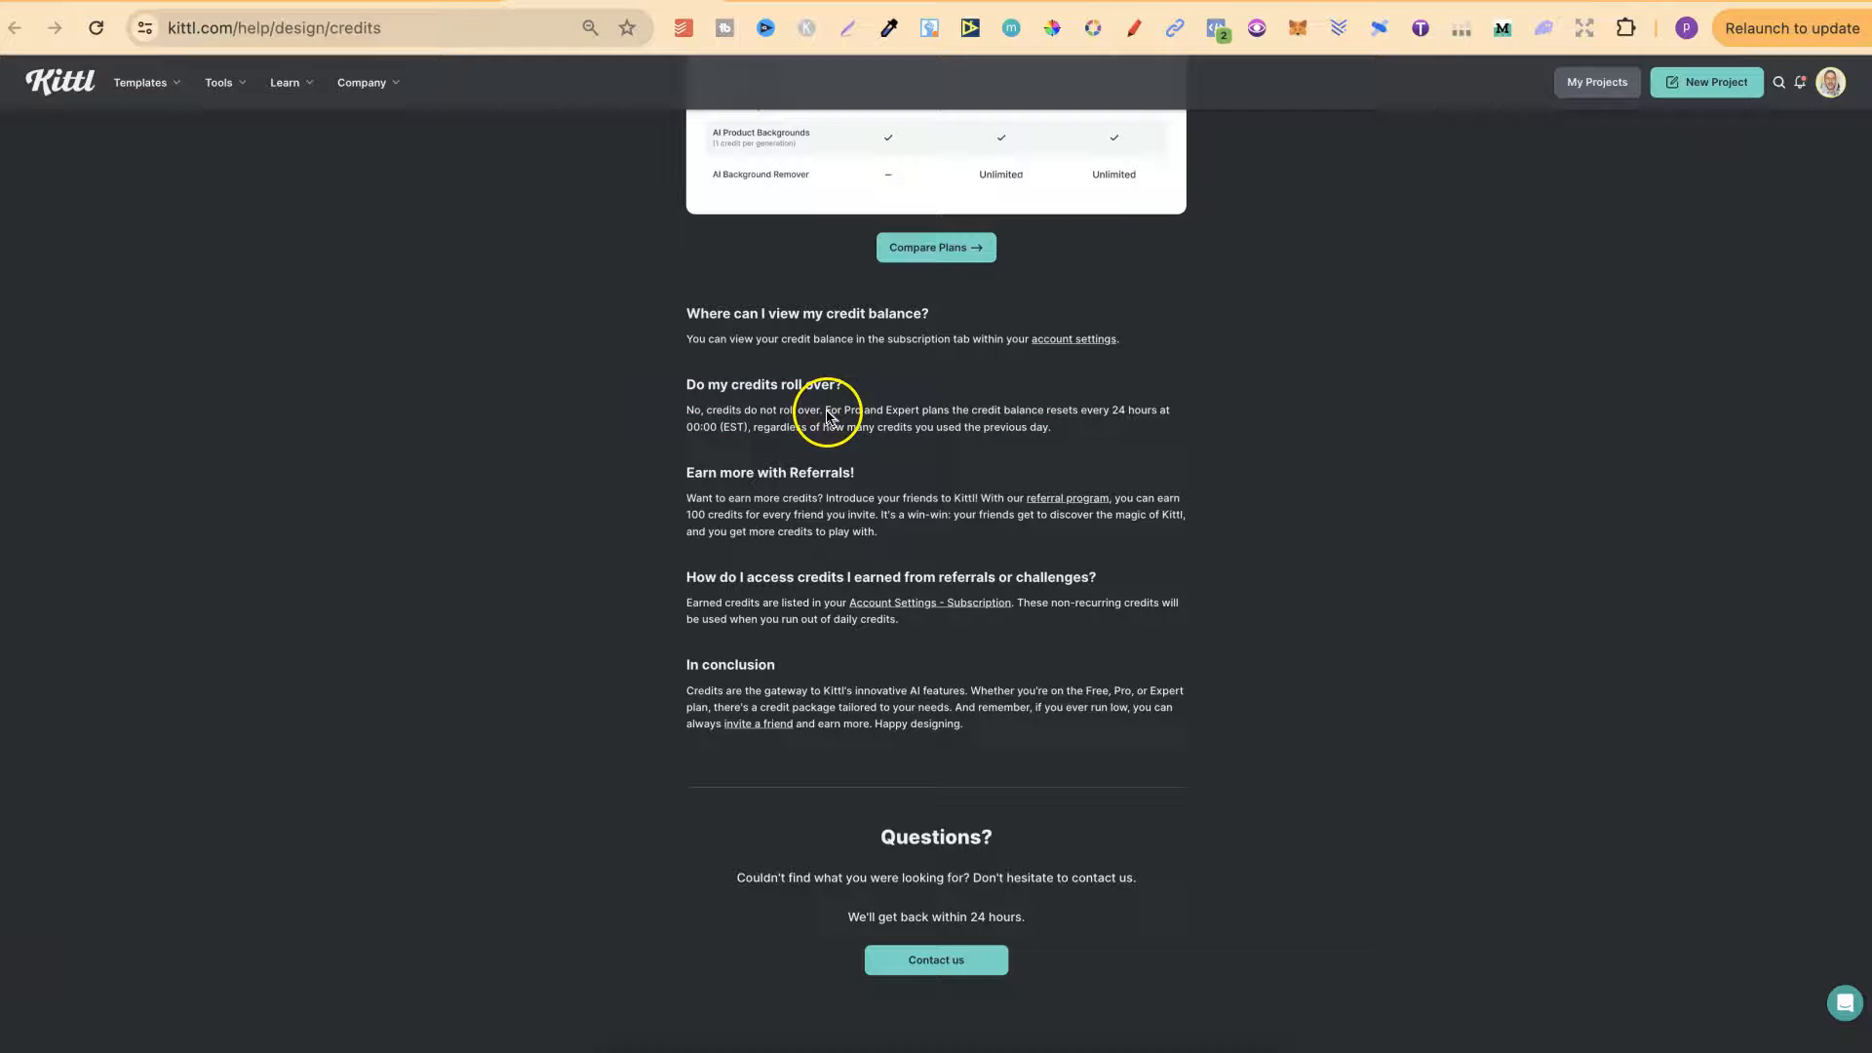
mouse_move(702, 495)
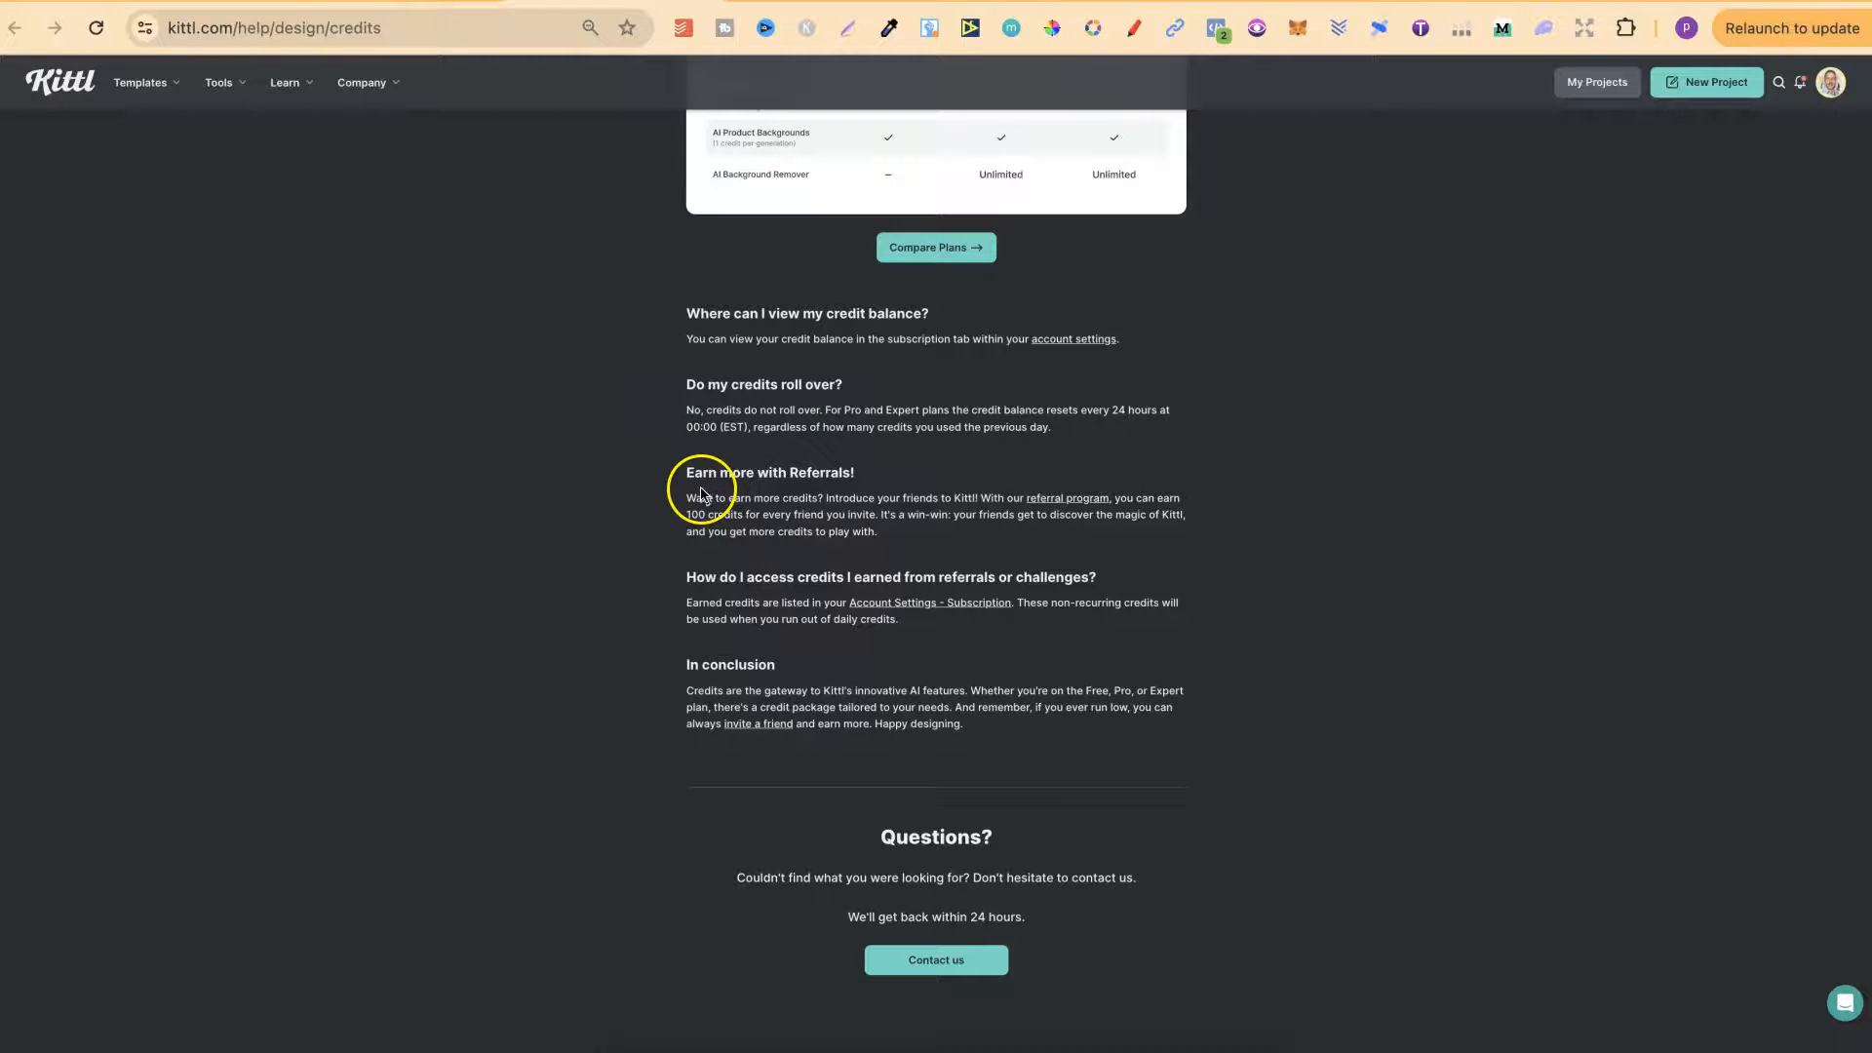
scroll(up, 3)
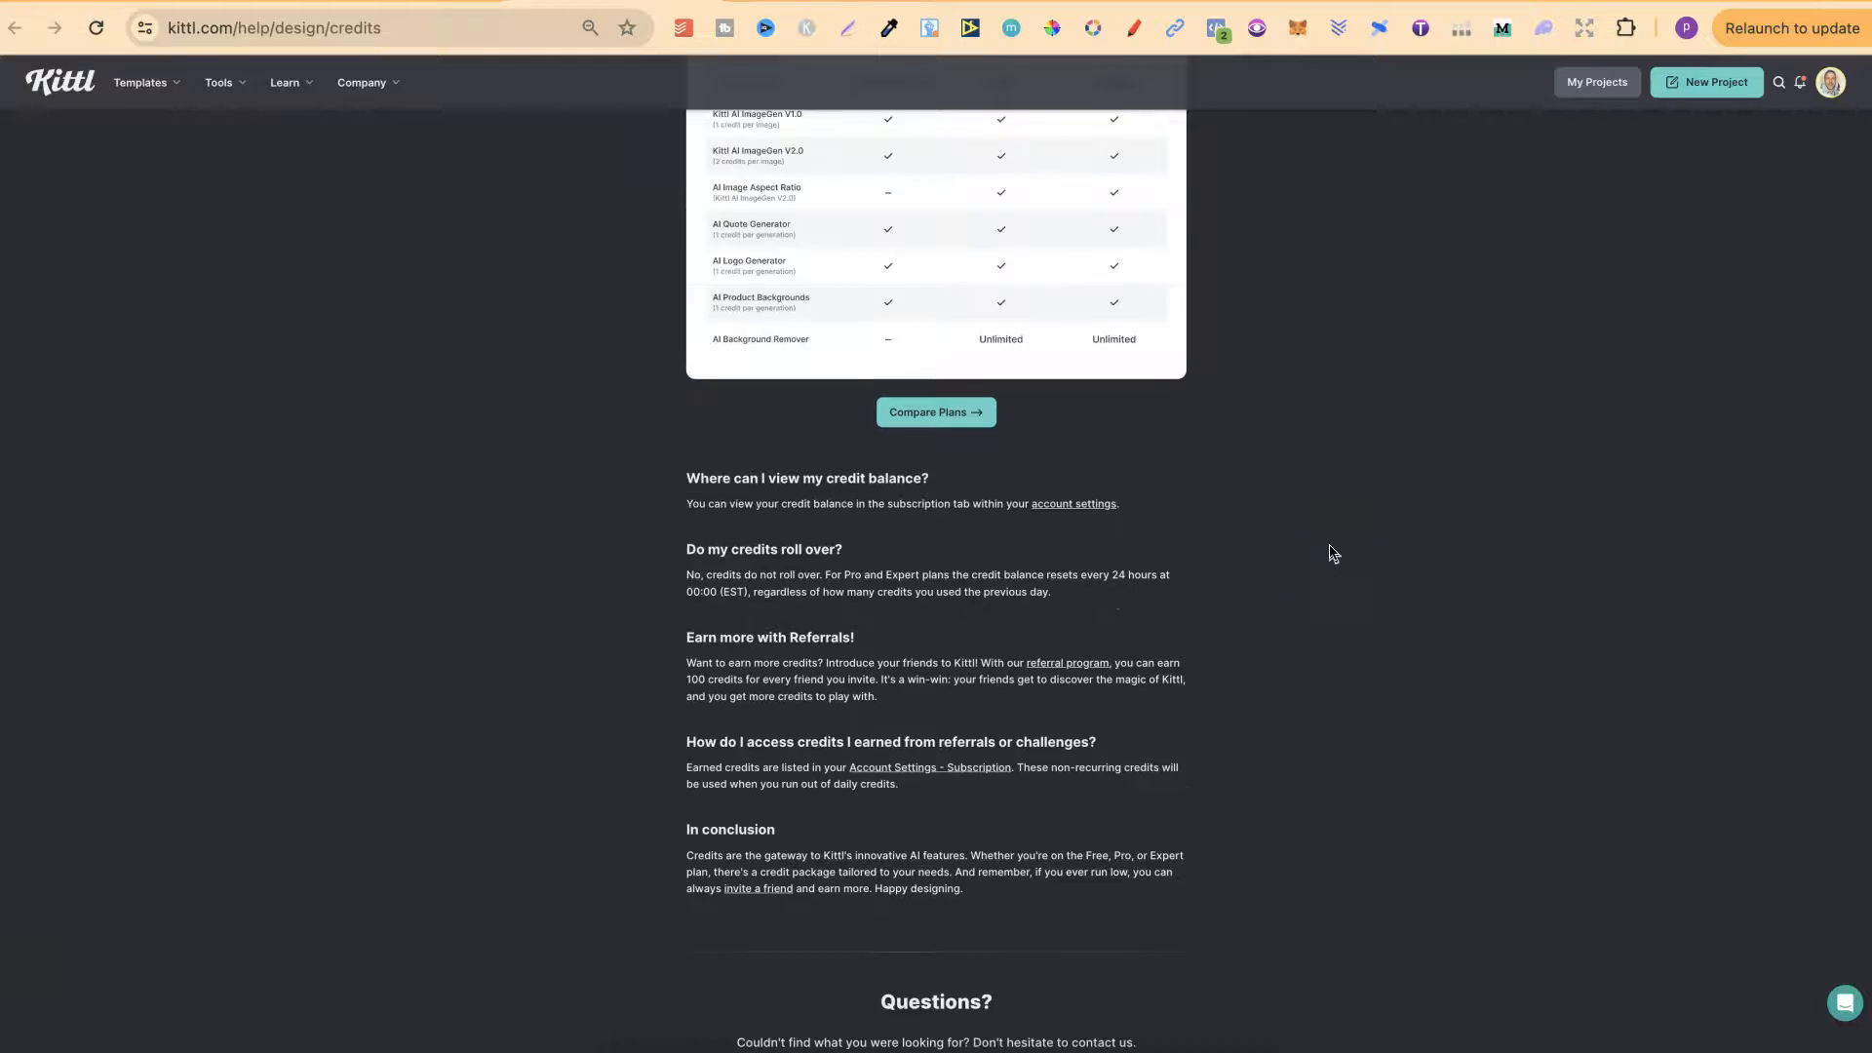
scroll(up, 3)
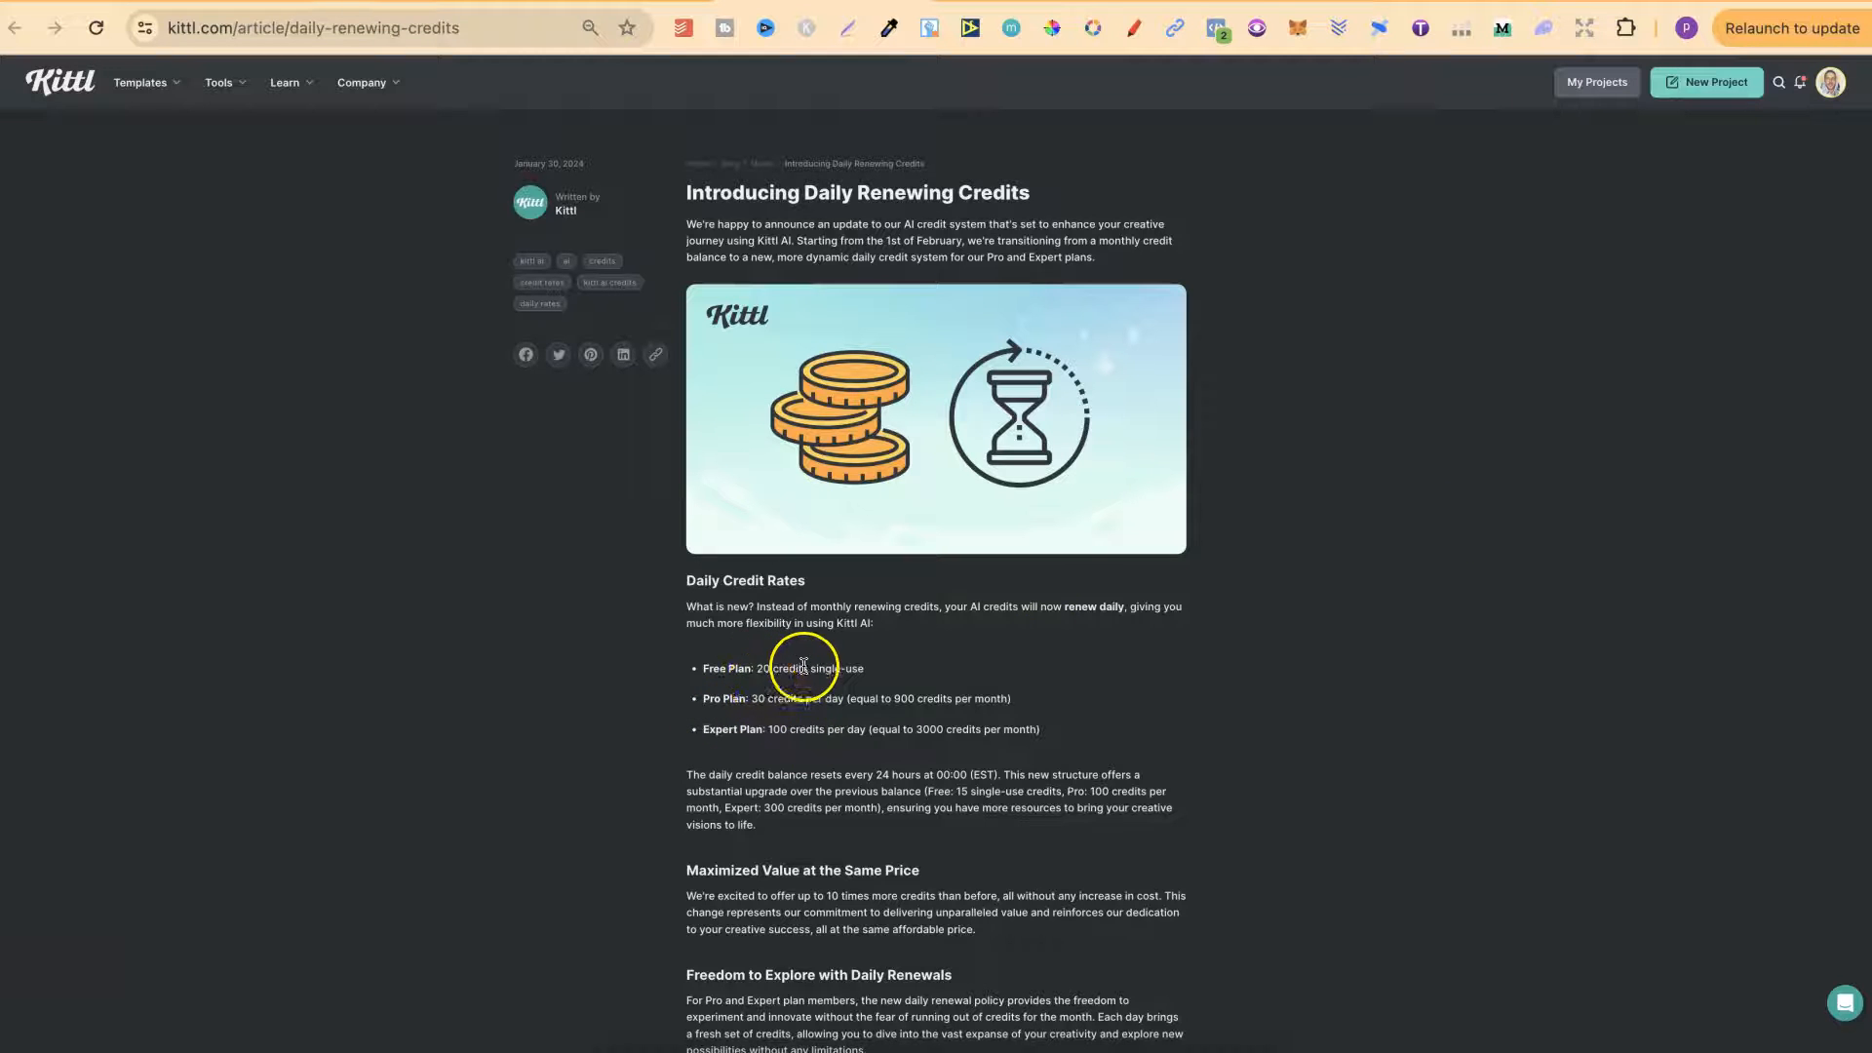
mouse_move(783, 714)
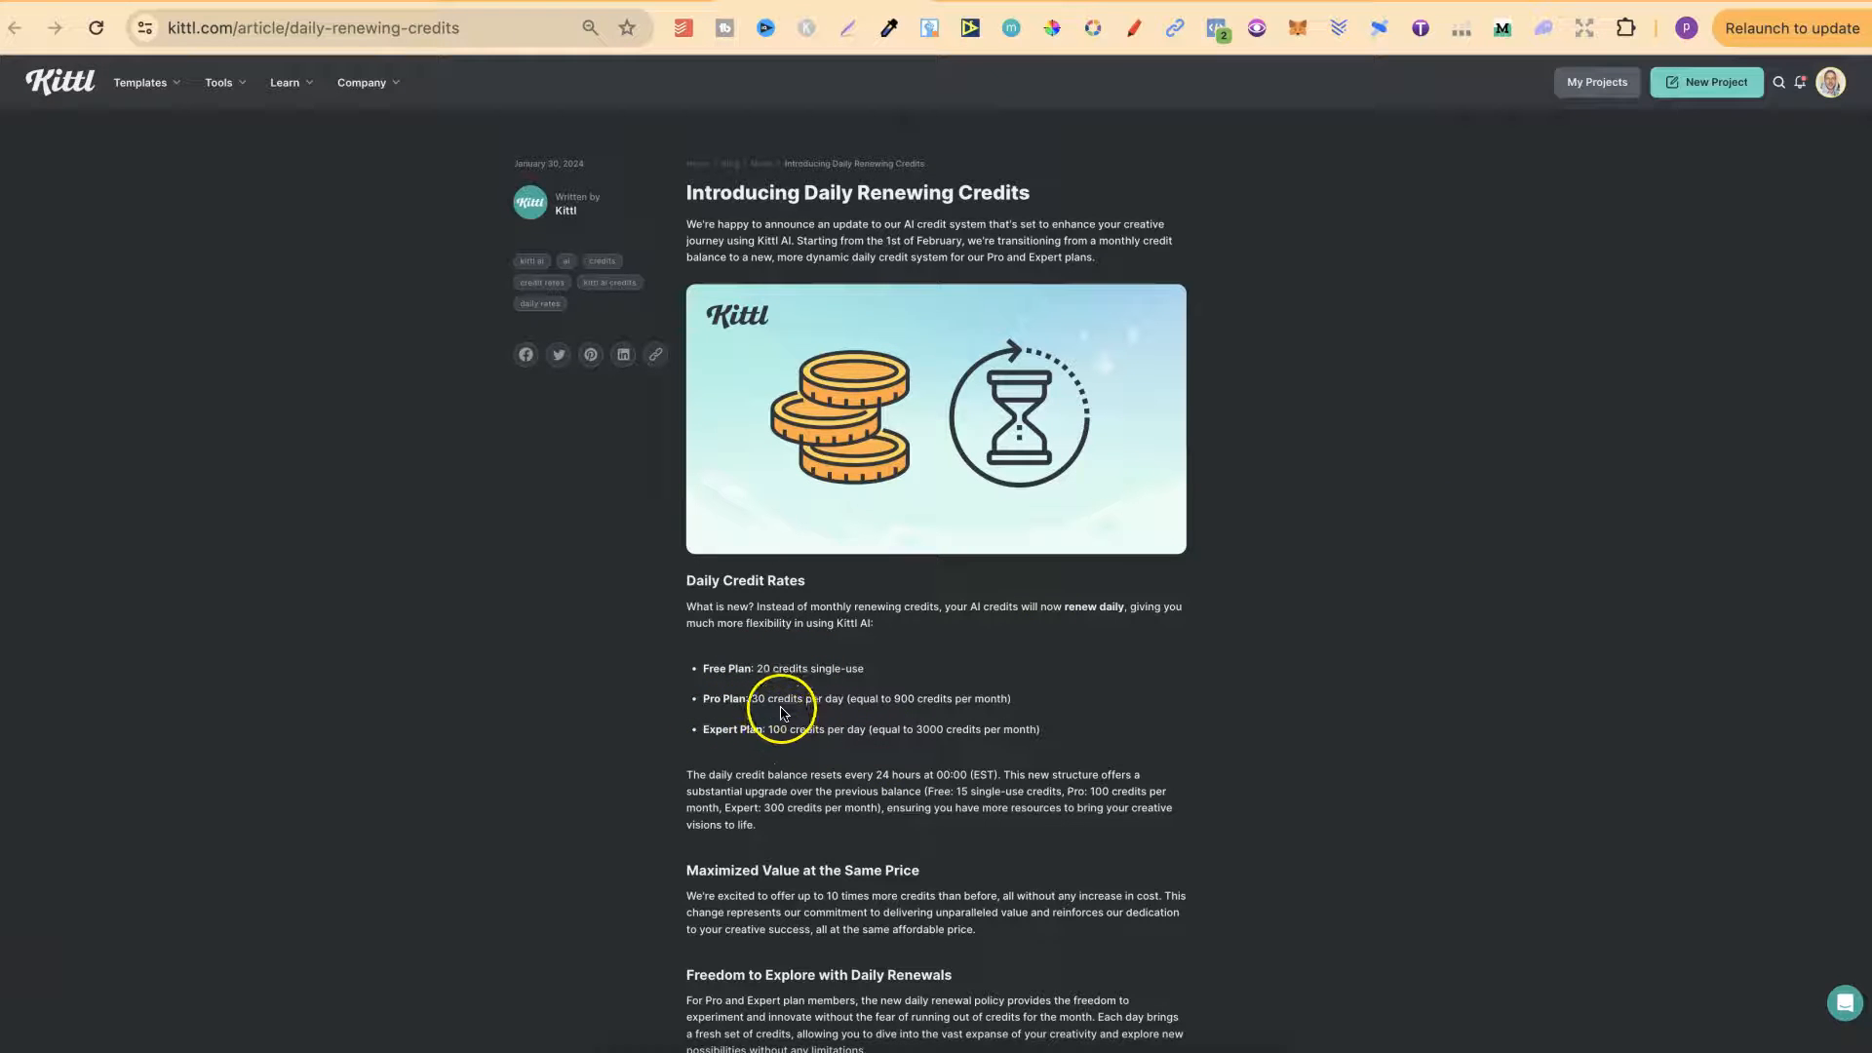
mouse_move(802, 761)
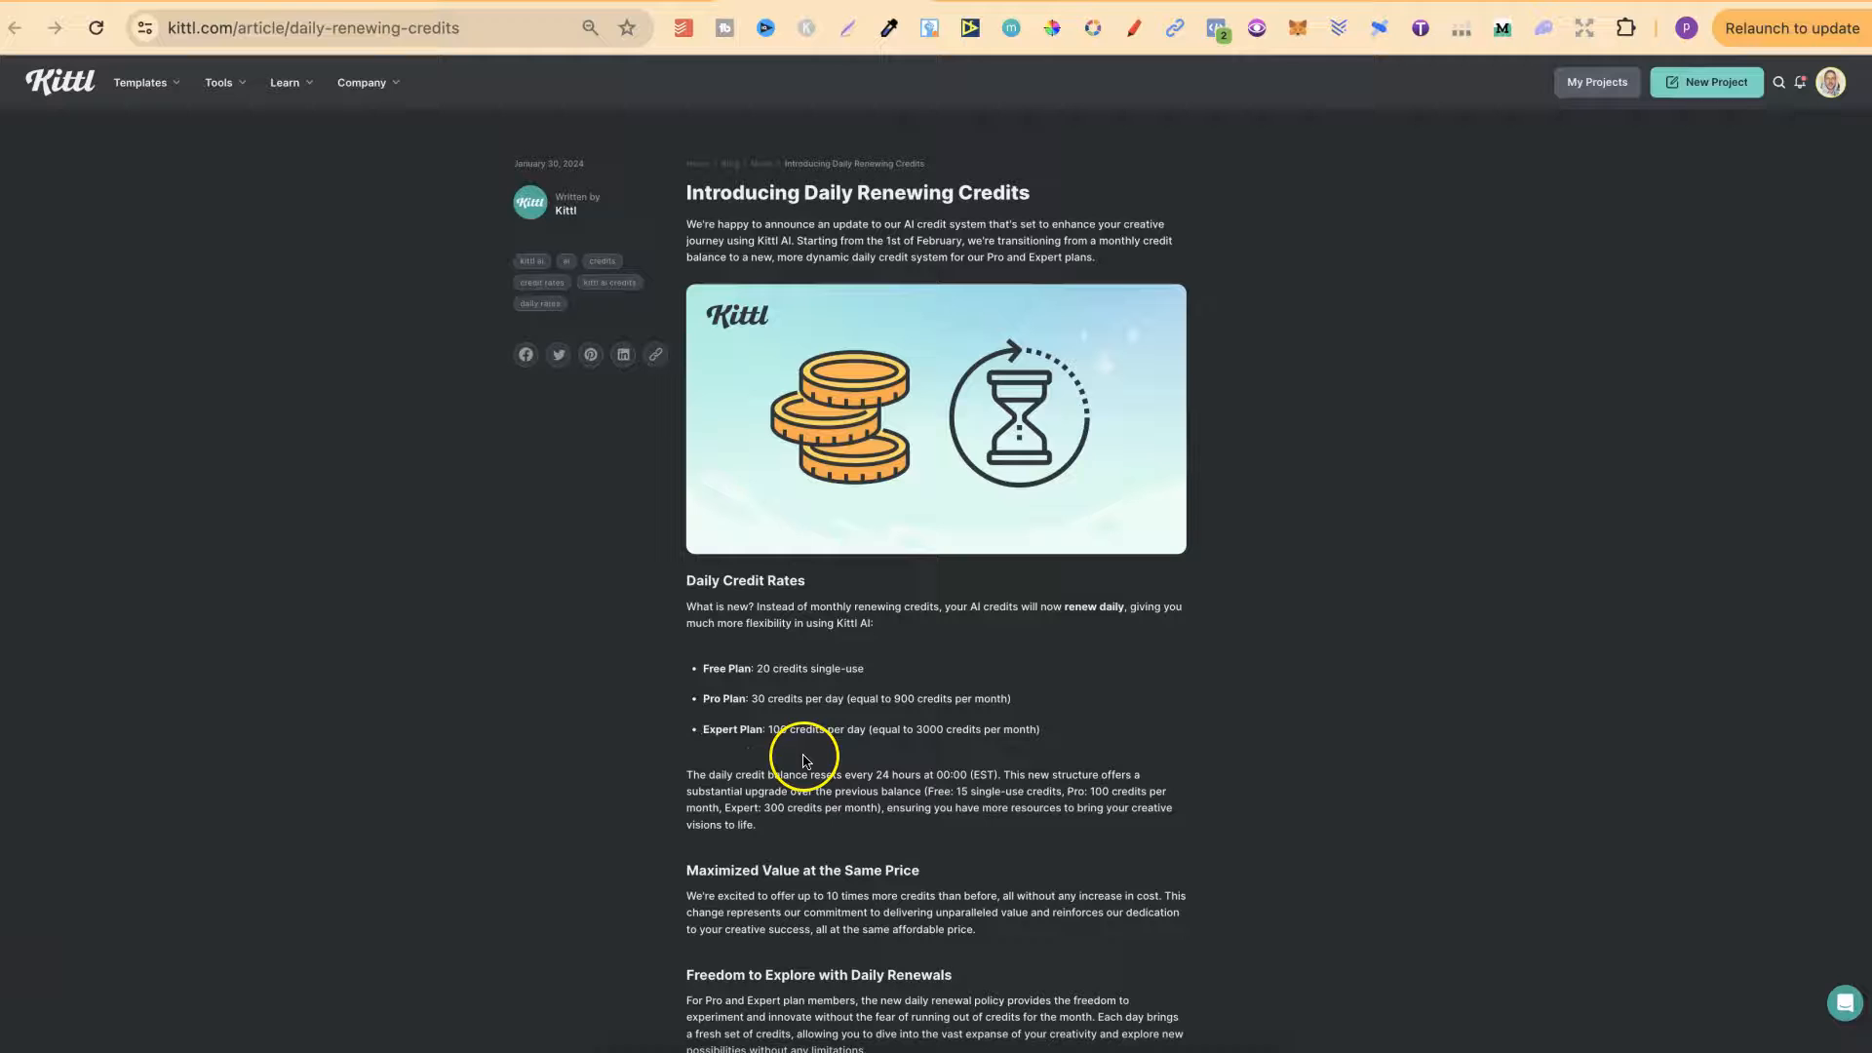
mouse_move(1415, 762)
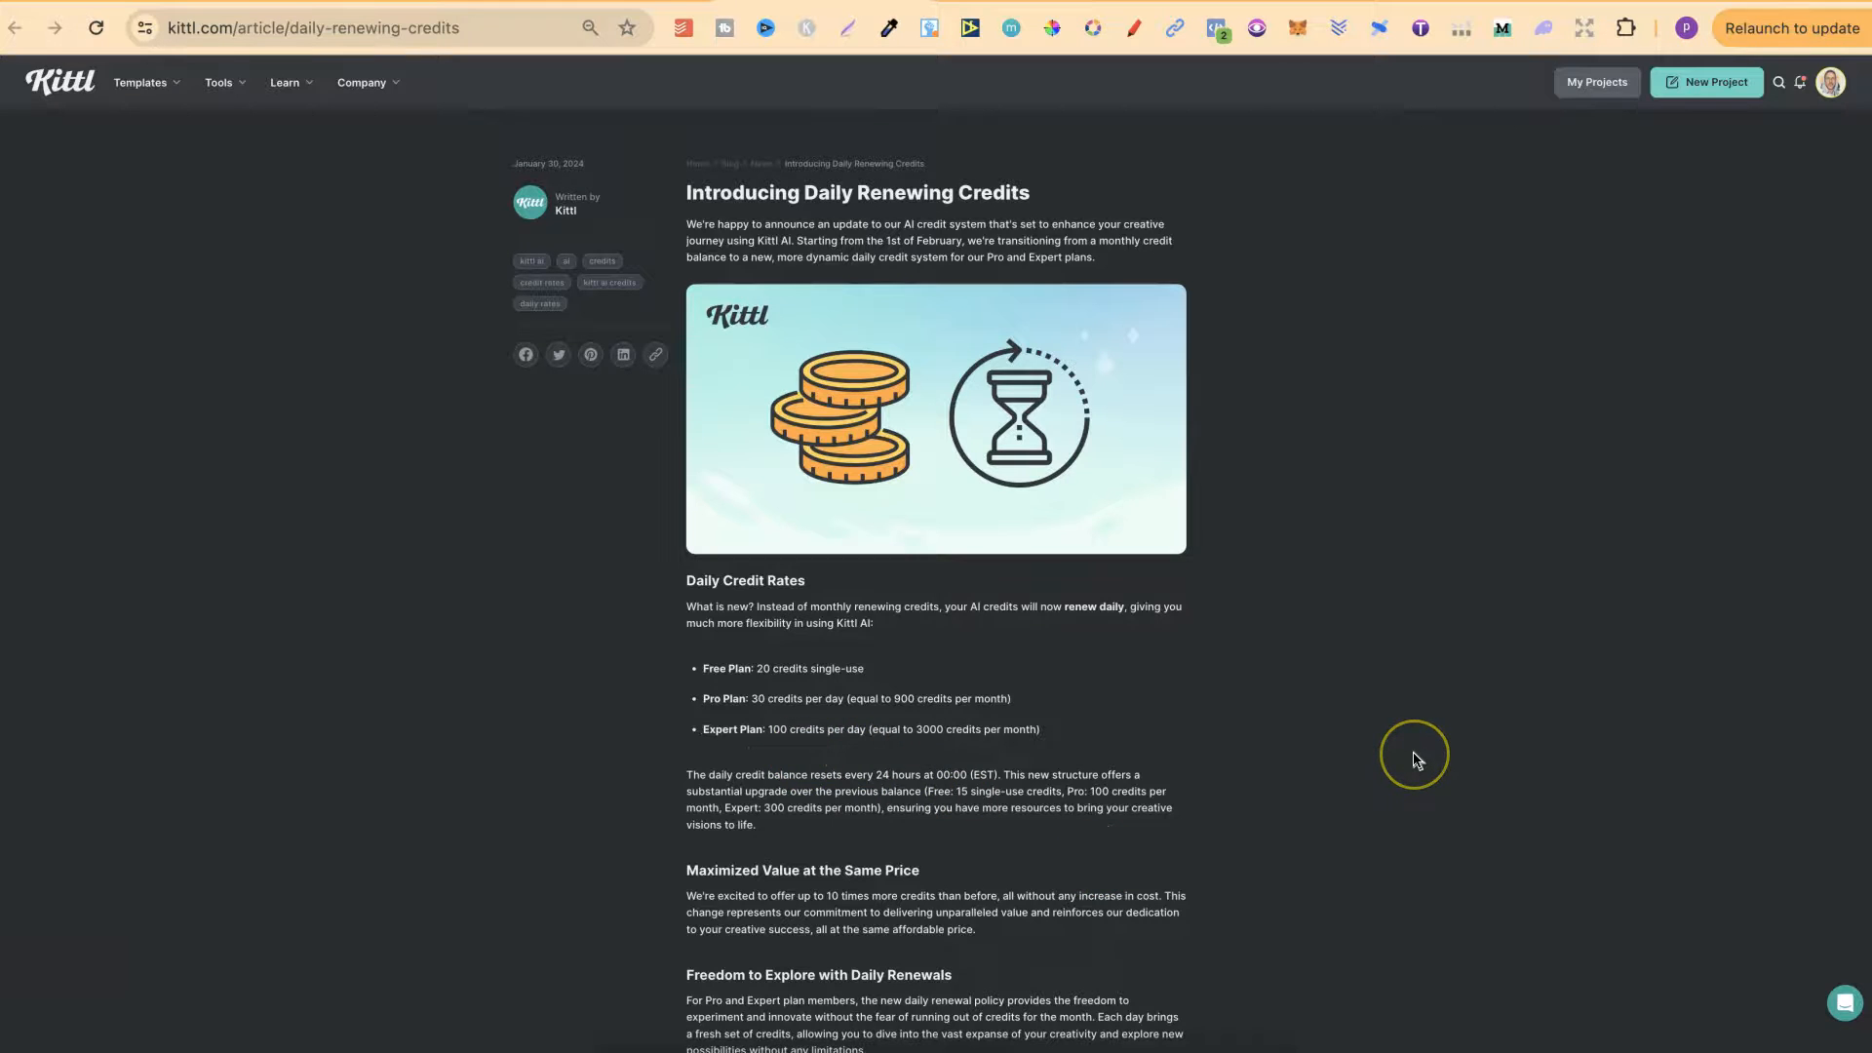
scroll(down, 3)
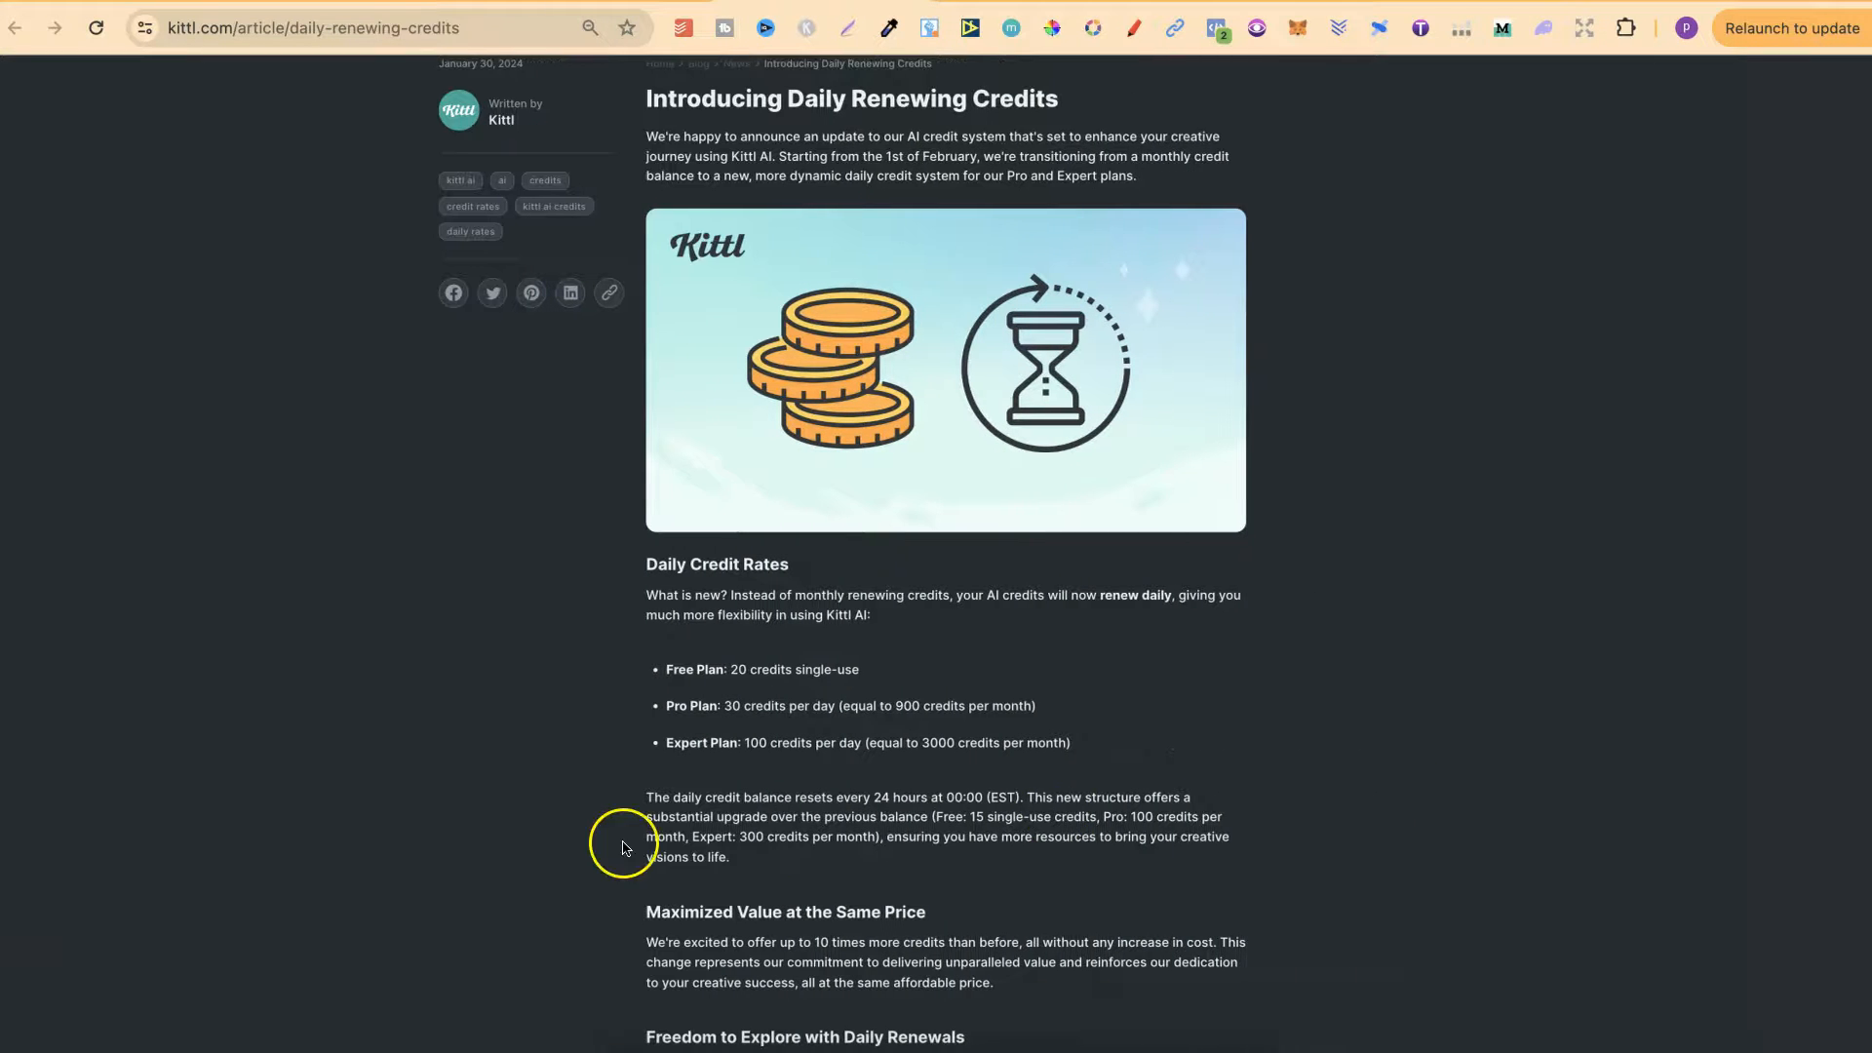
scroll(down, 3)
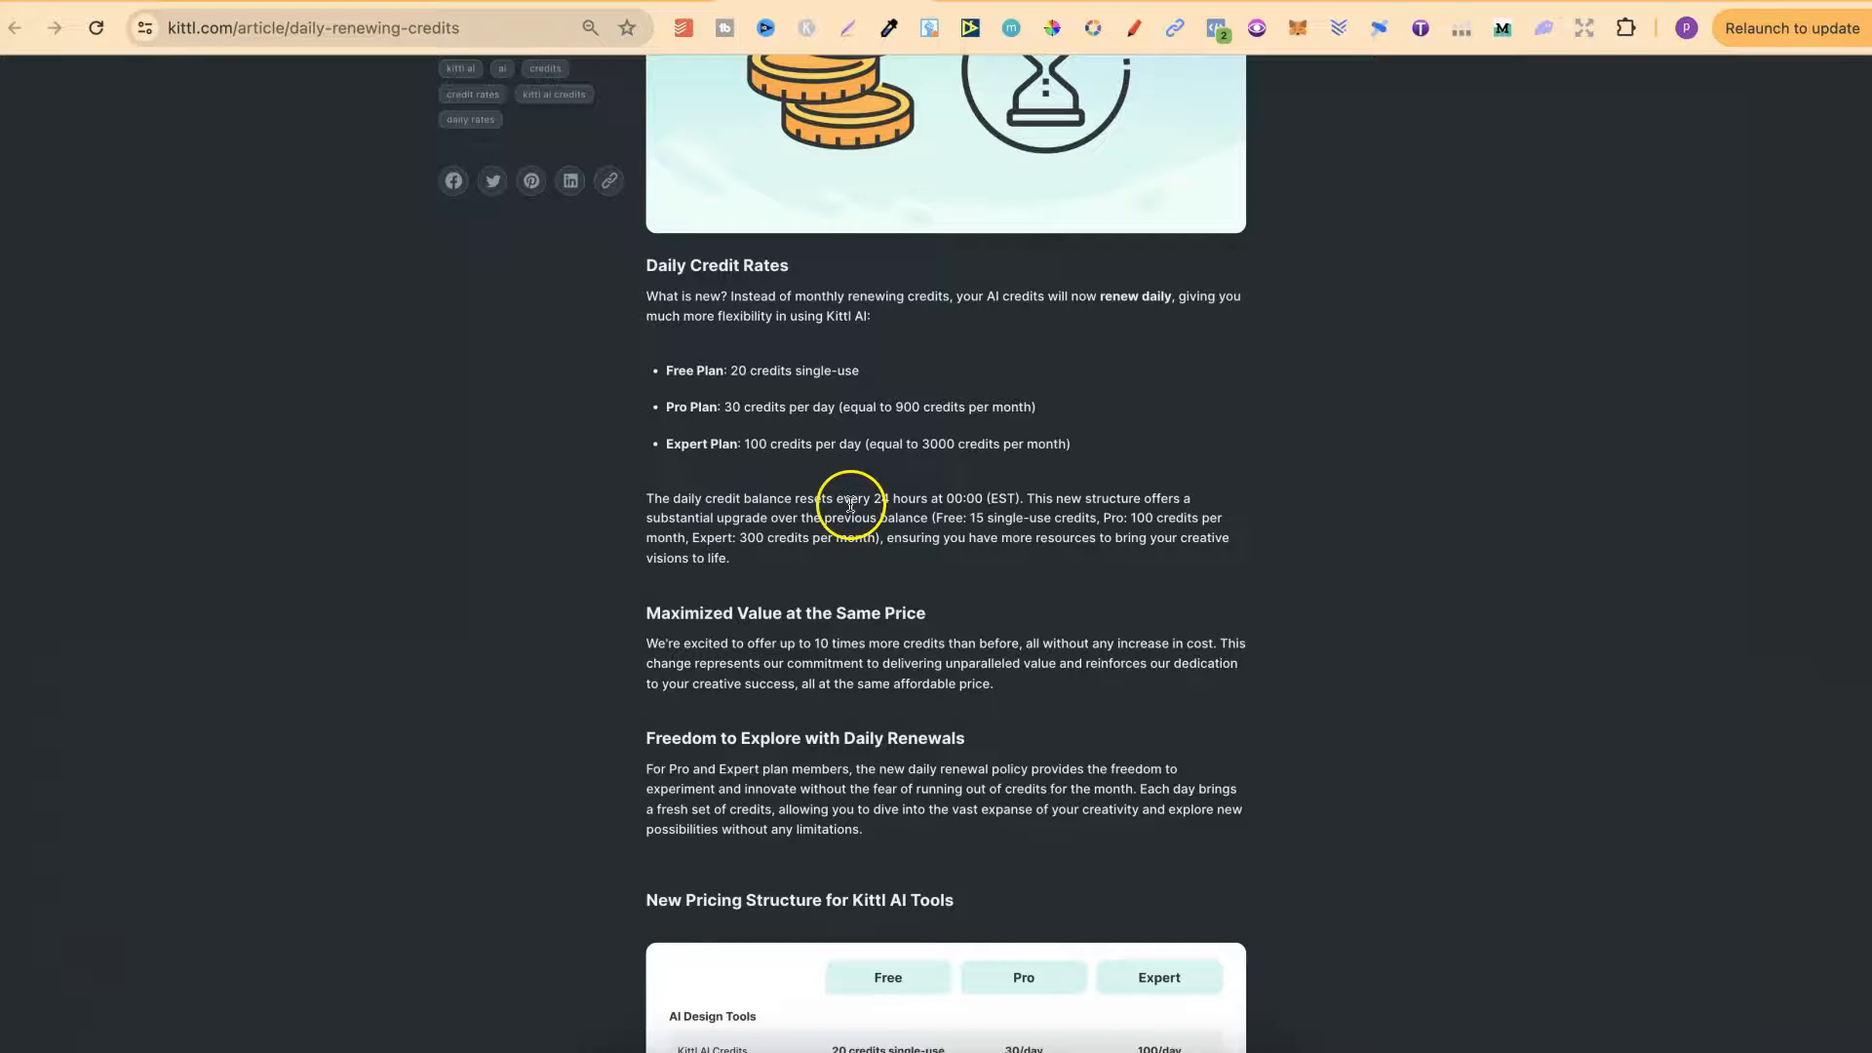
mouse_move(958, 504)
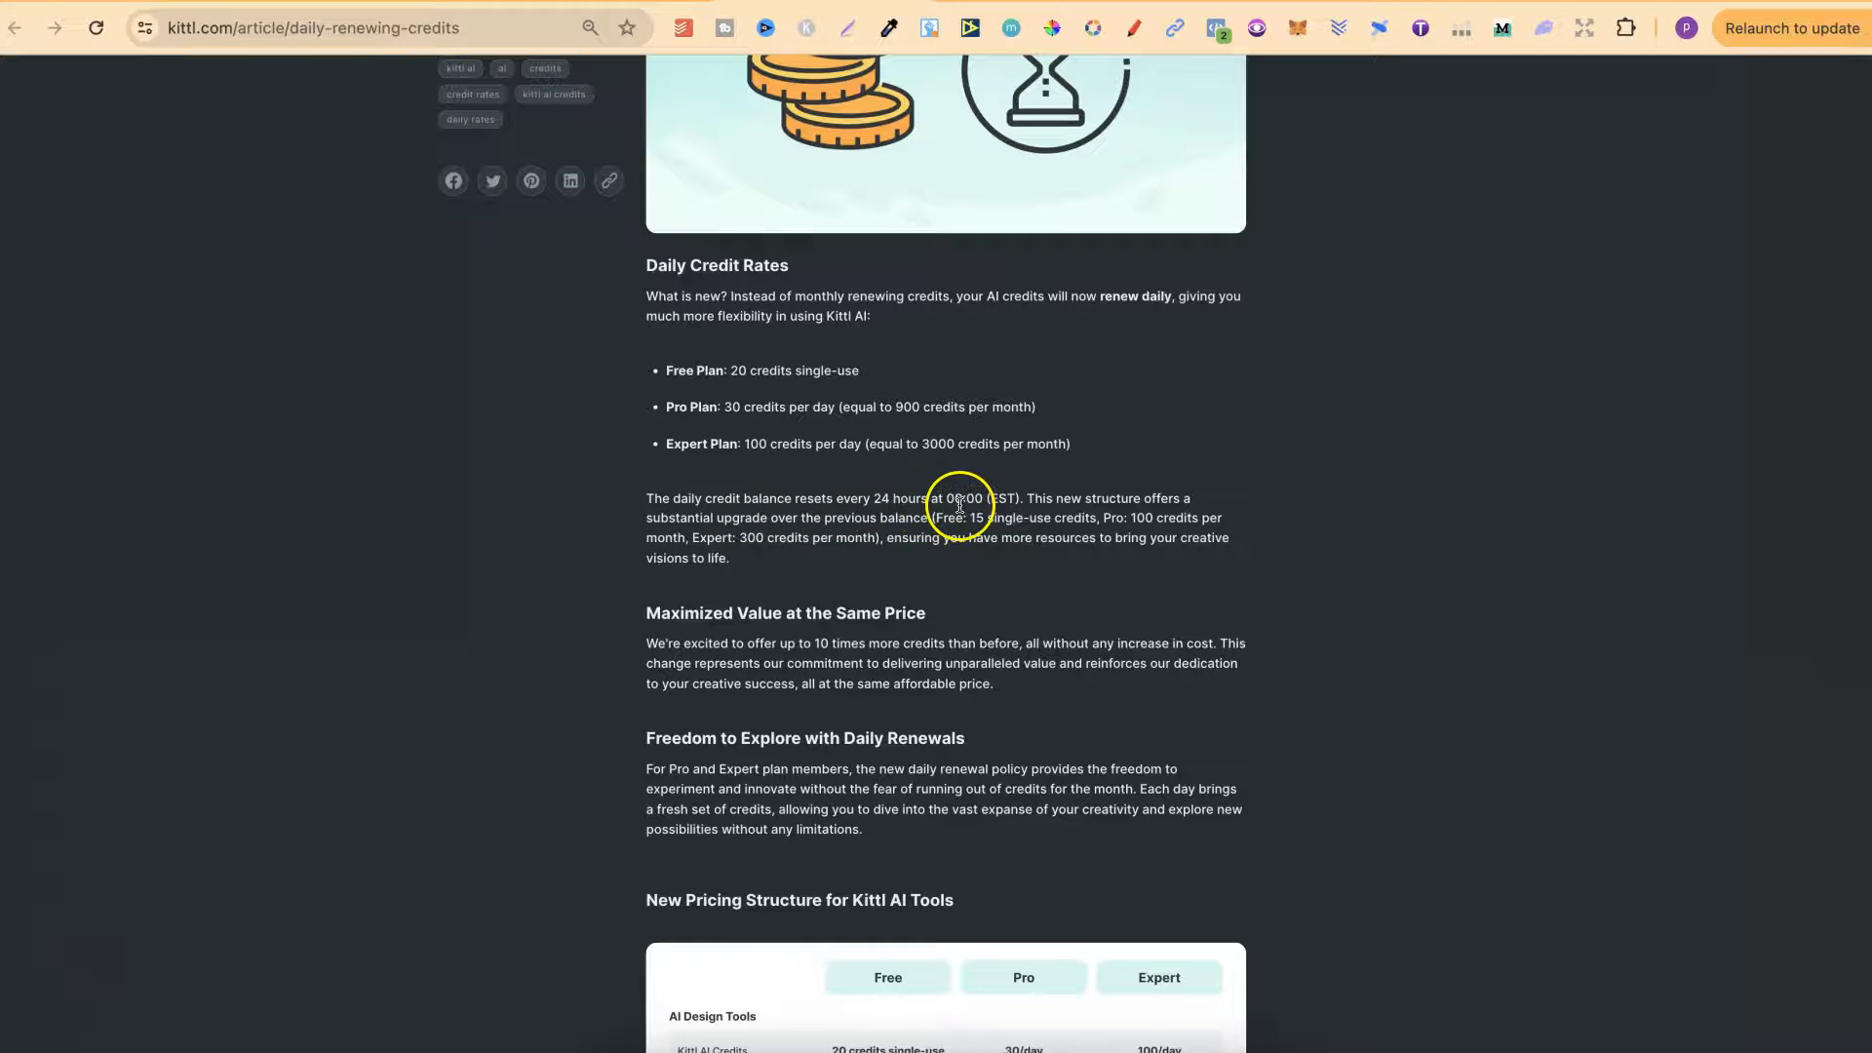
mouse_move(1001, 501)
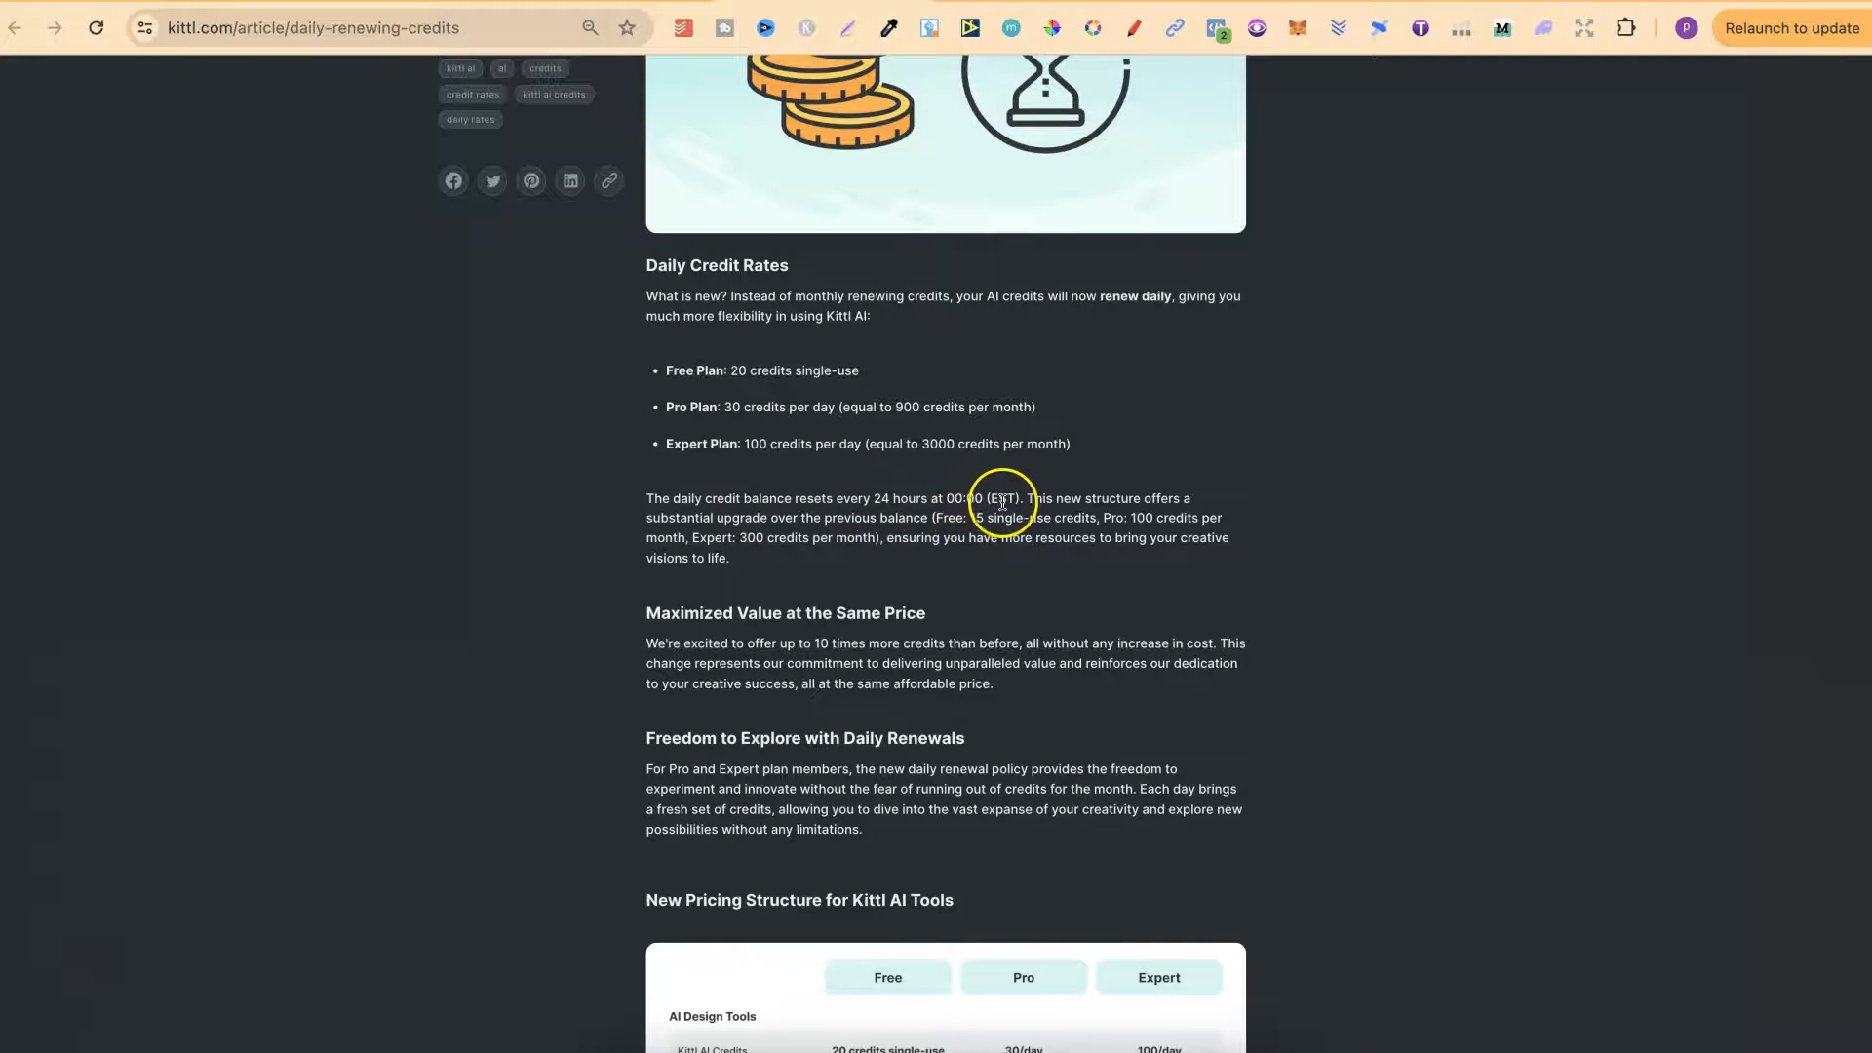
mouse_move(946, 504)
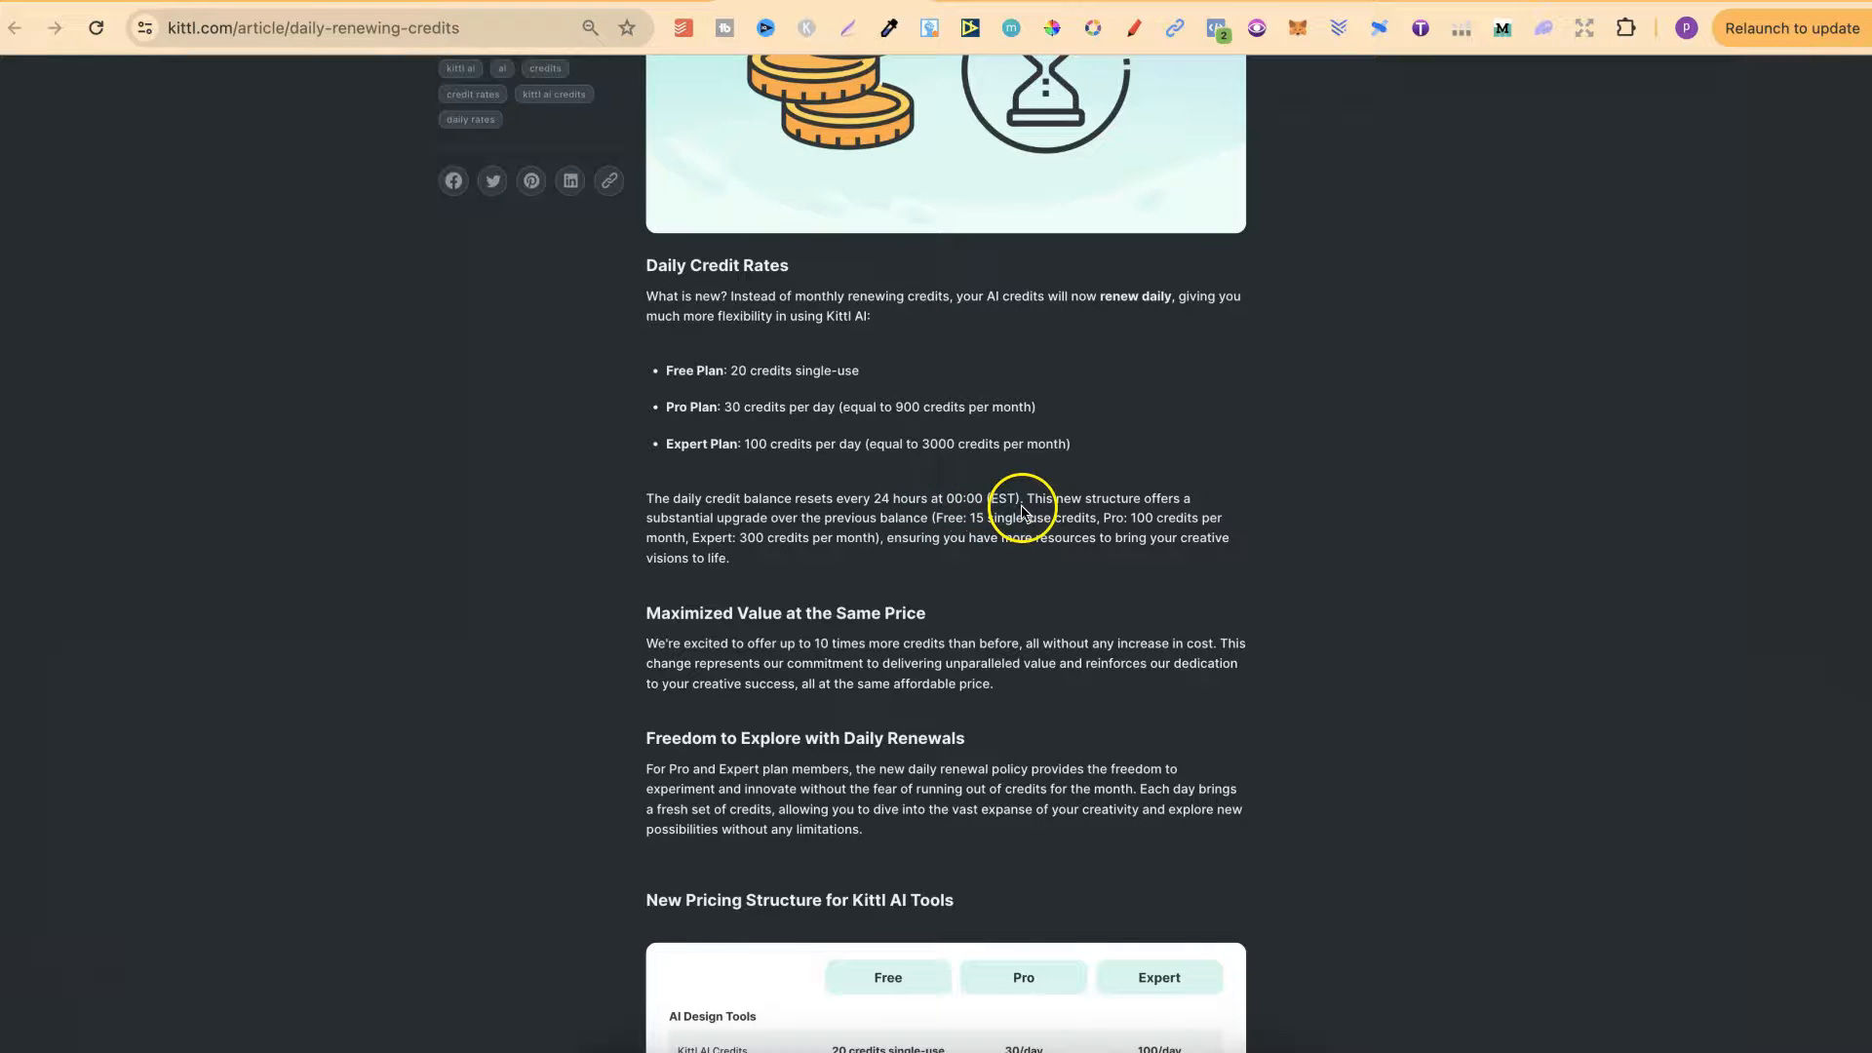
scroll(down, 3)
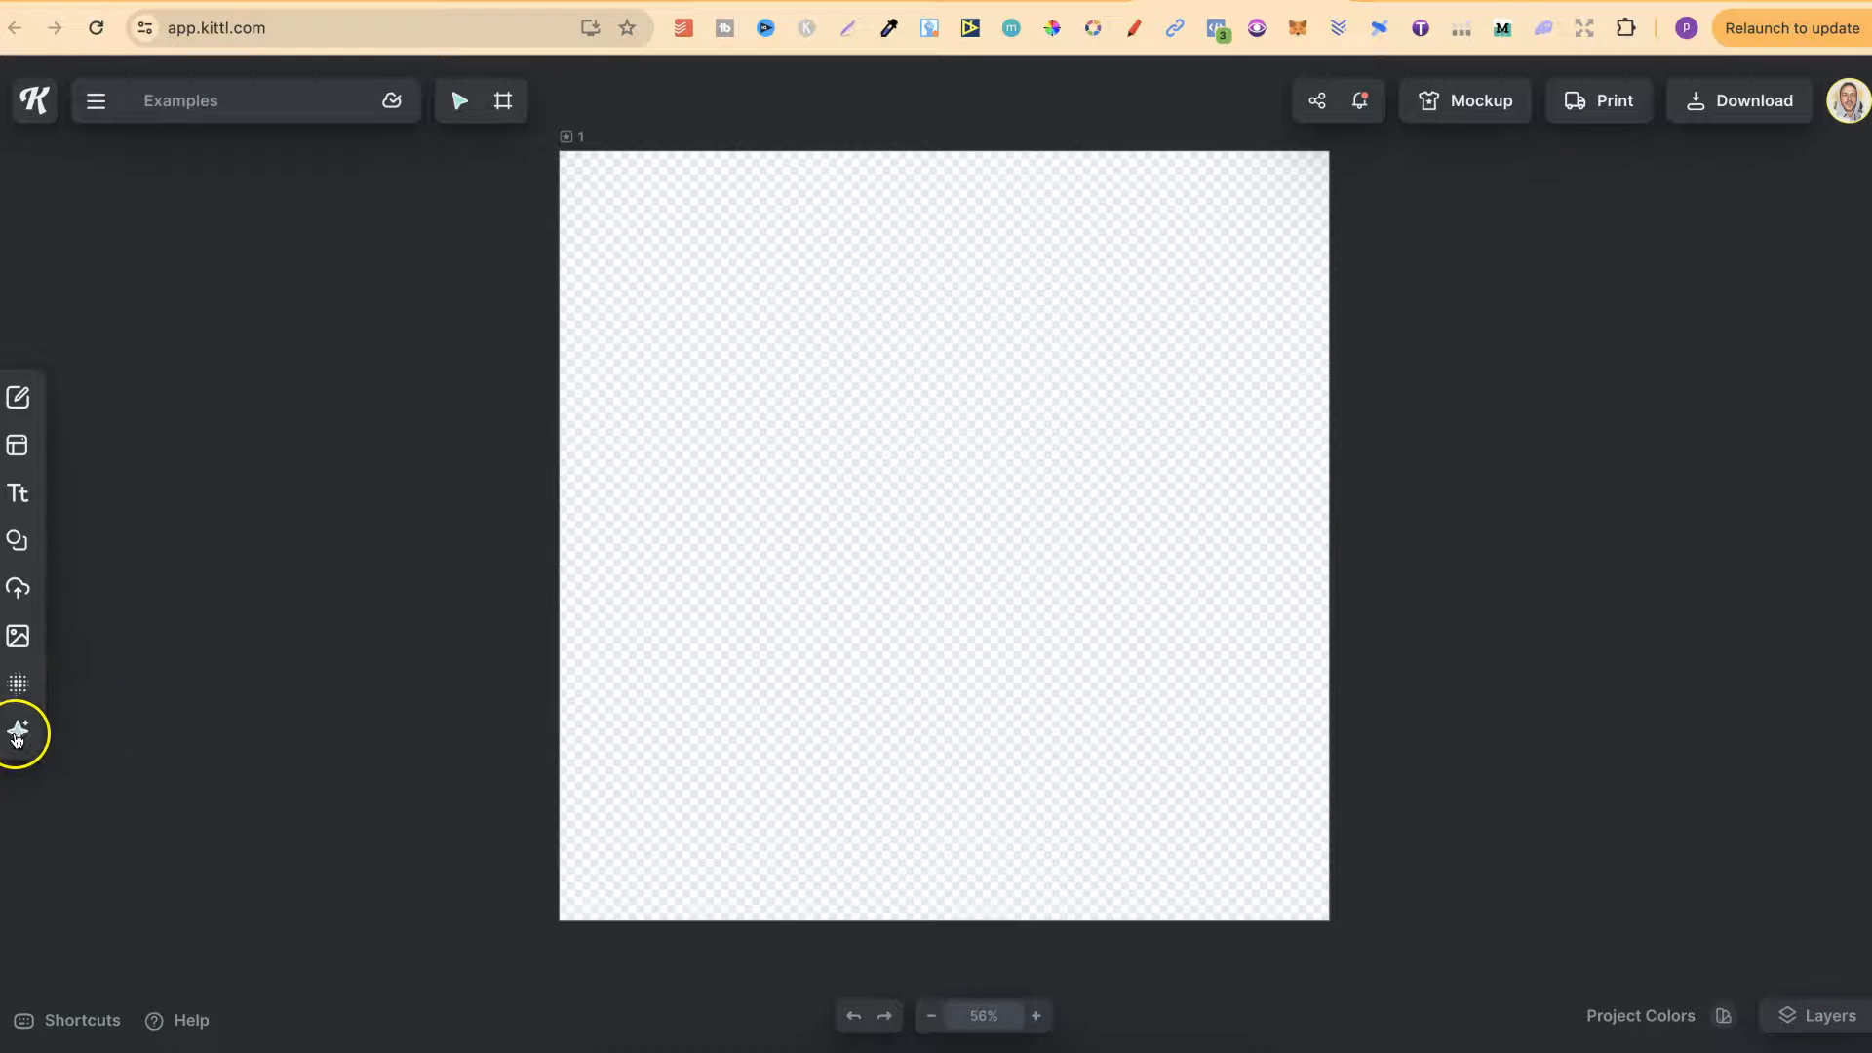
Open the Kittl AI image generator from the left sidebar icon
click(18, 730)
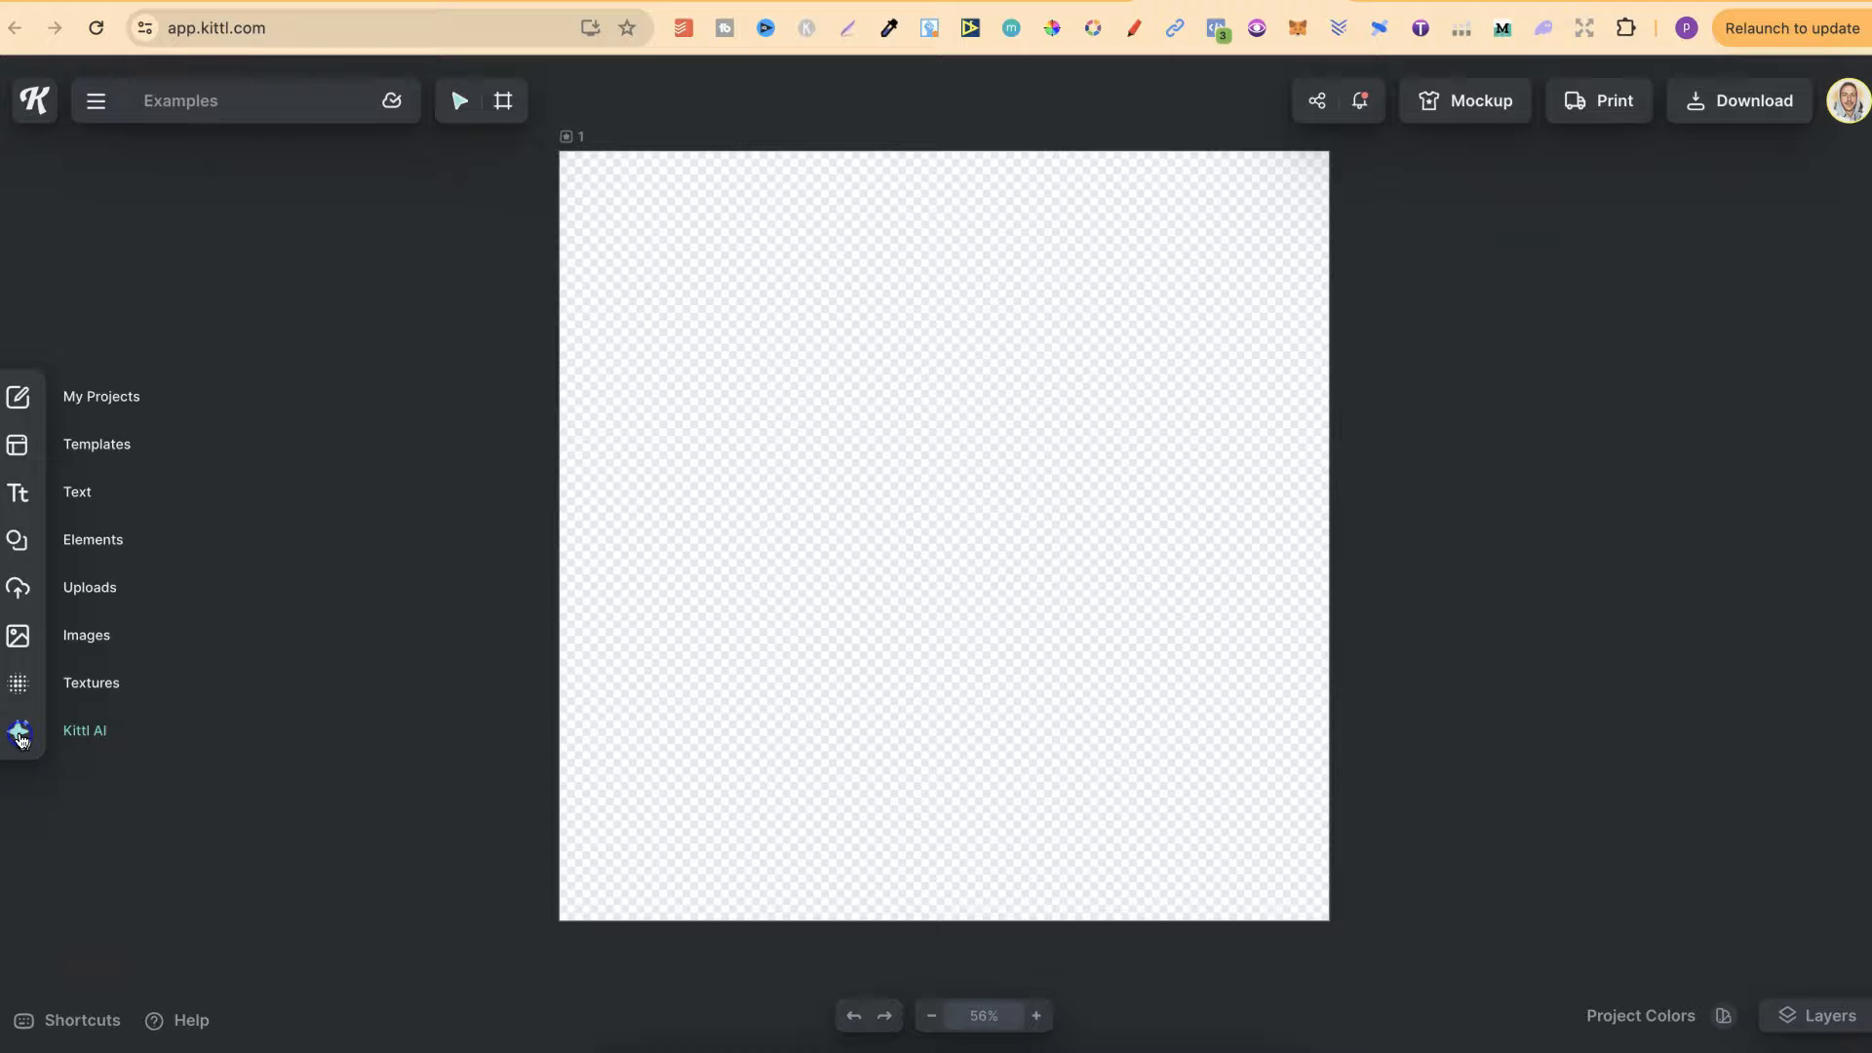
click(18, 730)
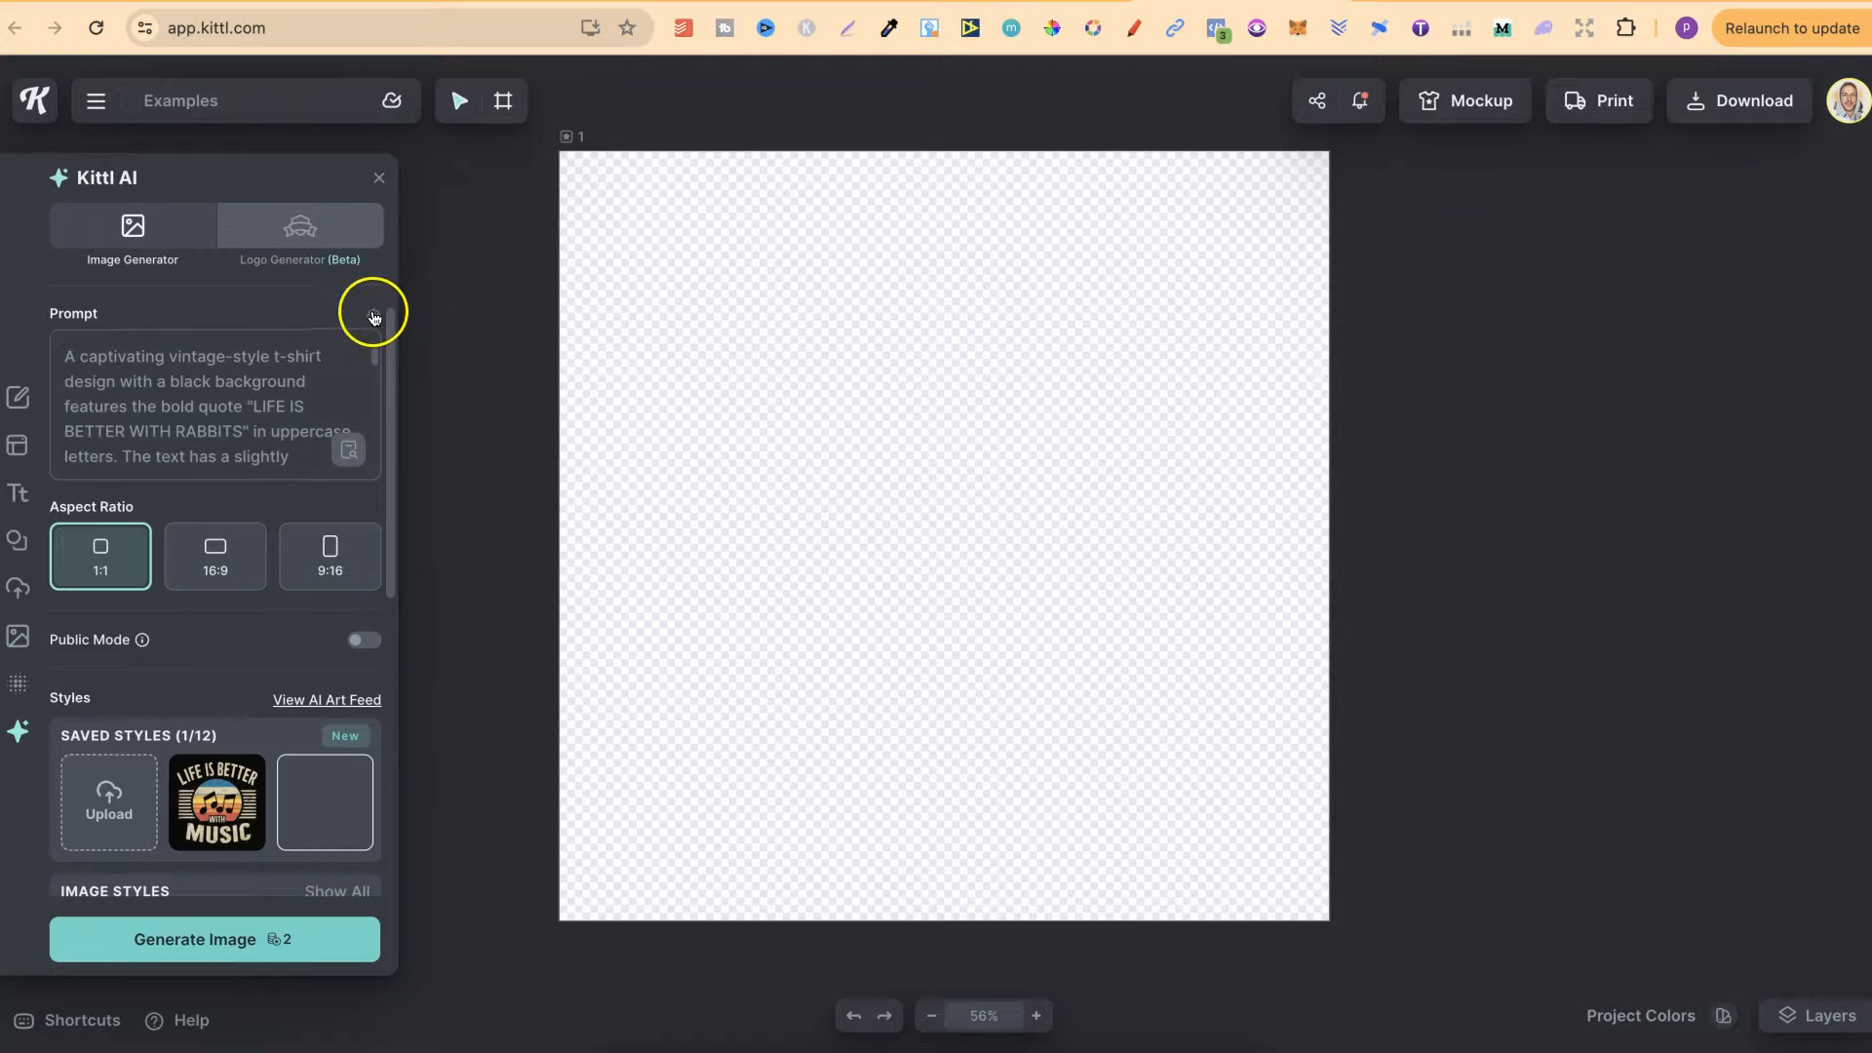
Try ImageGen V1.0 to see its 1-credit cost, then return to V2.0 (2 credits)
click(373, 318)
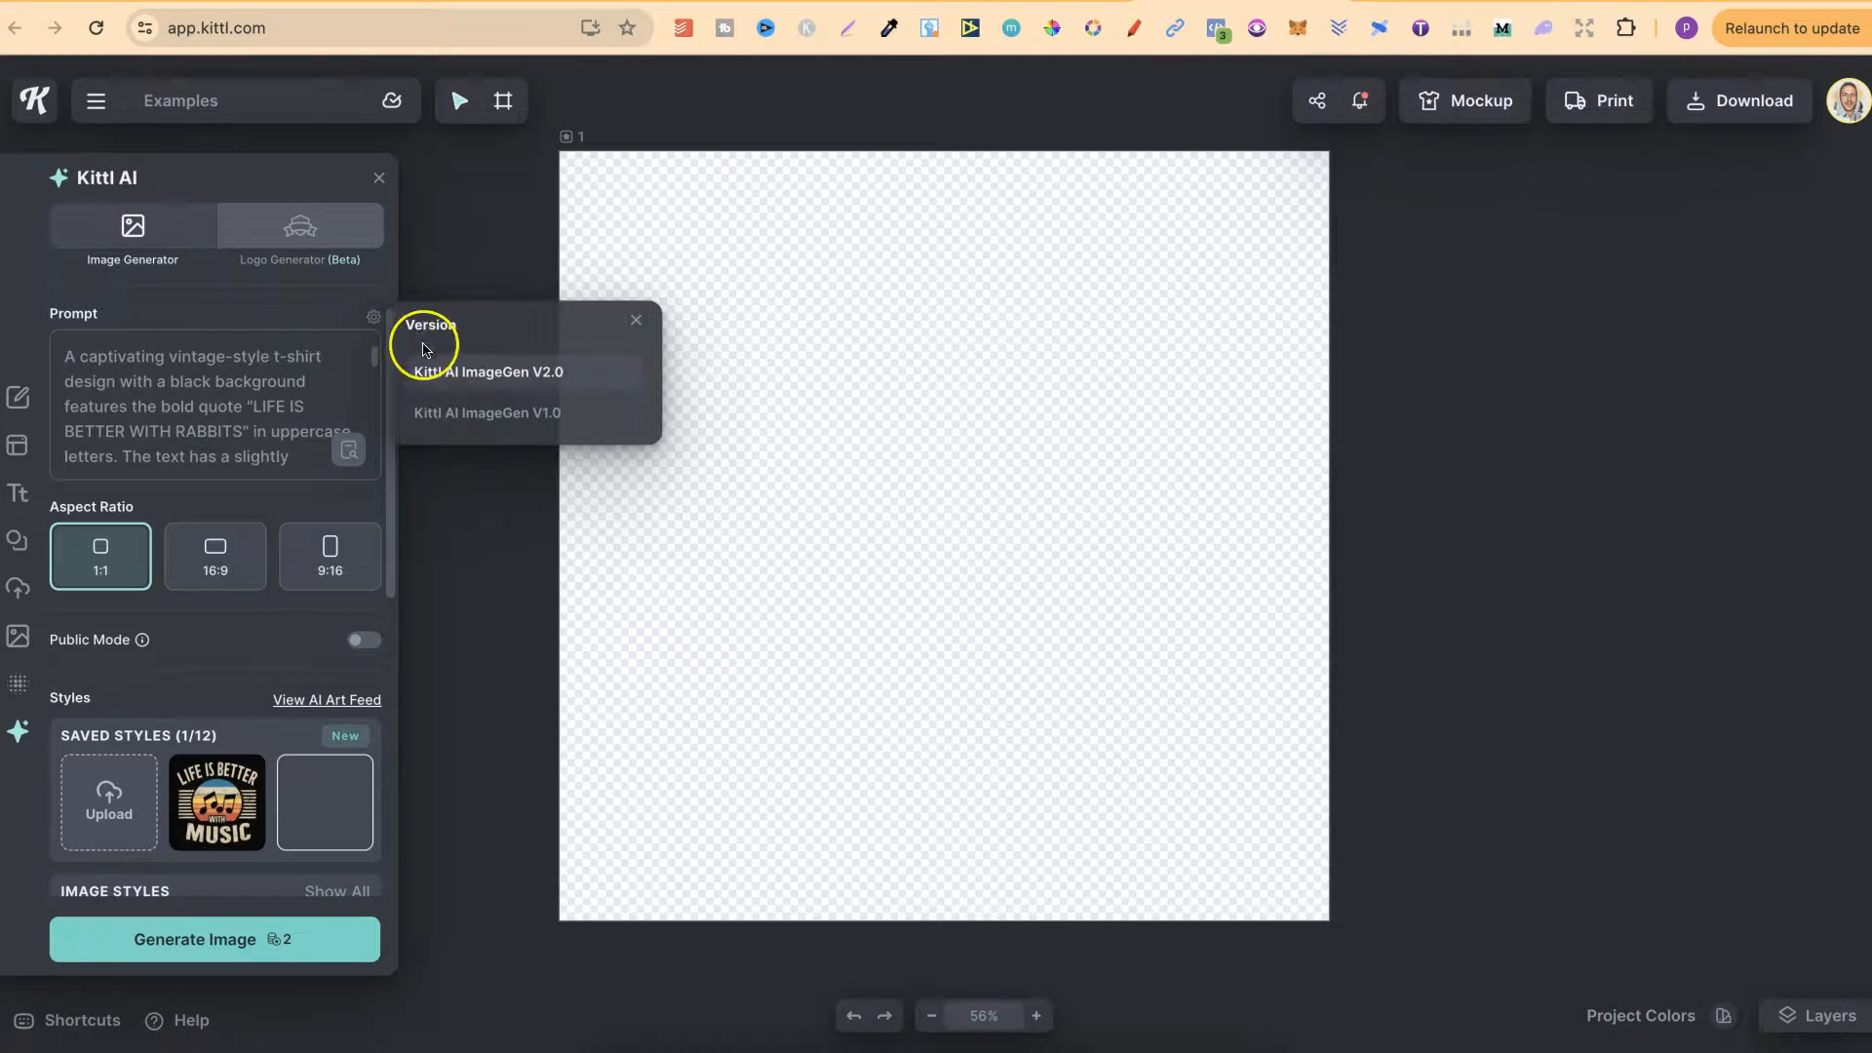
mouse_move(485, 414)
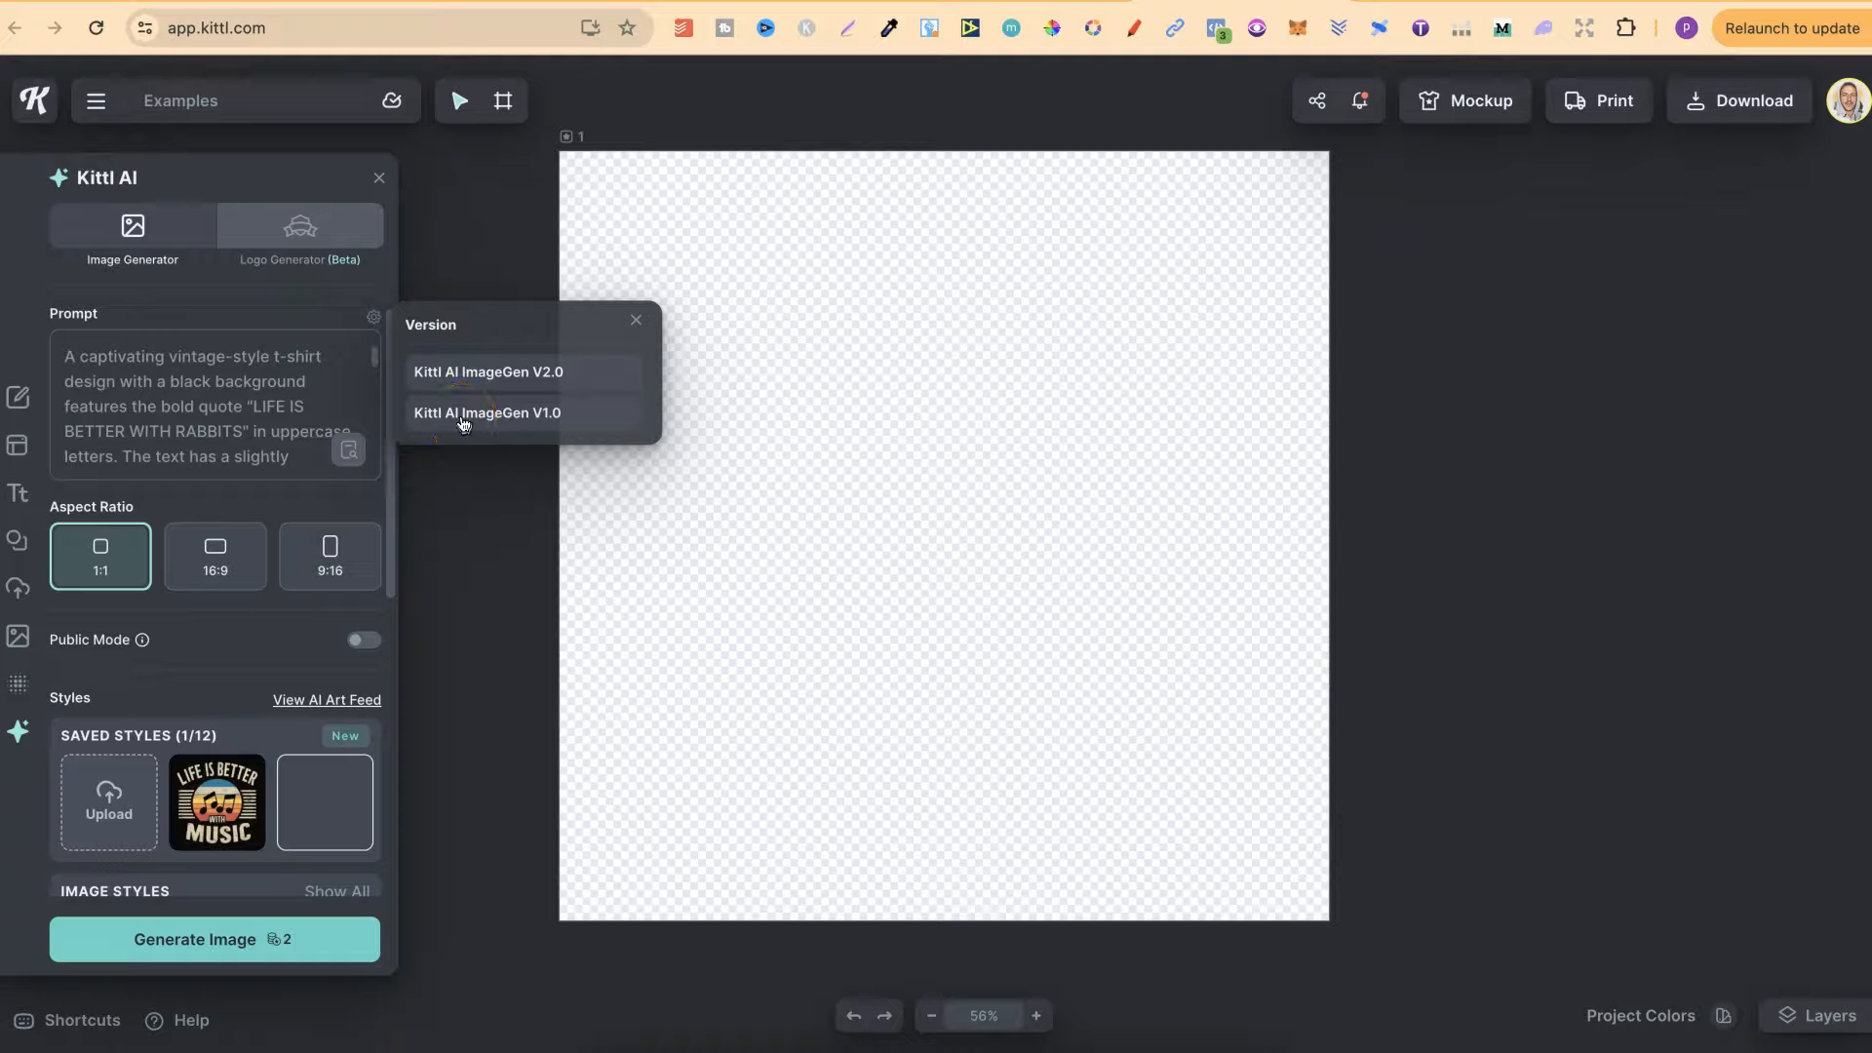
click(488, 414)
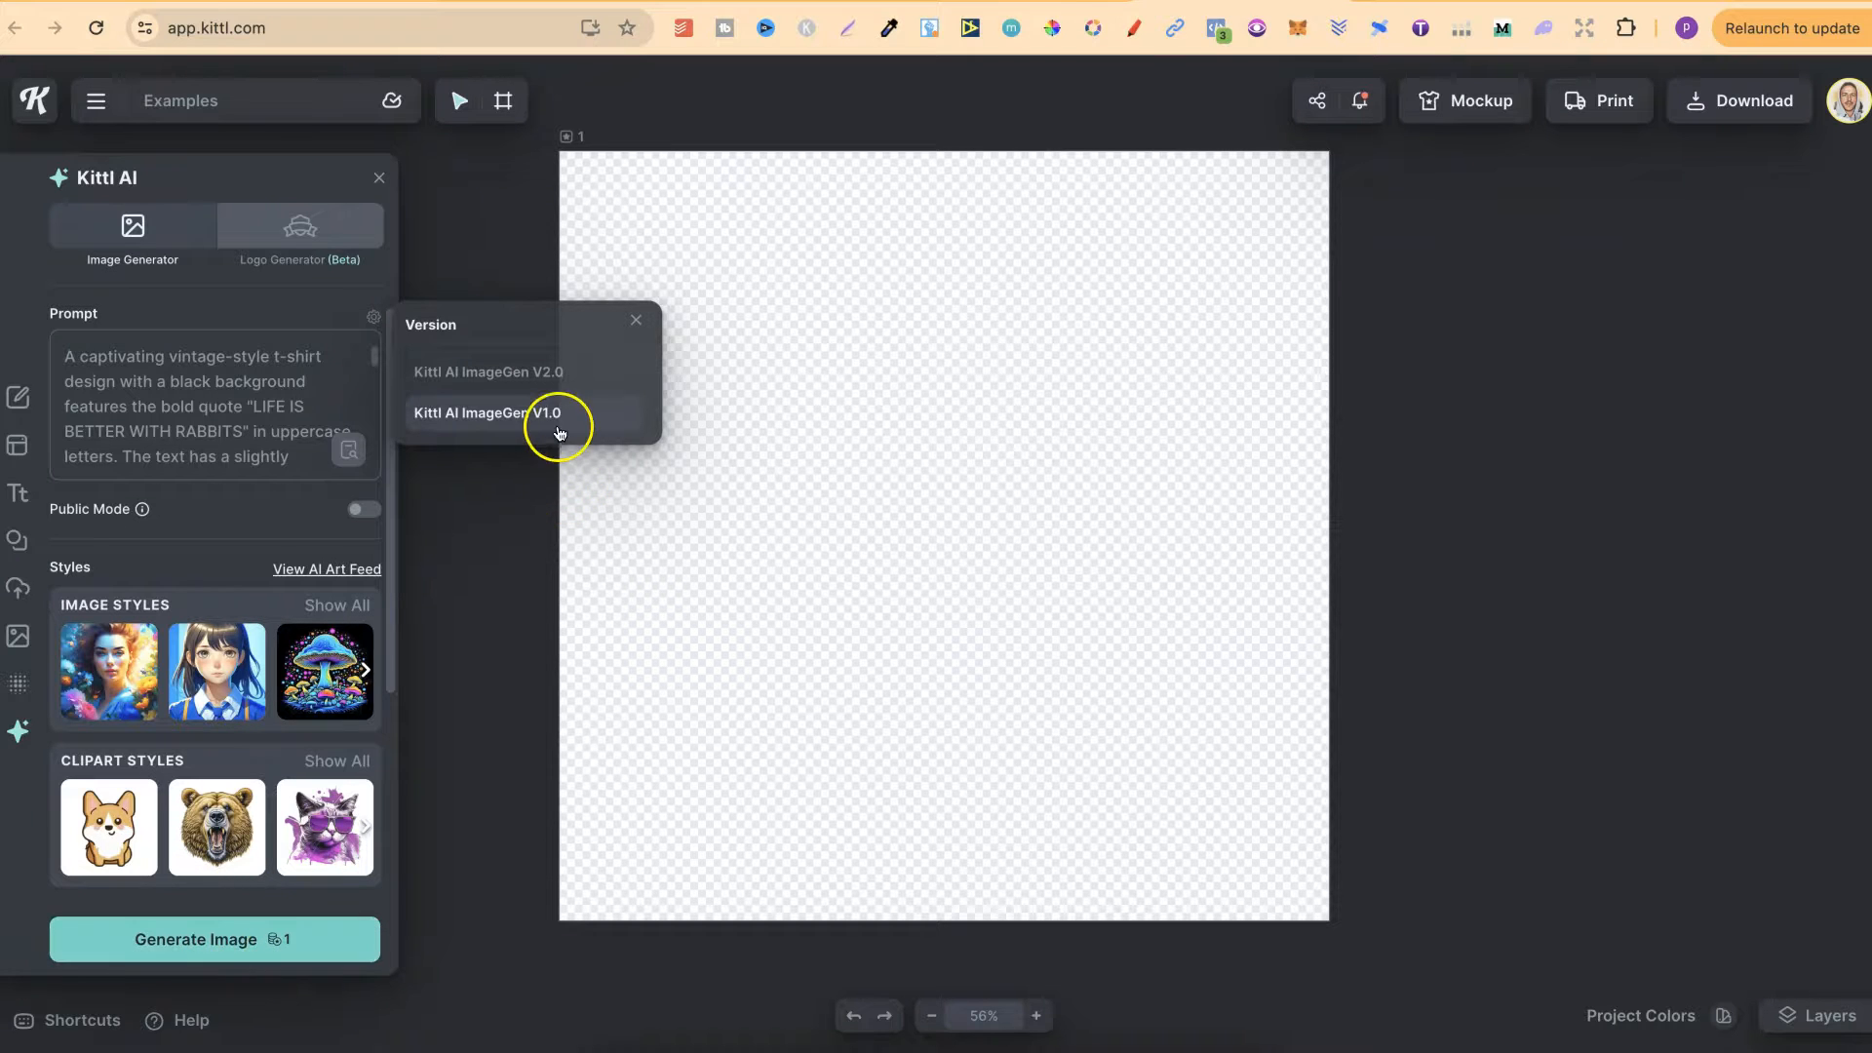
click(488, 371)
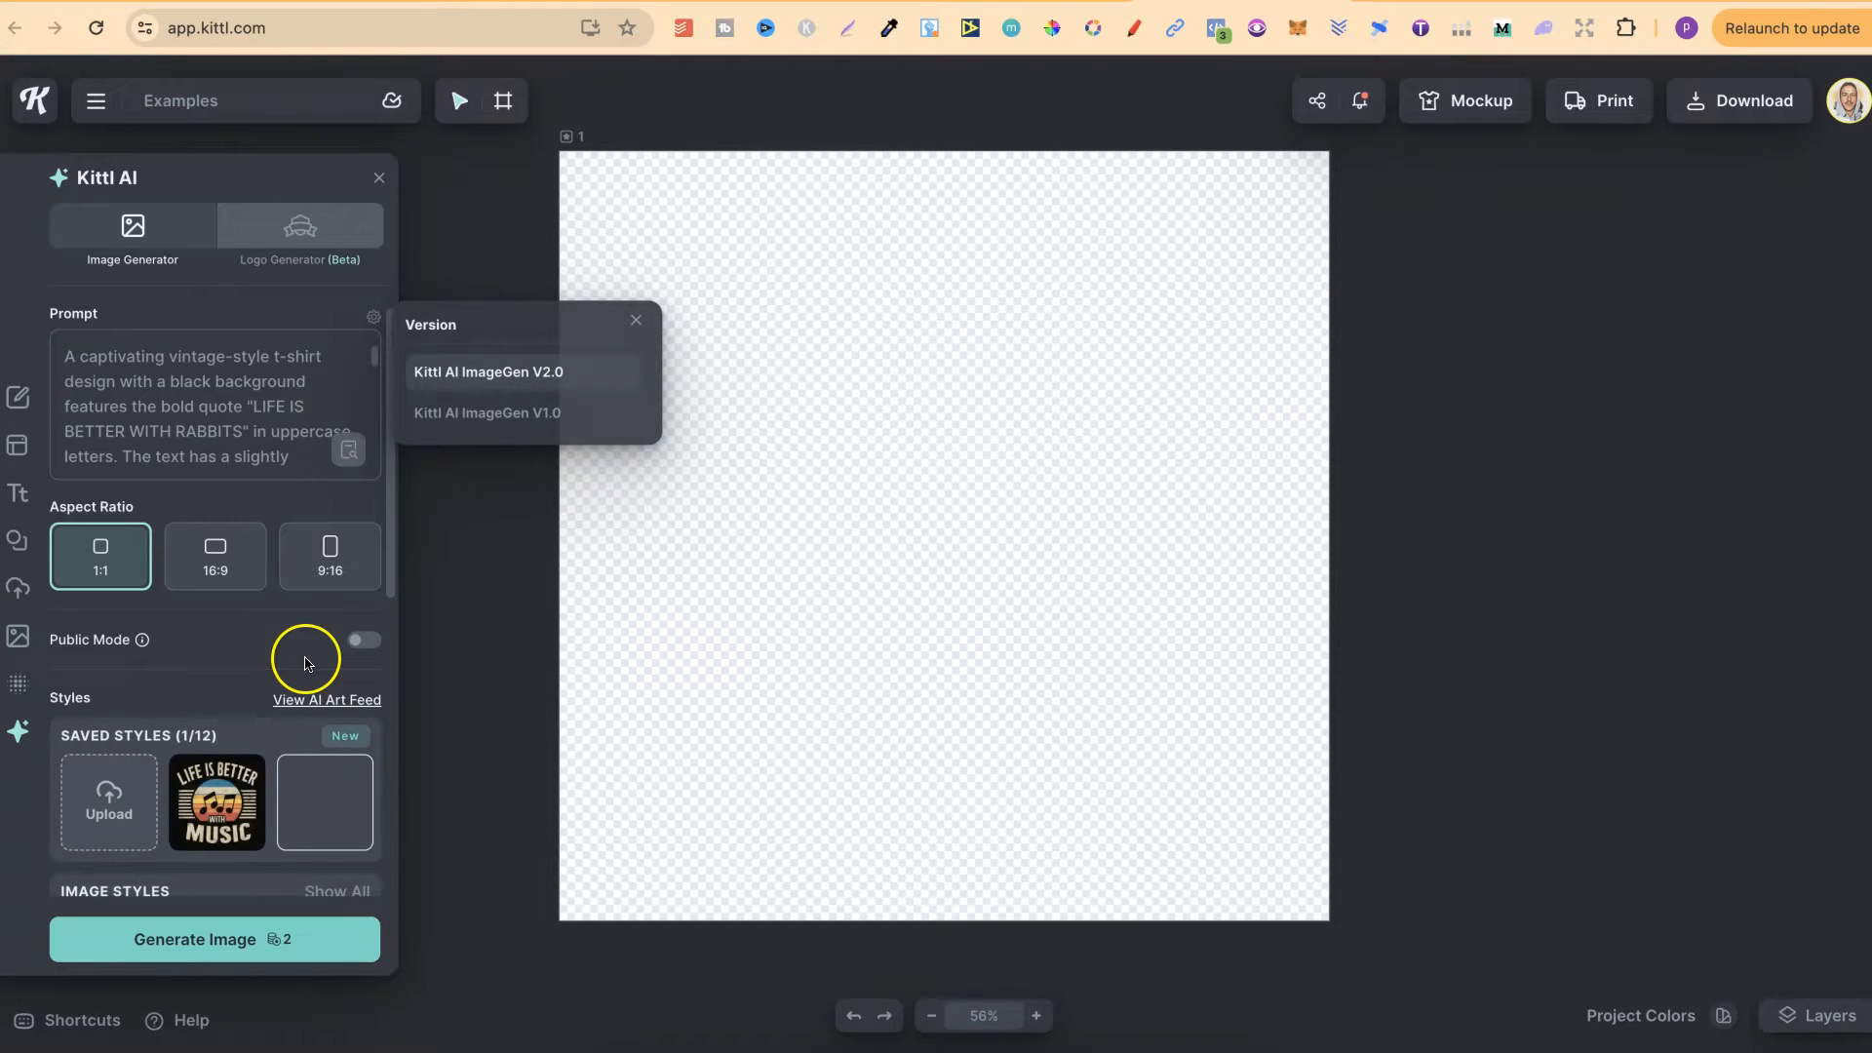